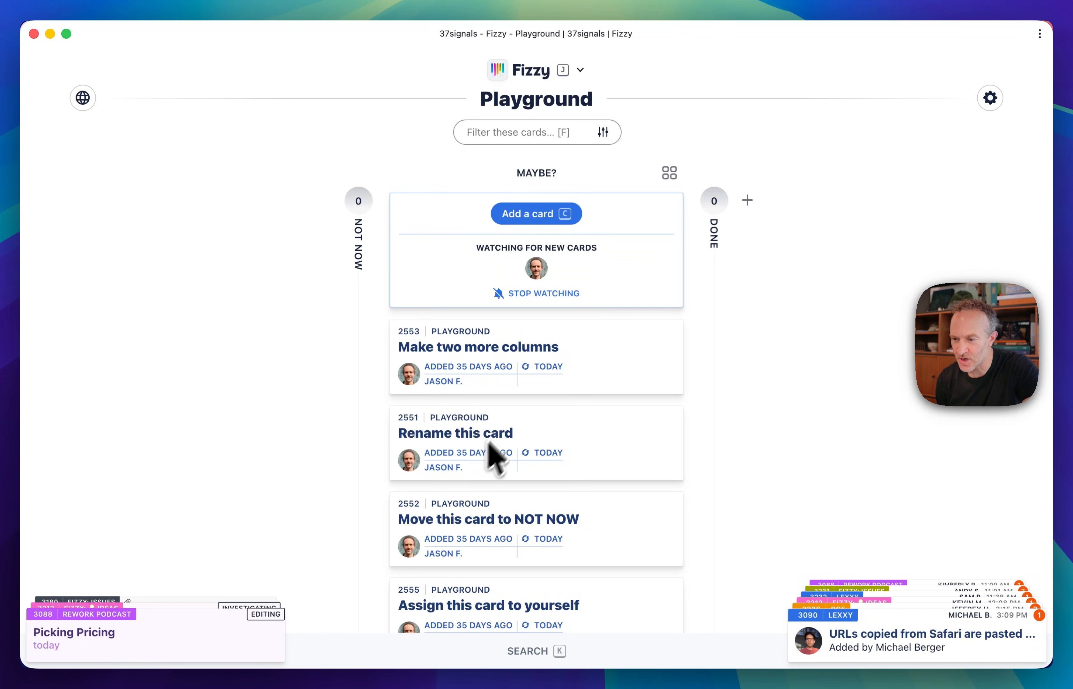
{"action": "mouse_move", "coordinate": [595, 366]}
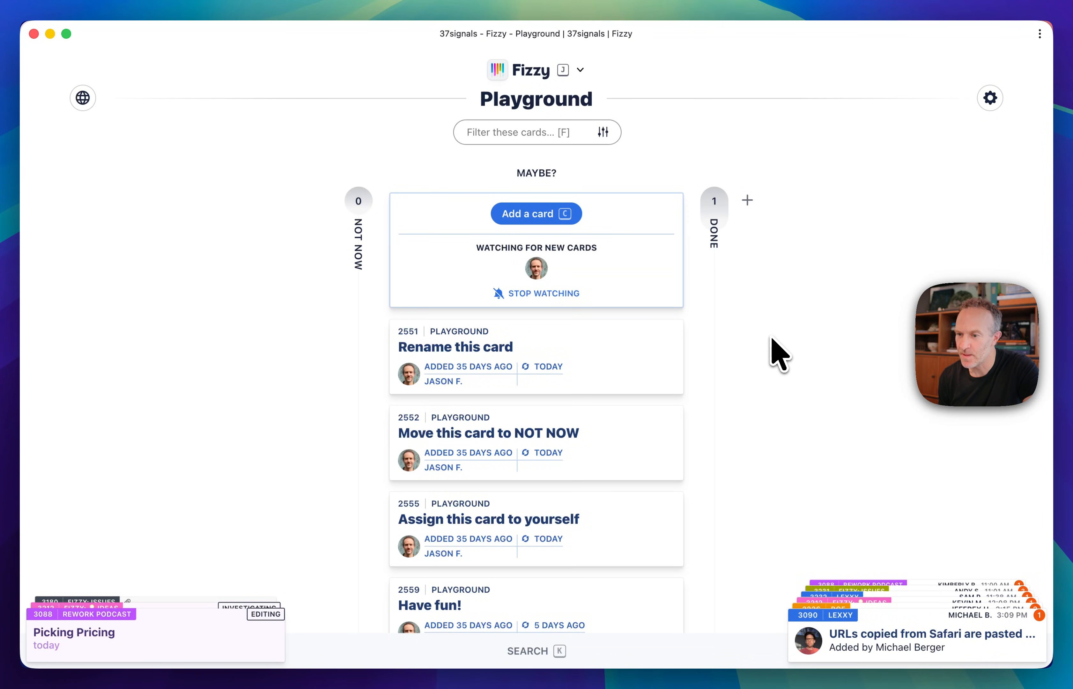
{"action": "mouse_move", "coordinate": [747, 264]}
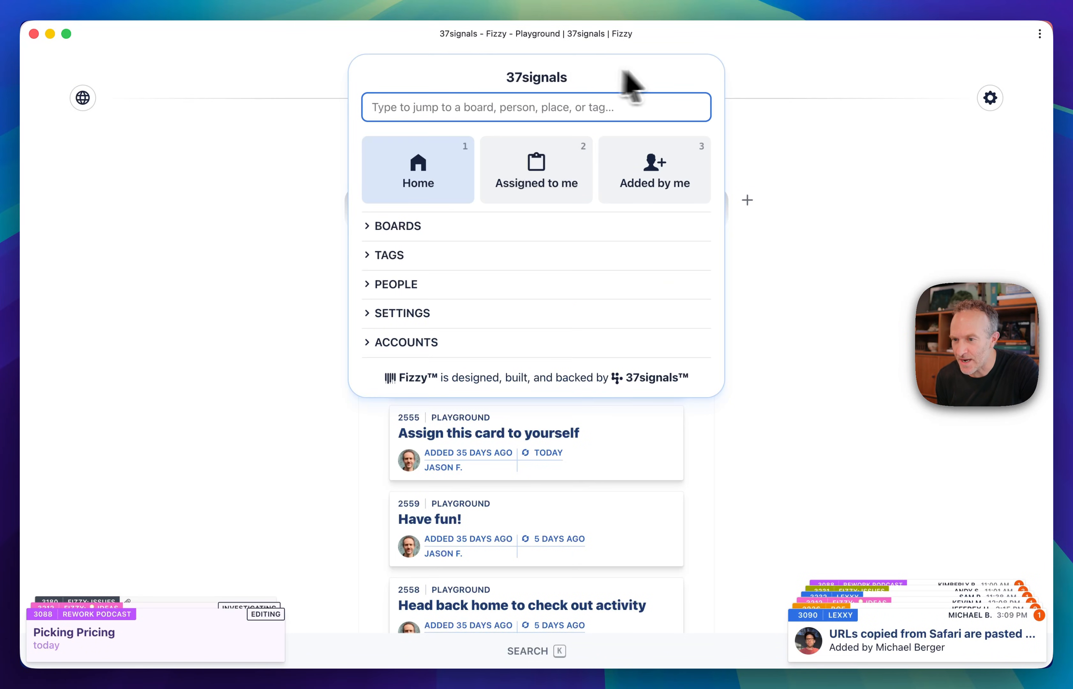
{"action": "mouse_move", "coordinate": [383, 242]}
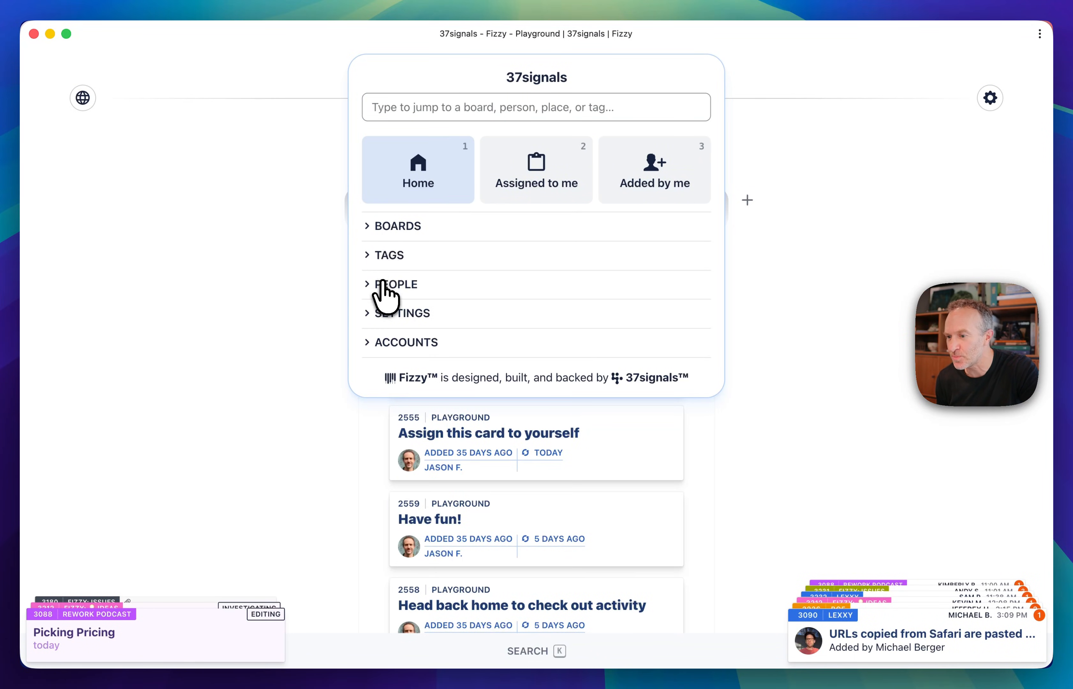
{"action": "mouse_move", "coordinate": [757, 117]}
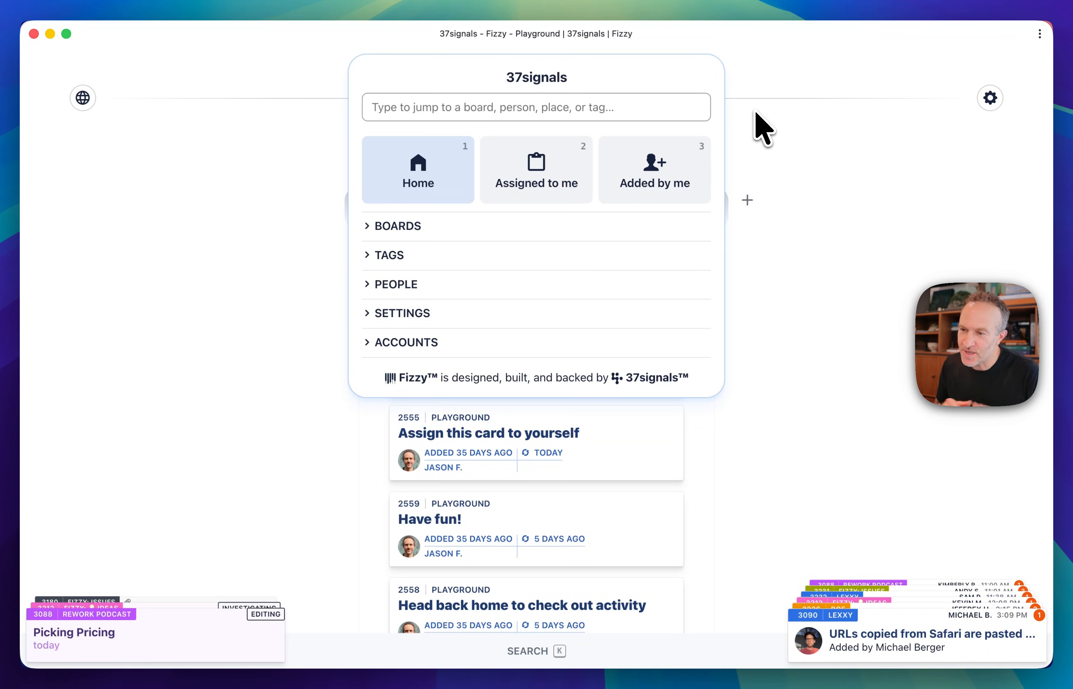
Step: Search the jump menu for 'issue', listing Fizzy: Issues and Writebook improvements & issues
{"action": "key", "text": "Escape"}
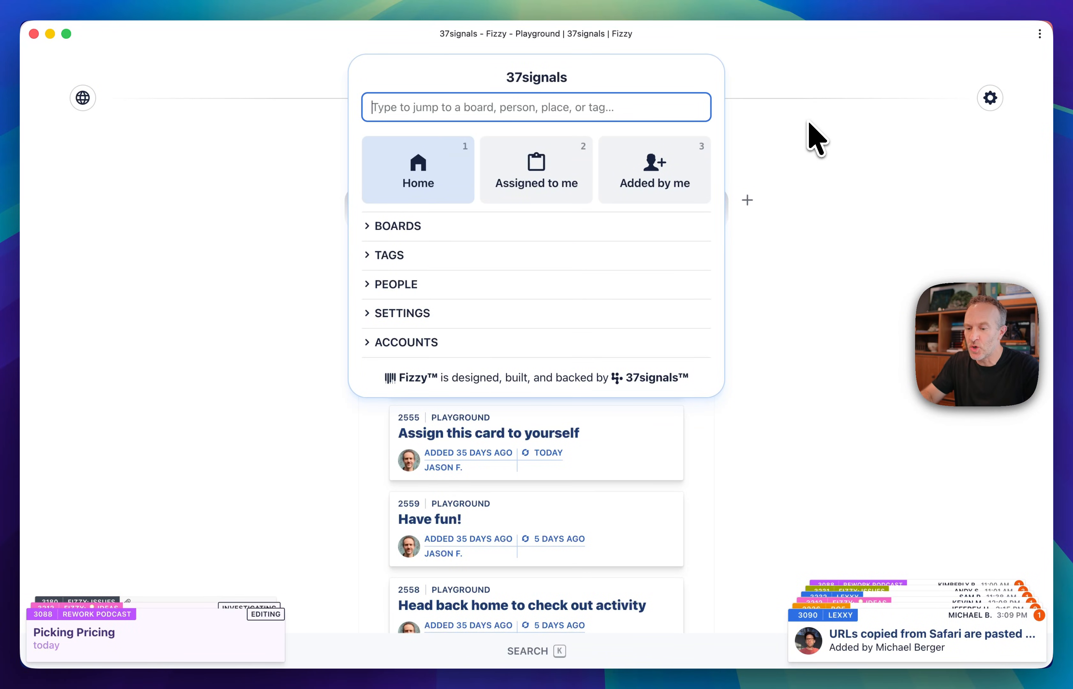
{"action": "type", "text": "issue"}
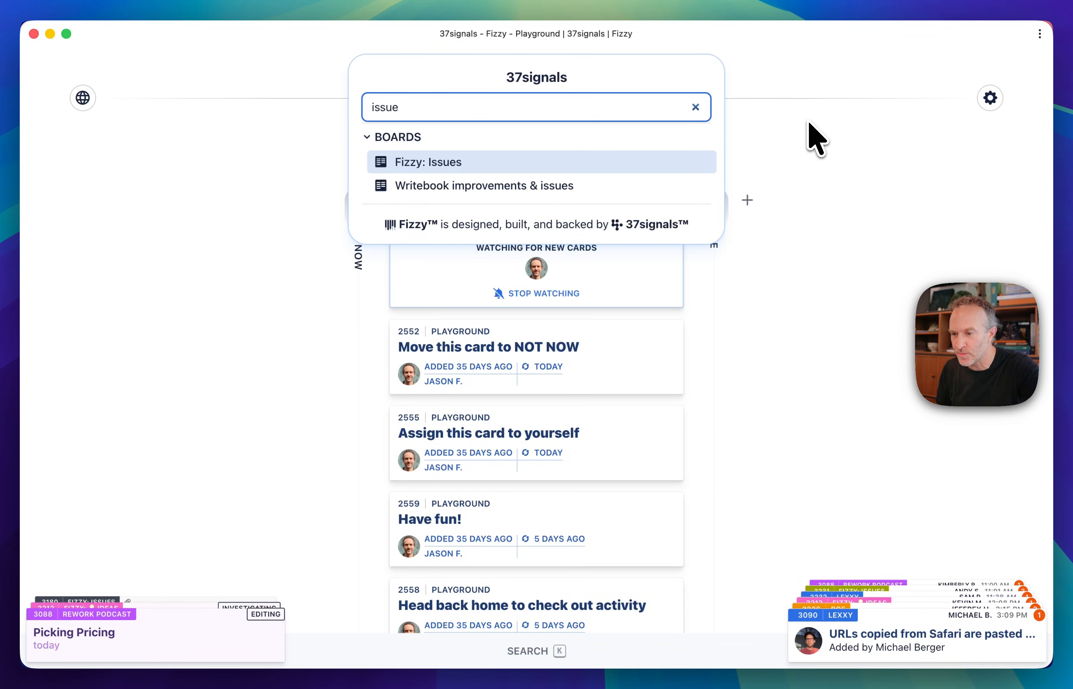
Step: Open the Fizzy: Issues board from the jump menu results
{"action": "left_click", "coordinate": [426, 162]}
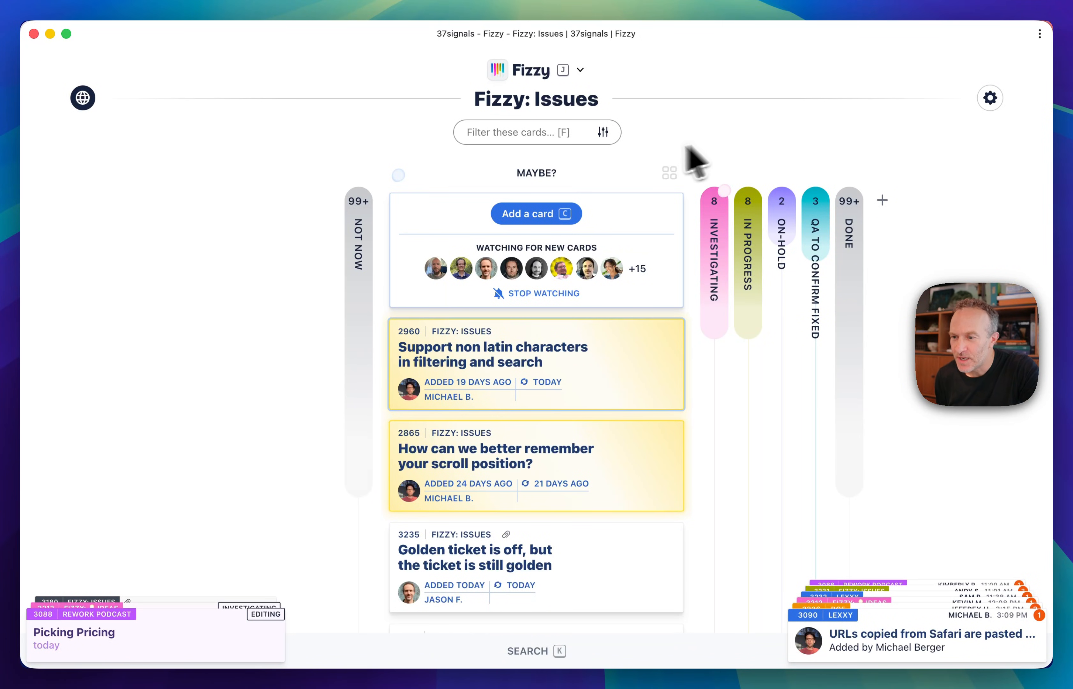
{"action": "mouse_move", "coordinate": [801, 147]}
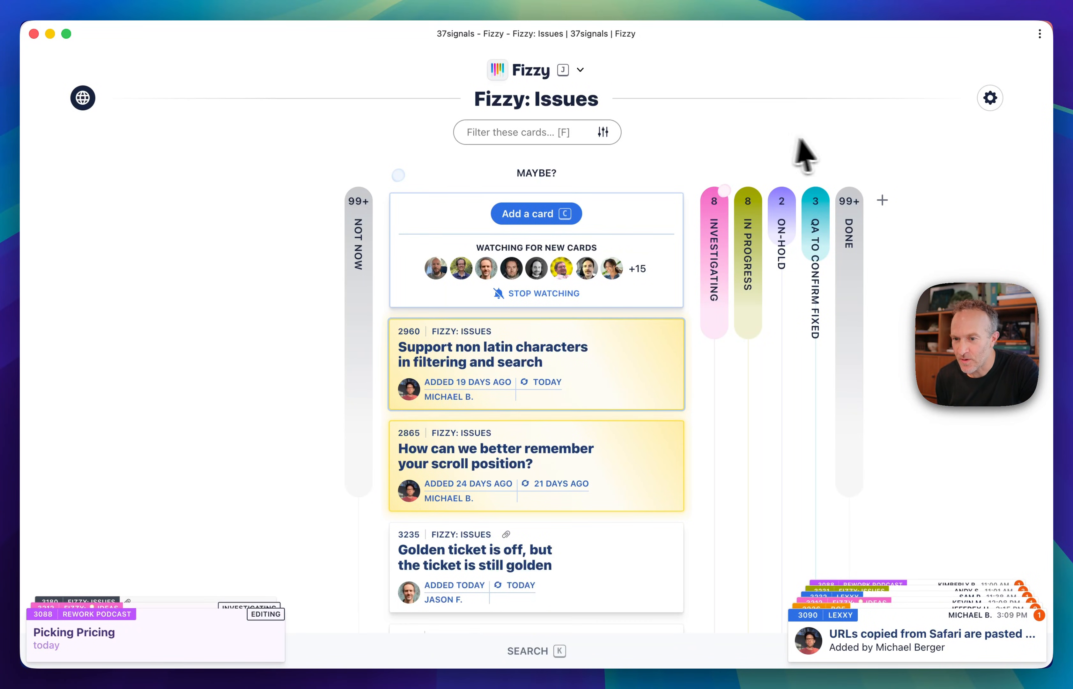
{"action": "mouse_move", "coordinate": [802, 245]}
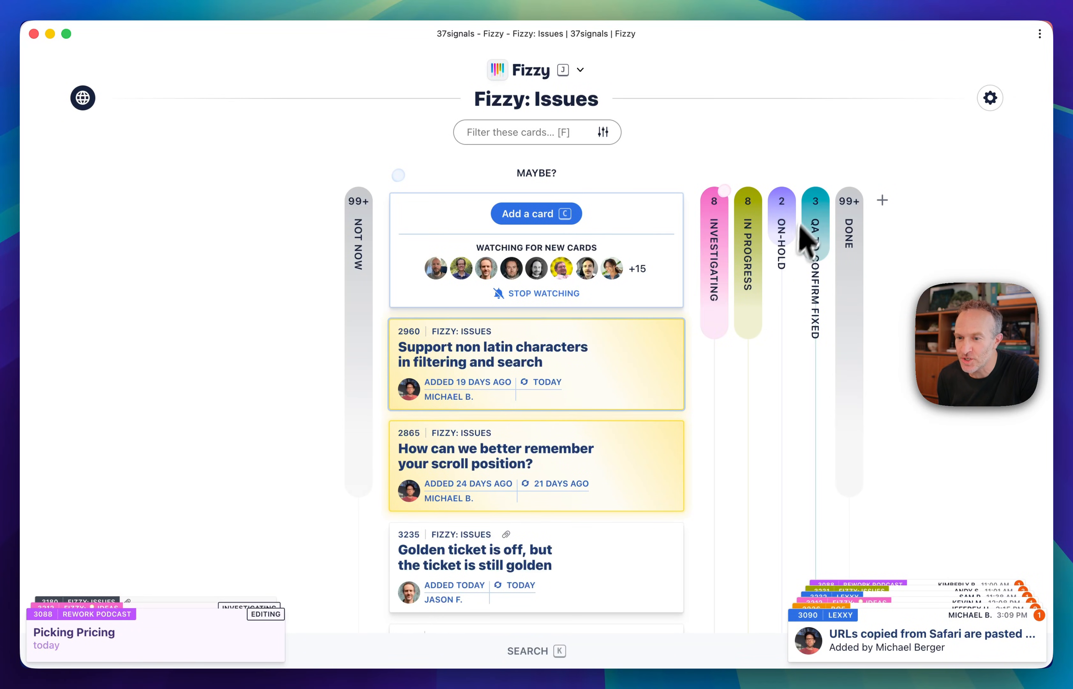
{"action": "mouse_move", "coordinate": [911, 224]}
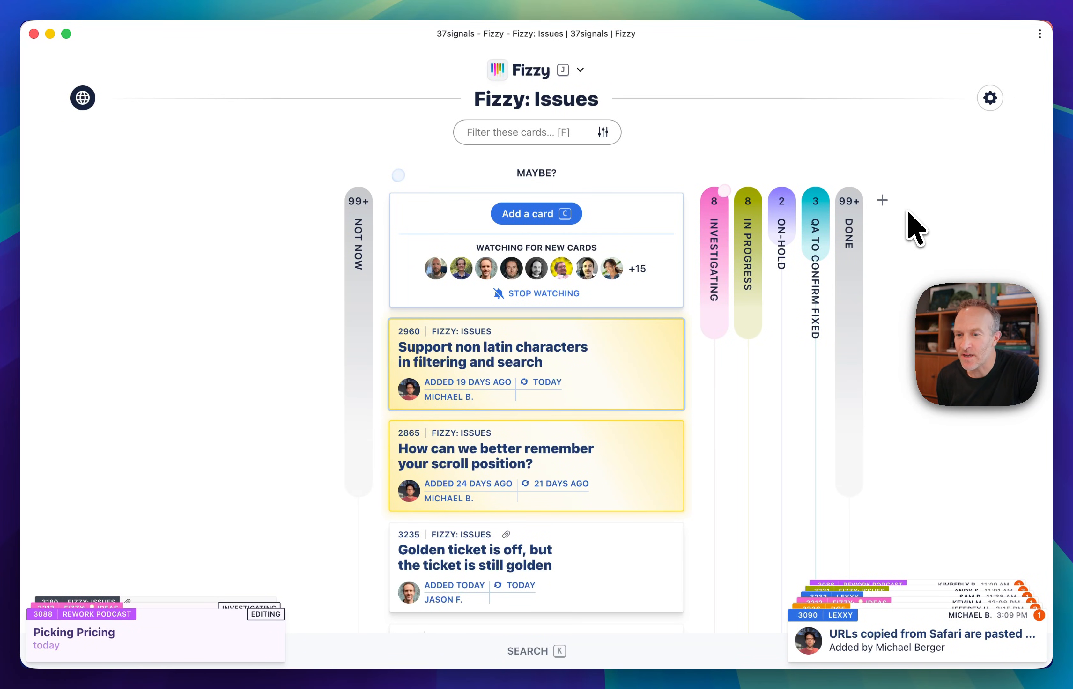
{"action": "left_click", "coordinate": [882, 200]}
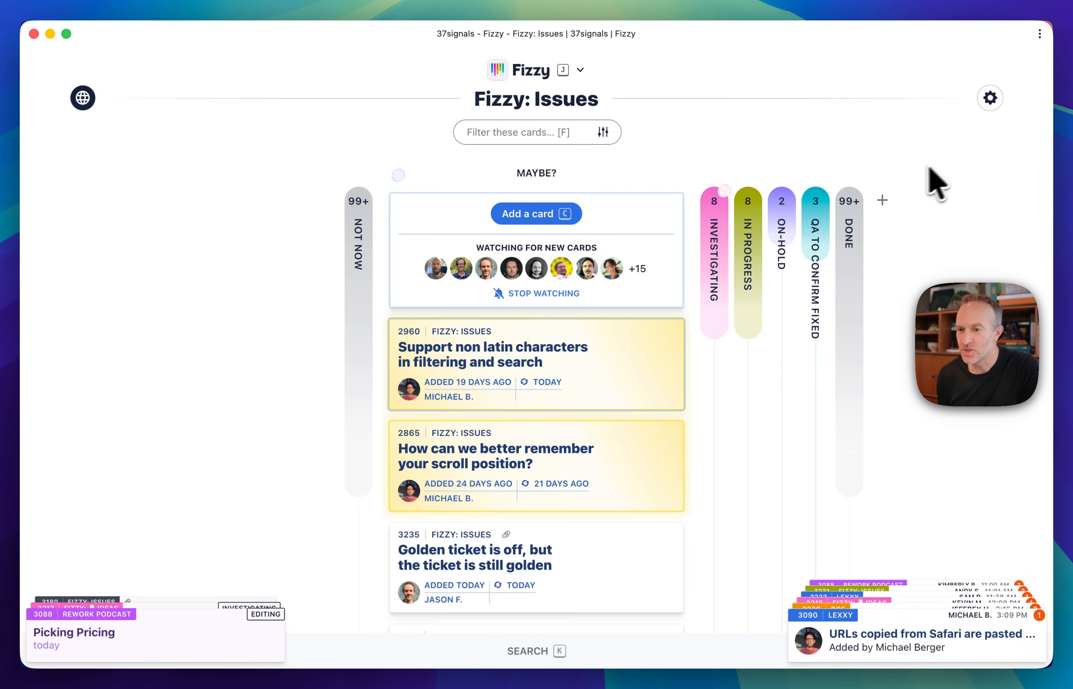
{"action": "mouse_move", "coordinate": [709, 309]}
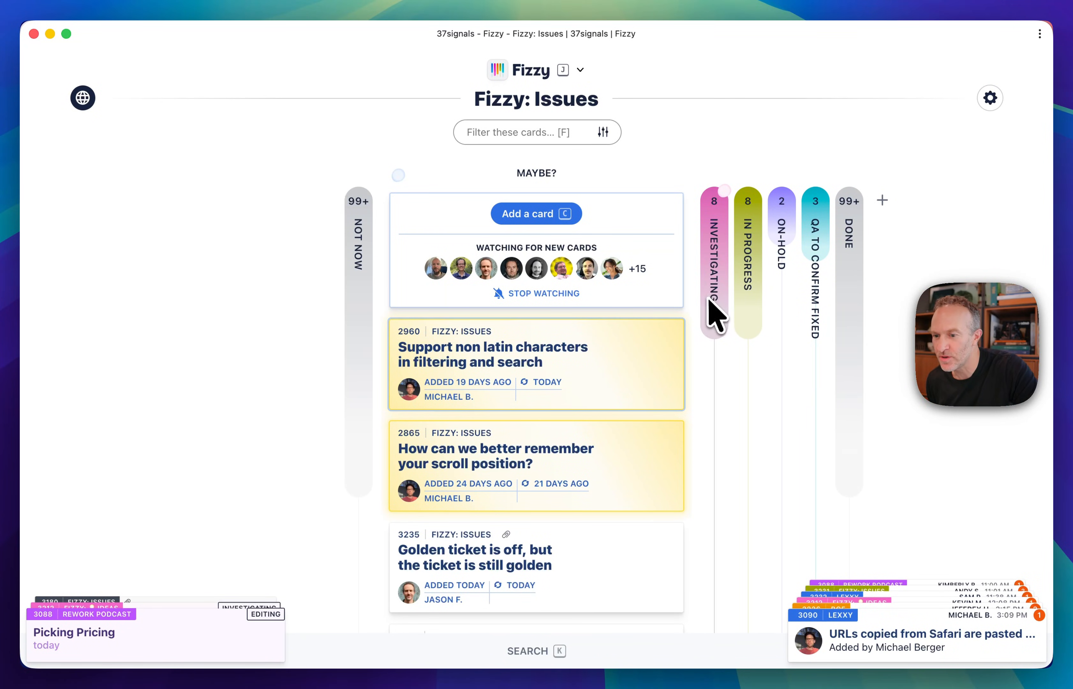
{"action": "mouse_move", "coordinate": [773, 279]}
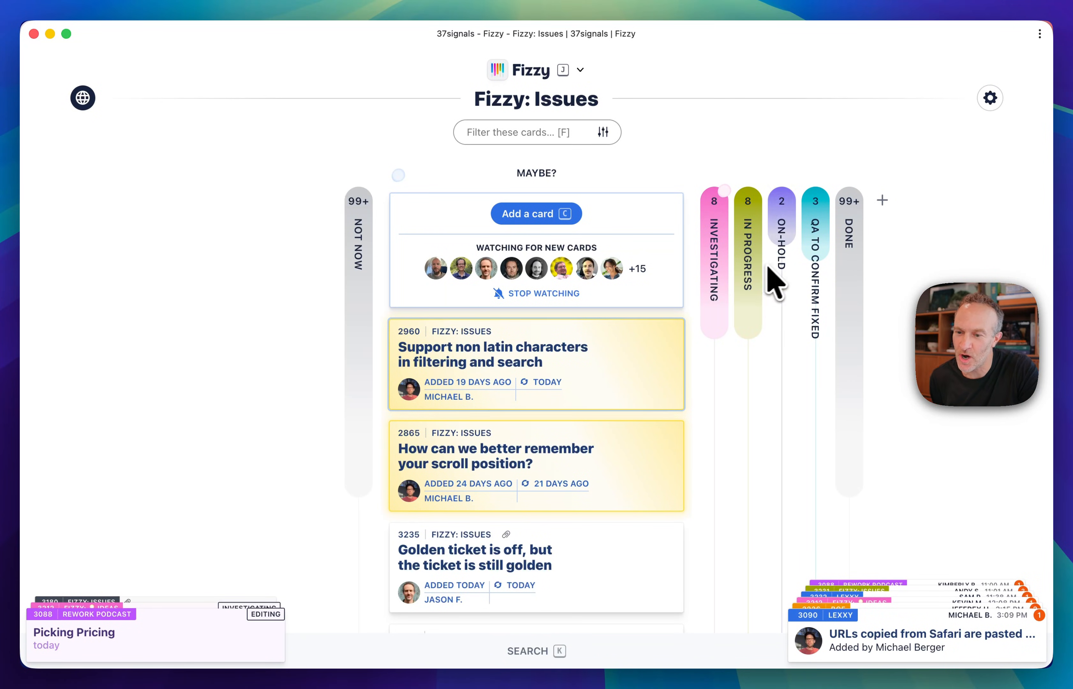
{"action": "mouse_move", "coordinate": [806, 142]}
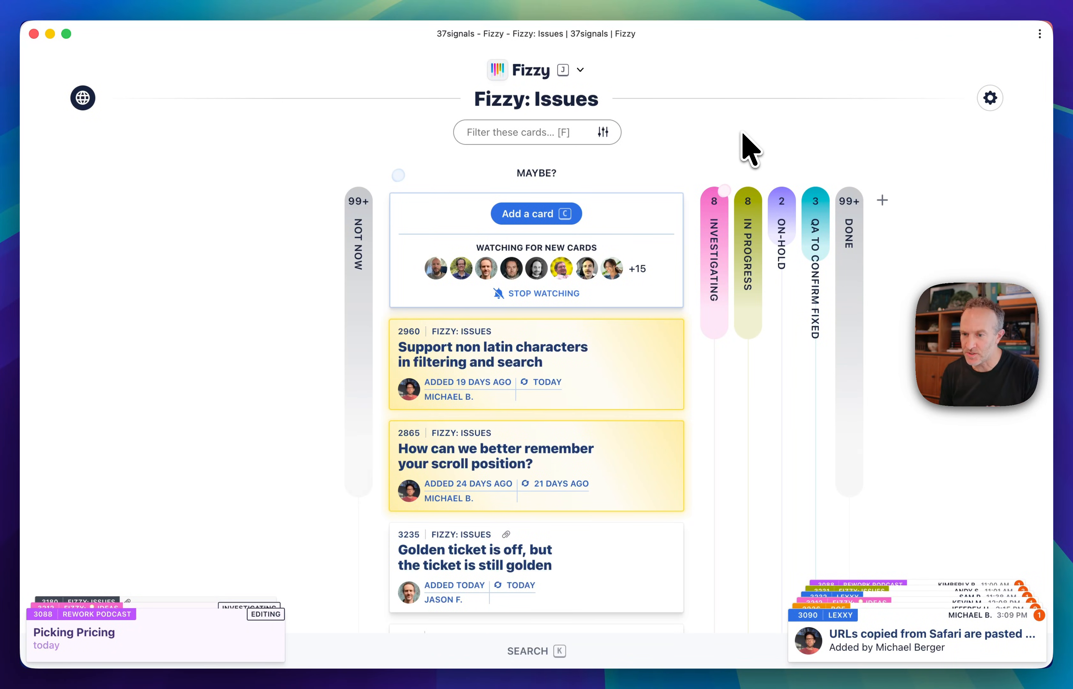
{"action": "mouse_move", "coordinate": [747, 274]}
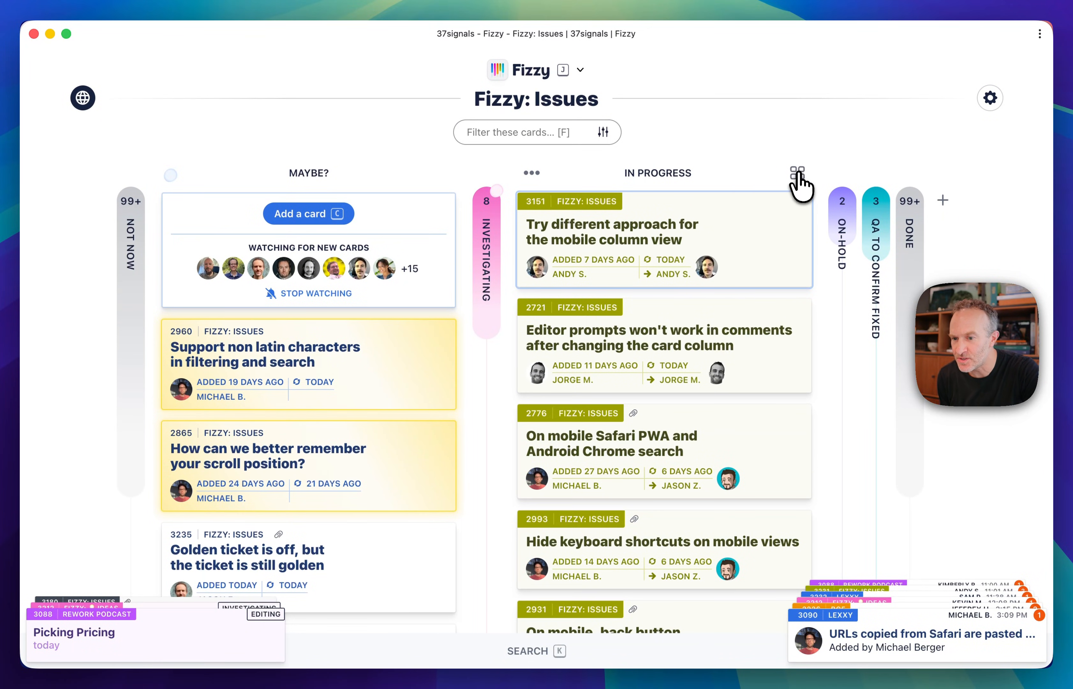
{"action": "left_click", "coordinate": [798, 170]}
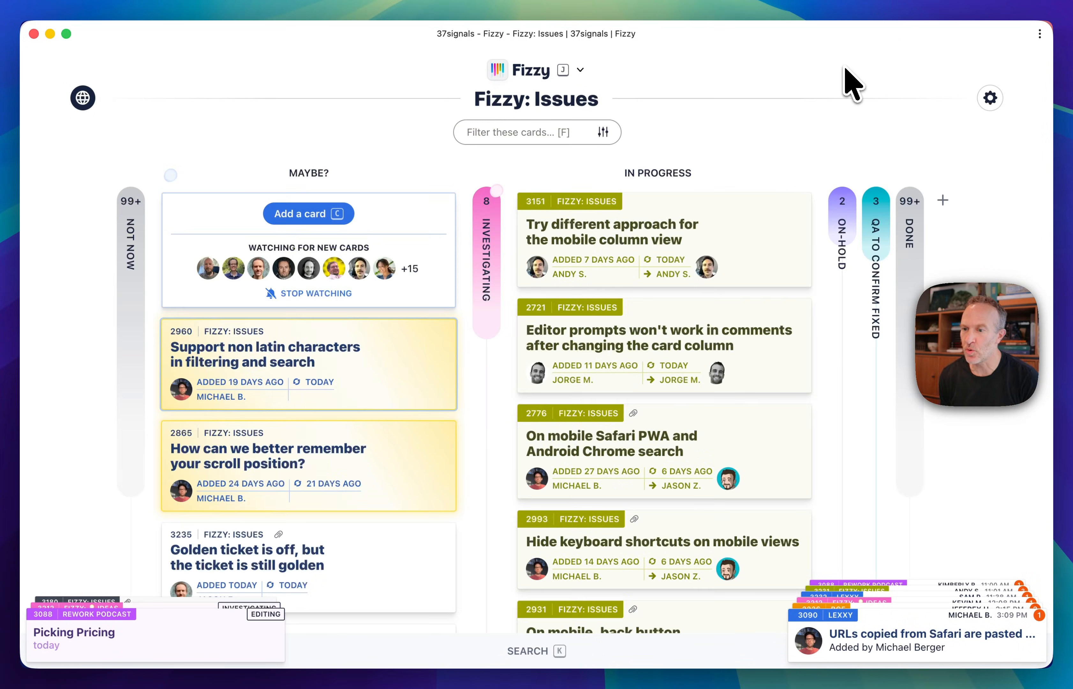
{"action": "mouse_move", "coordinate": [795, 122]}
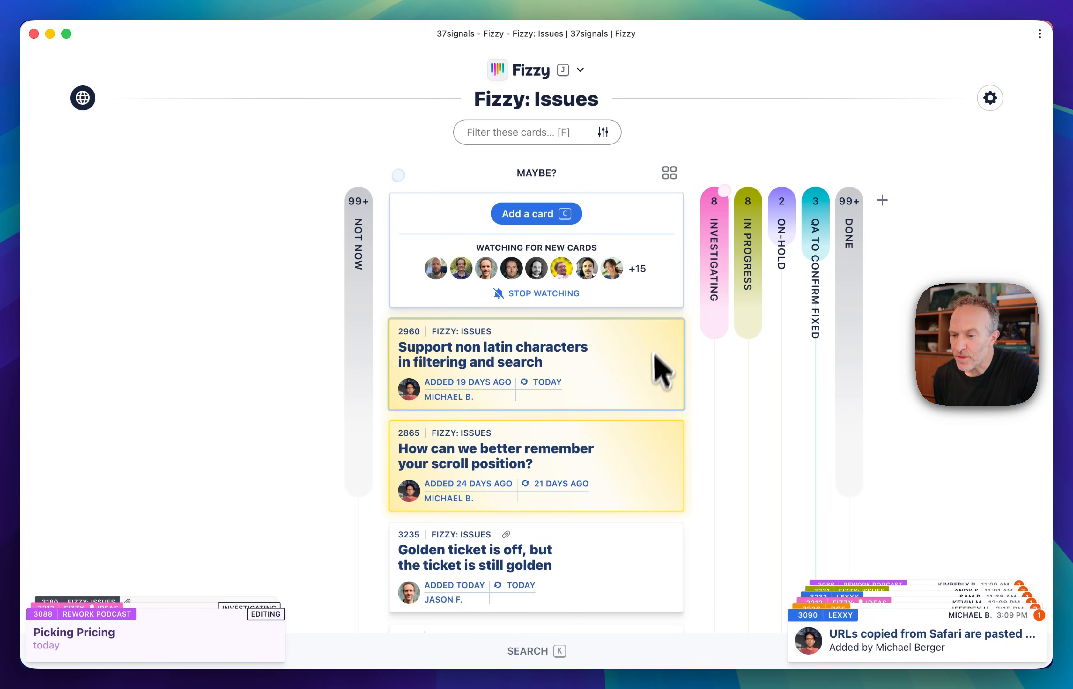
{"action": "mouse_move", "coordinate": [641, 371]}
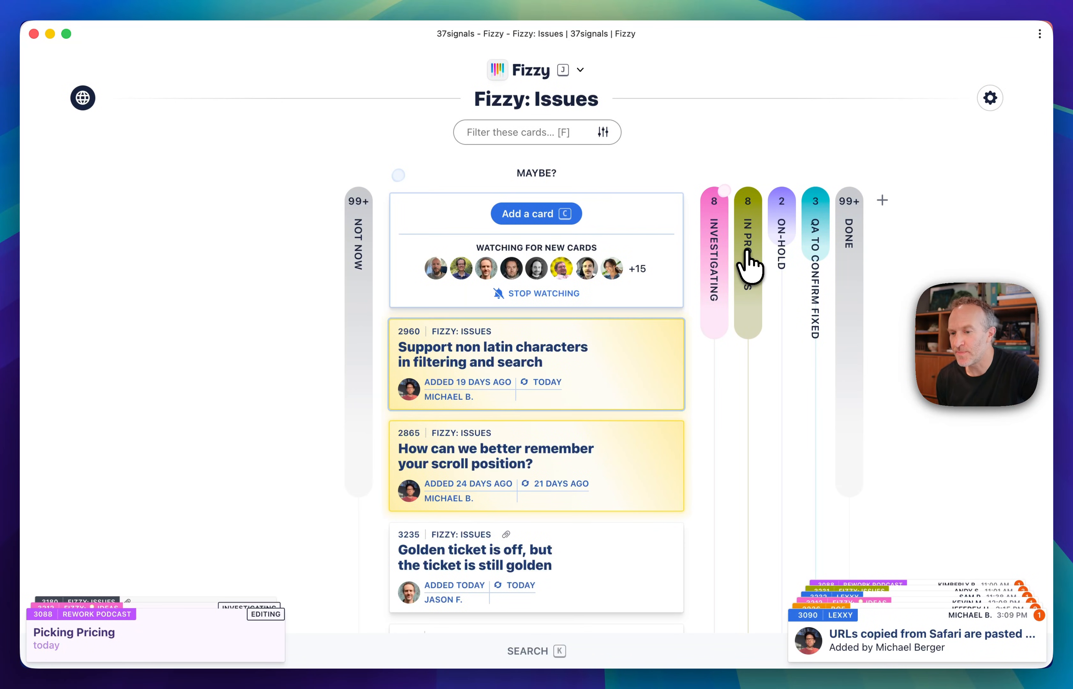
{"action": "left_click", "coordinate": [747, 257]}
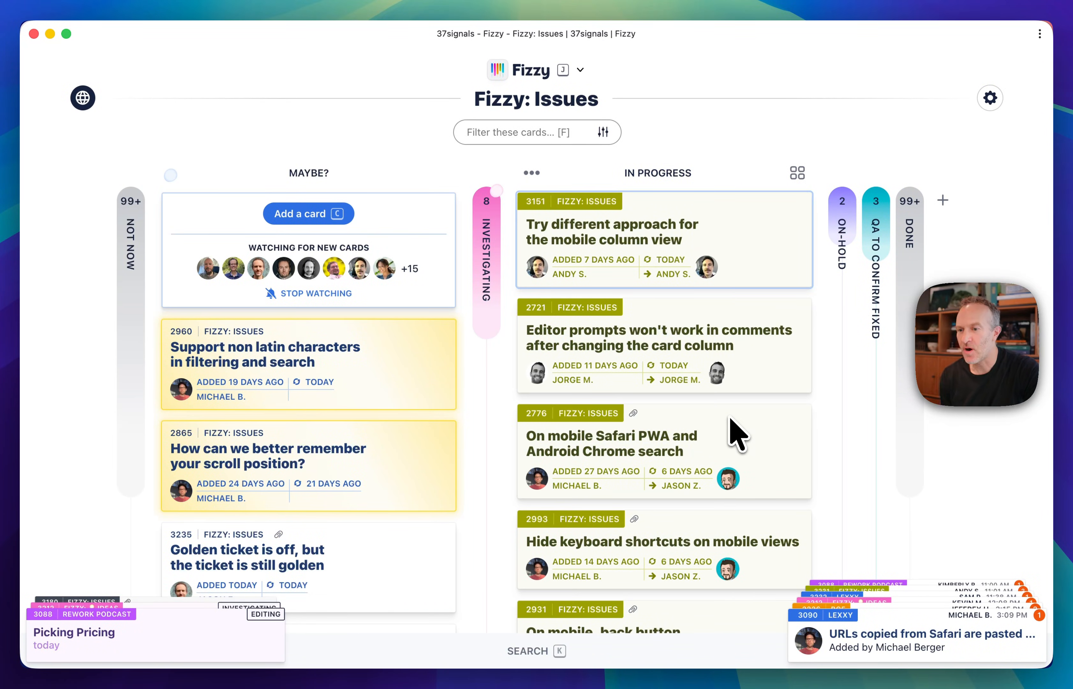
{"action": "mouse_move", "coordinate": [737, 434]}
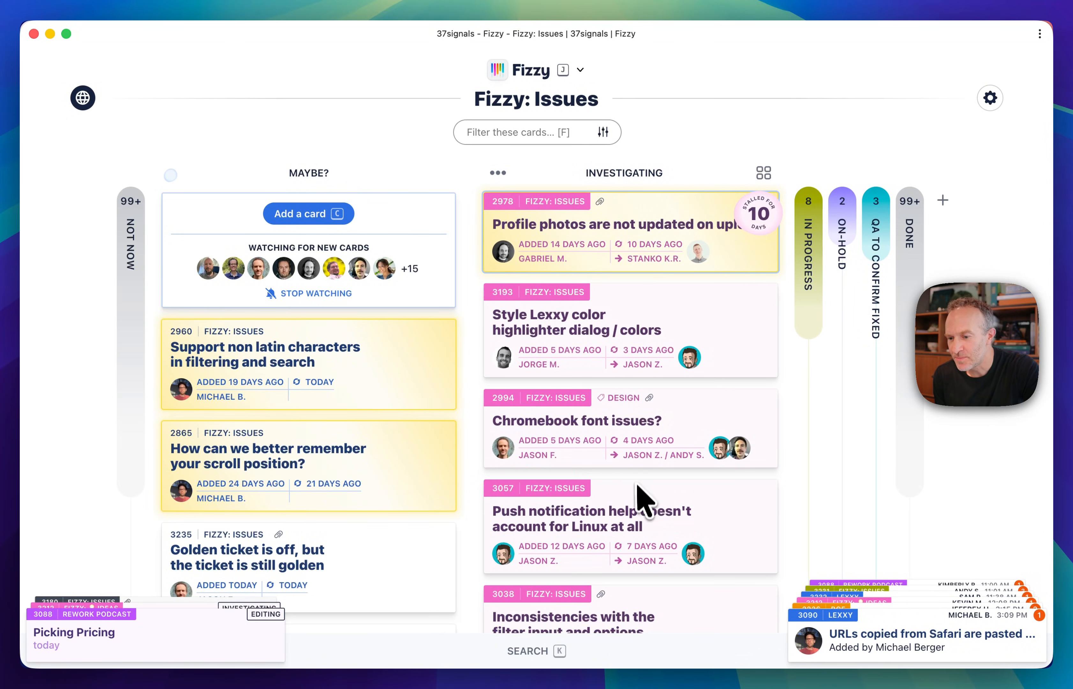
{"action": "mouse_move", "coordinate": [669, 237]}
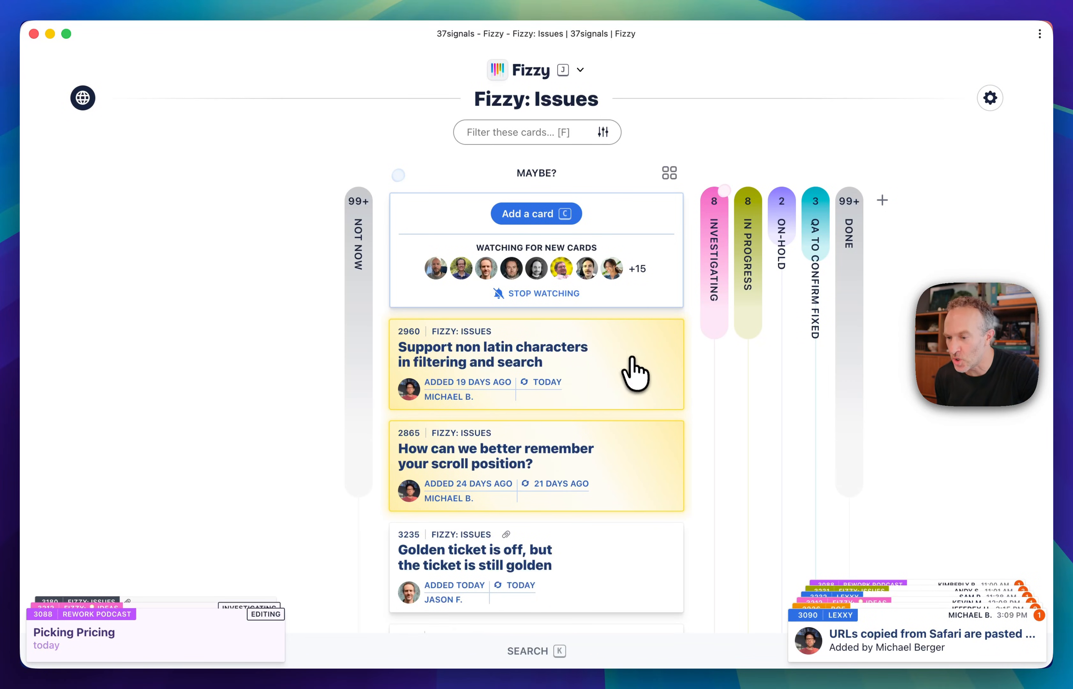
{"action": "mouse_move", "coordinate": [636, 368]}
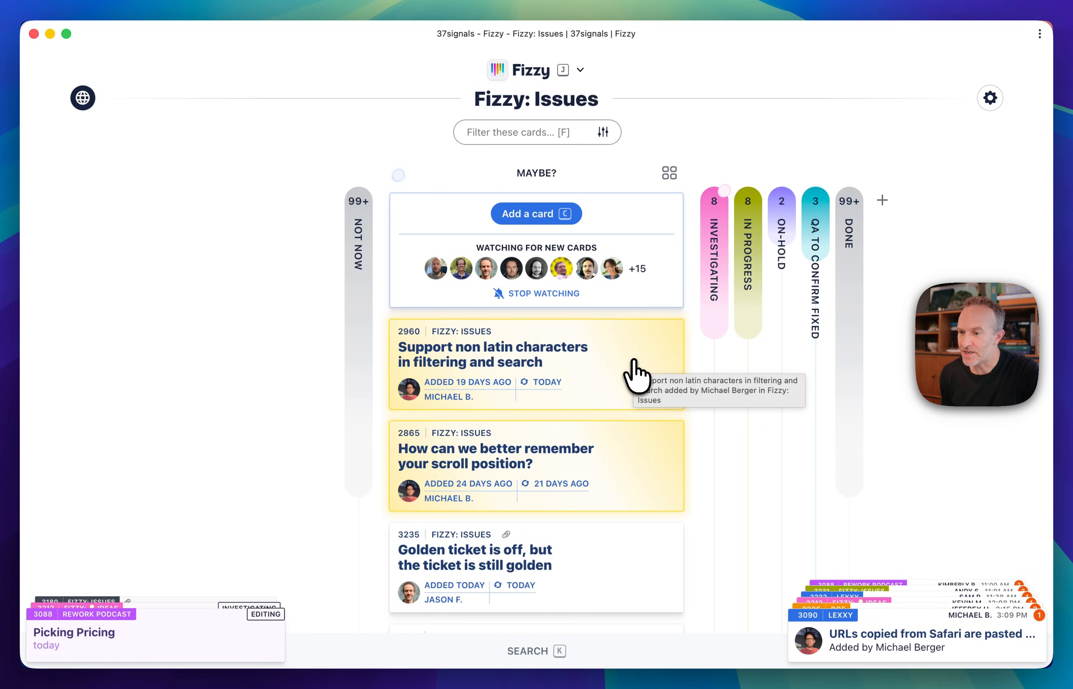
{"action": "left_click", "coordinate": [489, 354]}
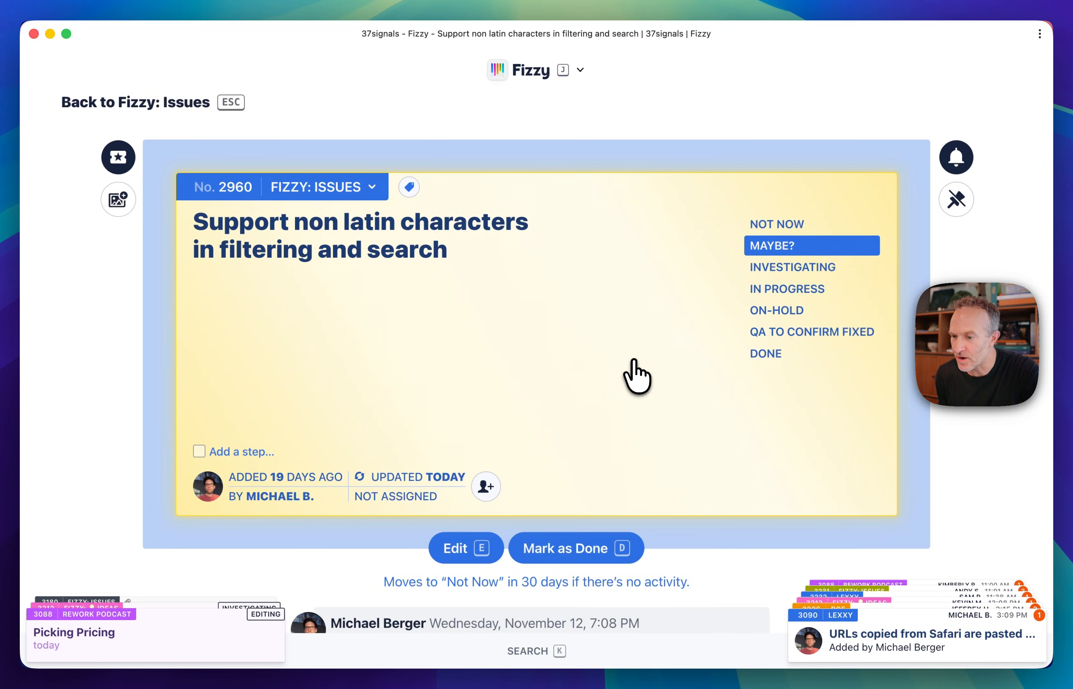
{"action": "mouse_move", "coordinate": [119, 157]}
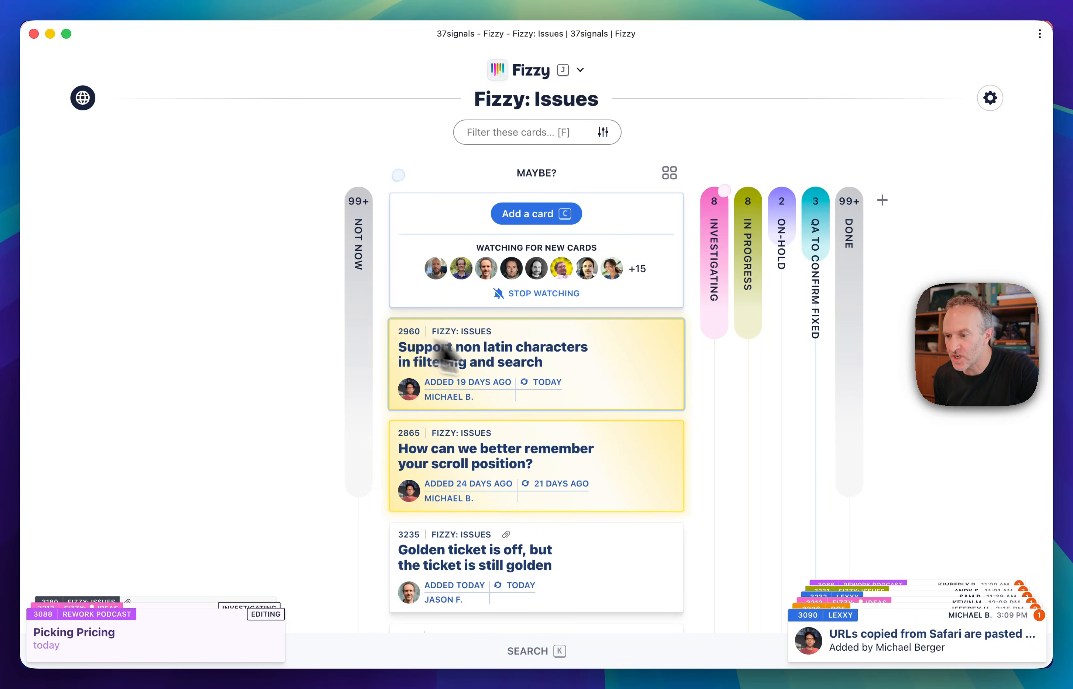
{"action": "mouse_move", "coordinate": [844, 639]}
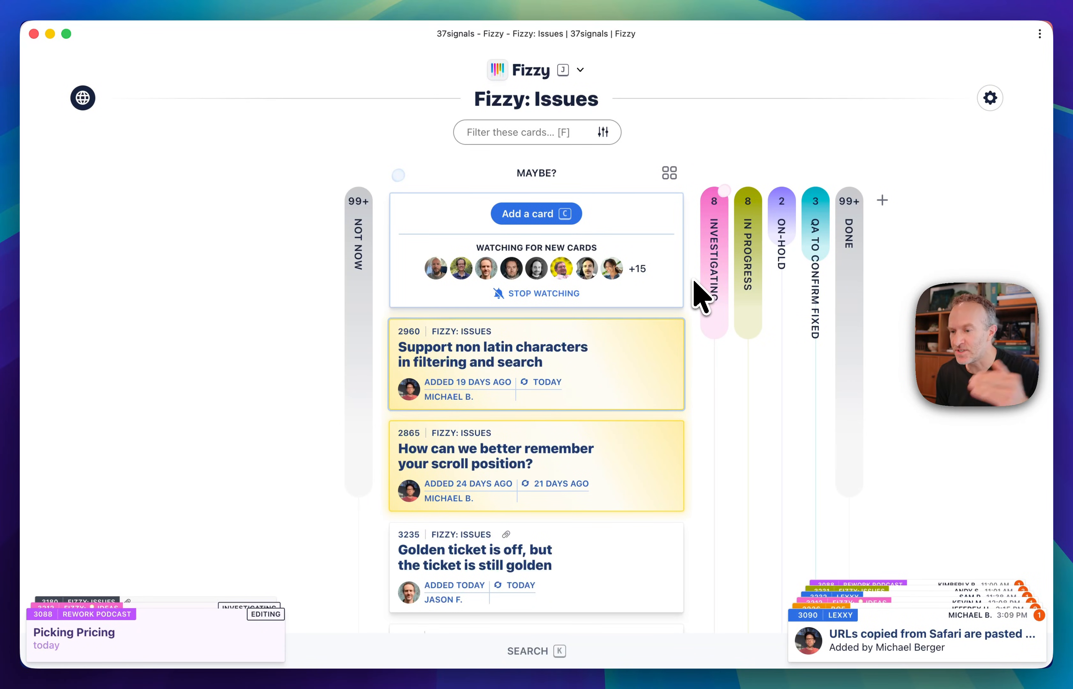
{"action": "mouse_move", "coordinate": [613, 298]}
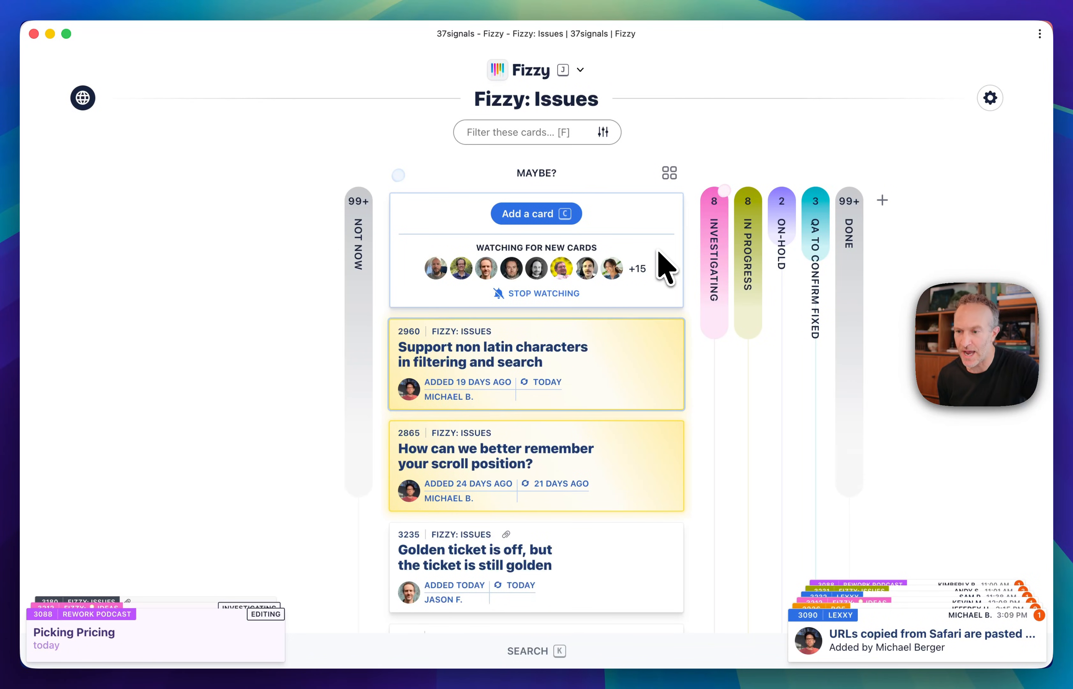
{"action": "mouse_move", "coordinate": [715, 251]}
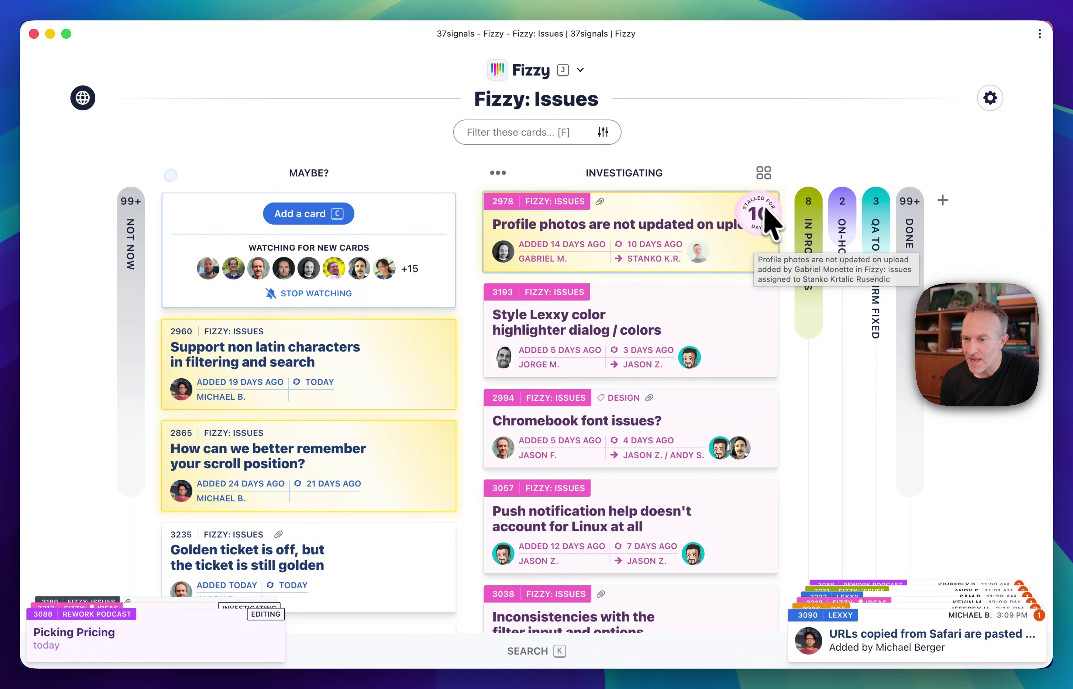
{"action": "scroll", "scroll_direction": "down", "scroll_amount": 3}
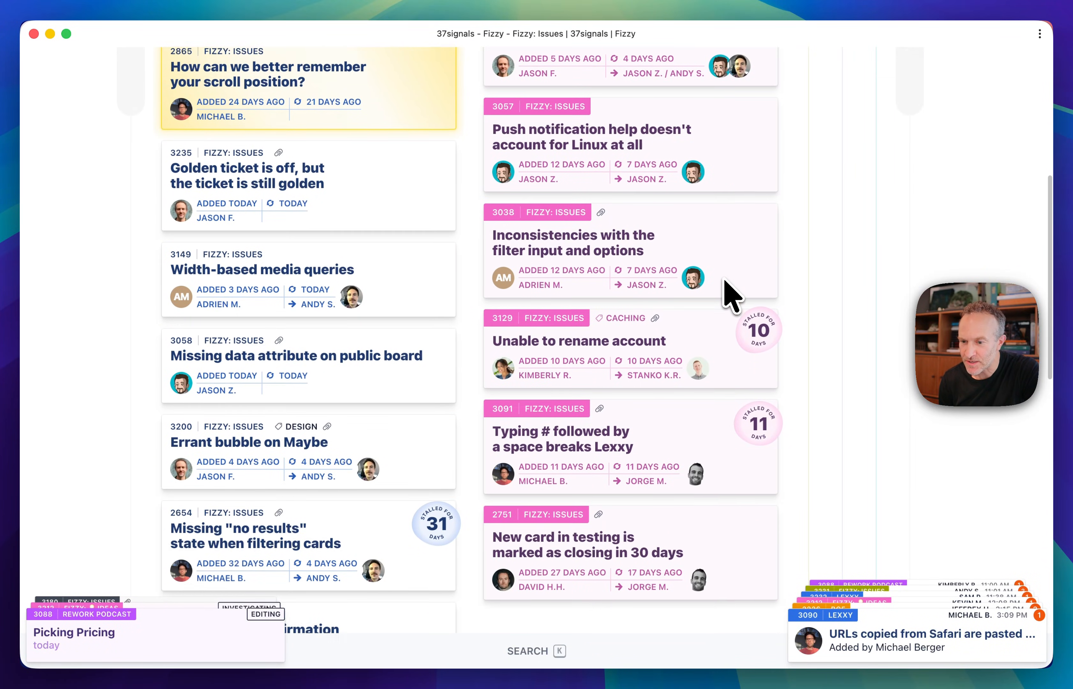
{"action": "scroll", "scroll_direction": "down", "scroll_amount": 3}
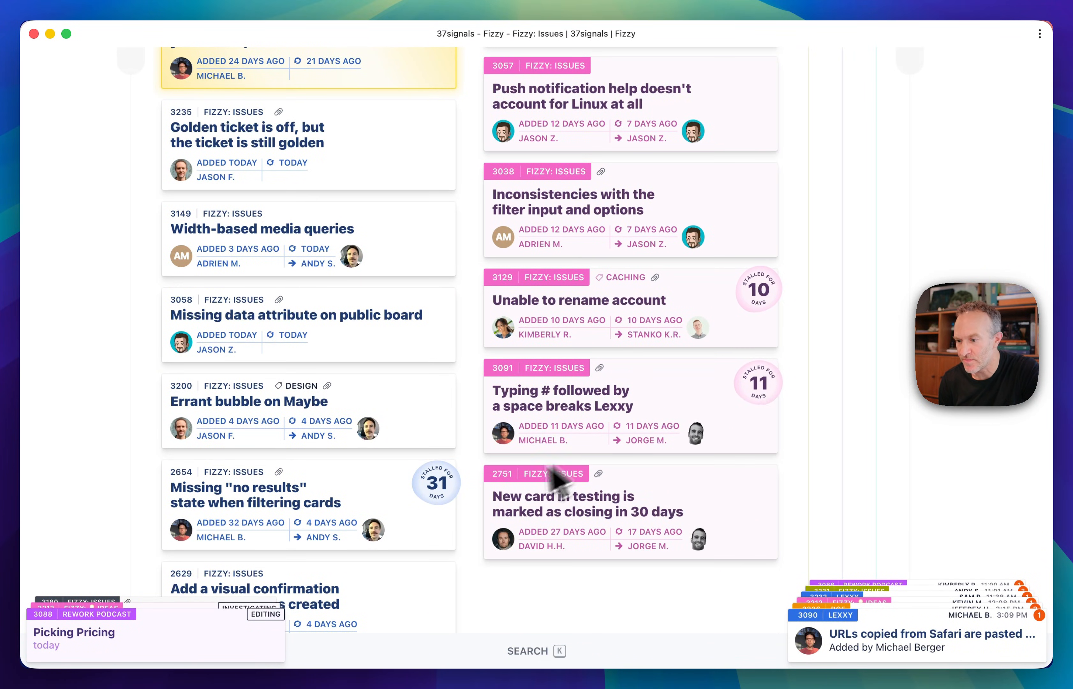
{"action": "scroll", "scroll_direction": "up", "scroll_amount": 3}
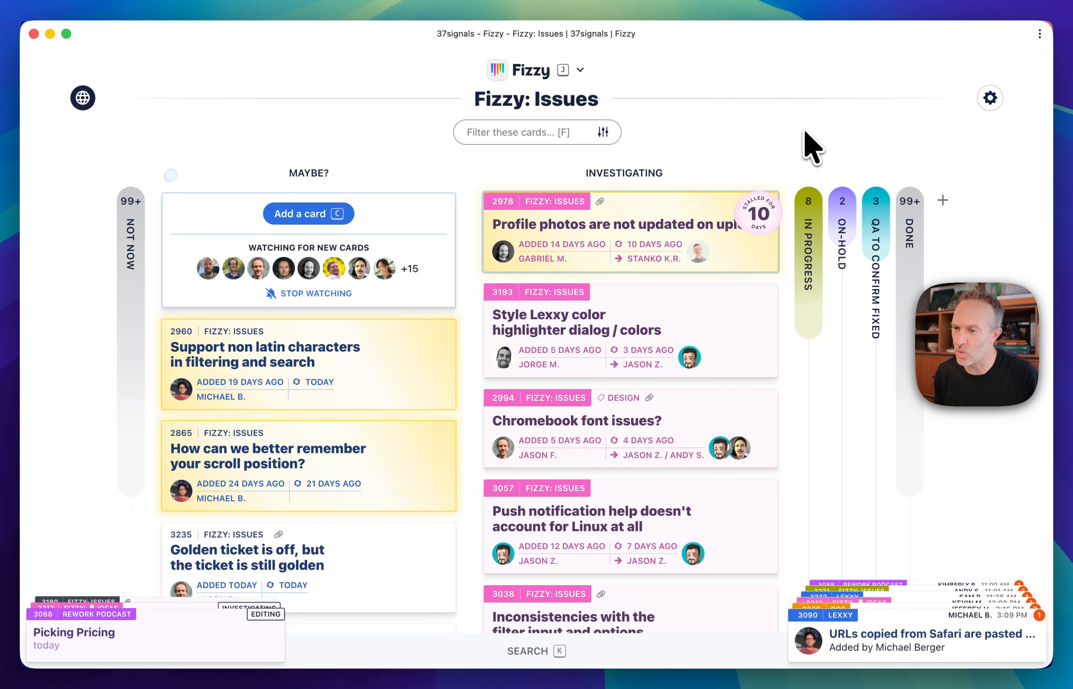
{"action": "mouse_move", "coordinate": [753, 229]}
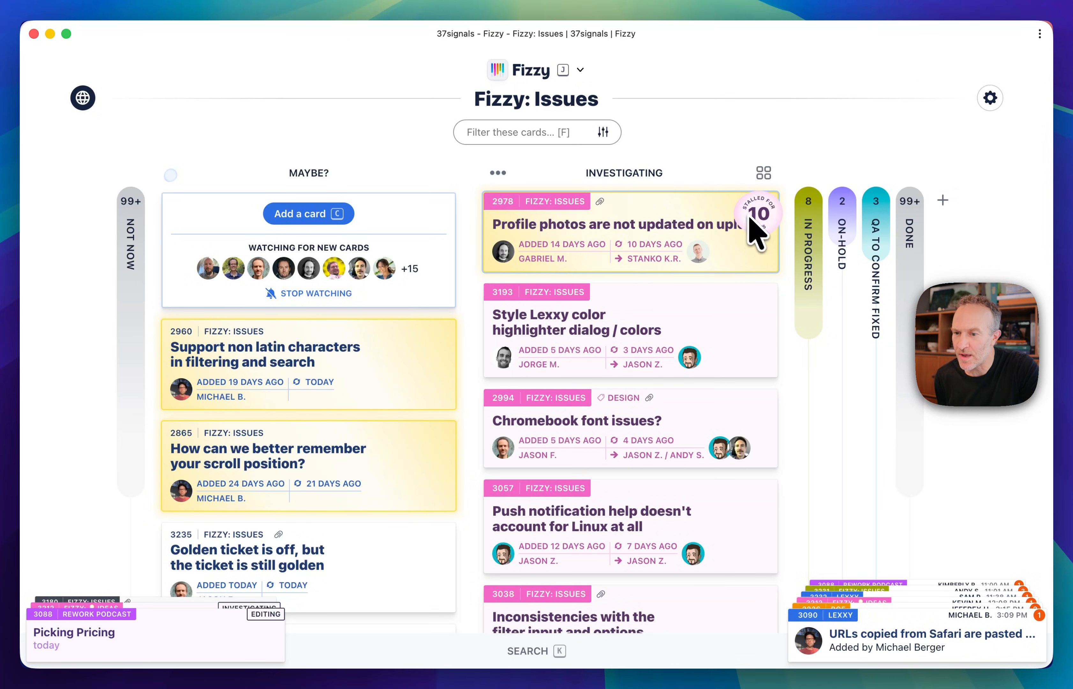
{"action": "mouse_move", "coordinate": [760, 243]}
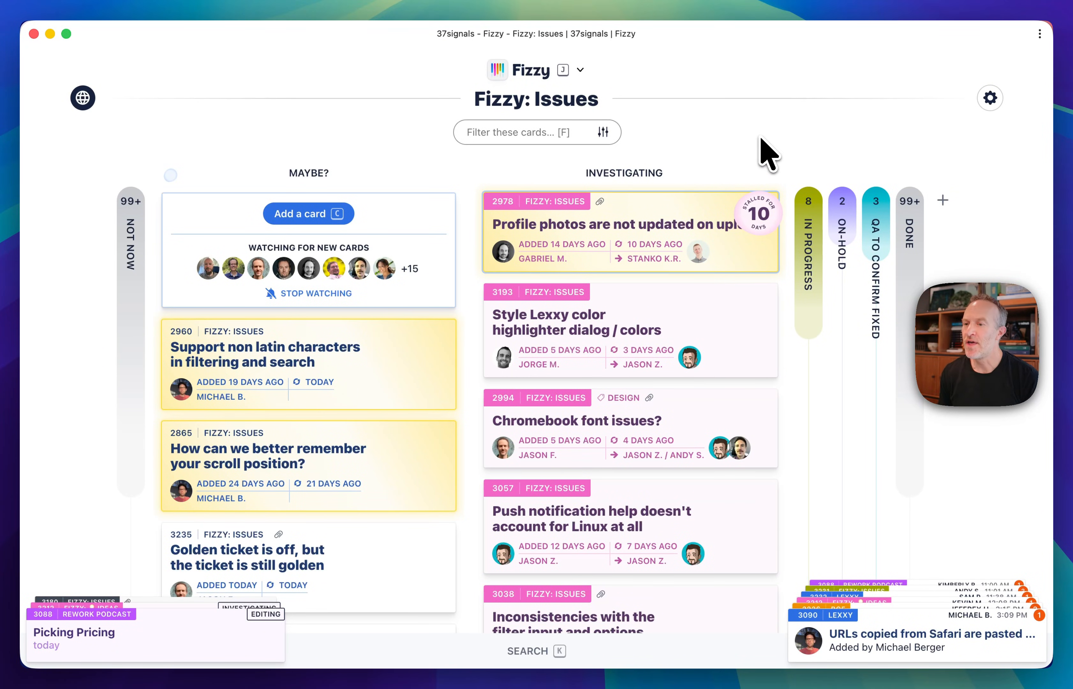
{"action": "mouse_move", "coordinate": [677, 215]}
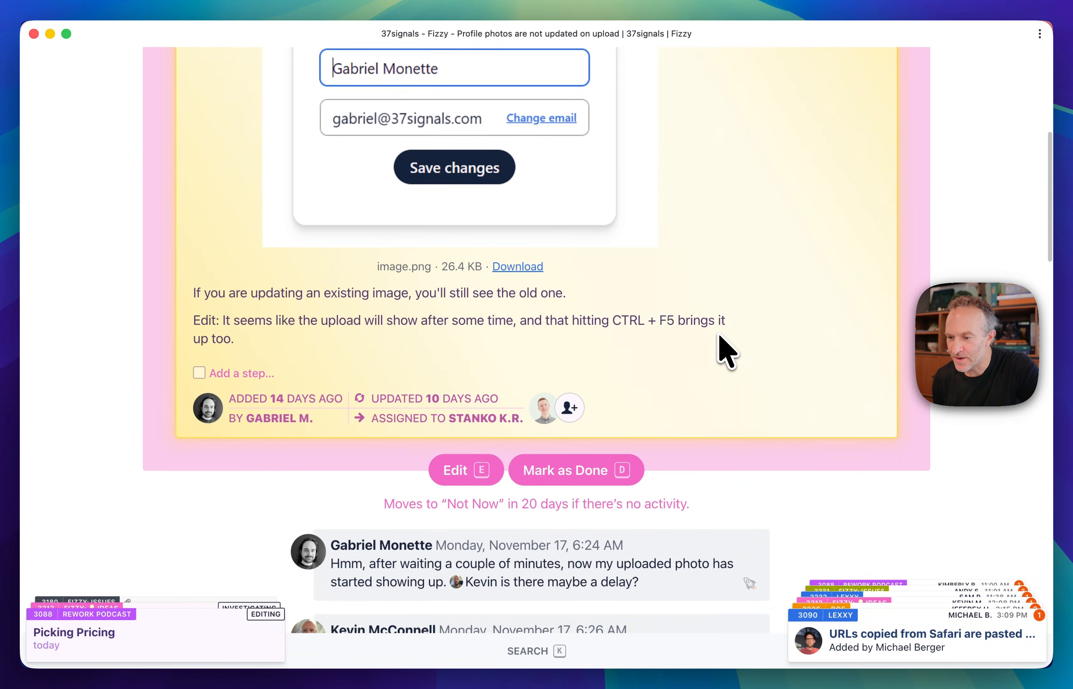
{"action": "scroll", "scroll_direction": "down", "scroll_amount": 3}
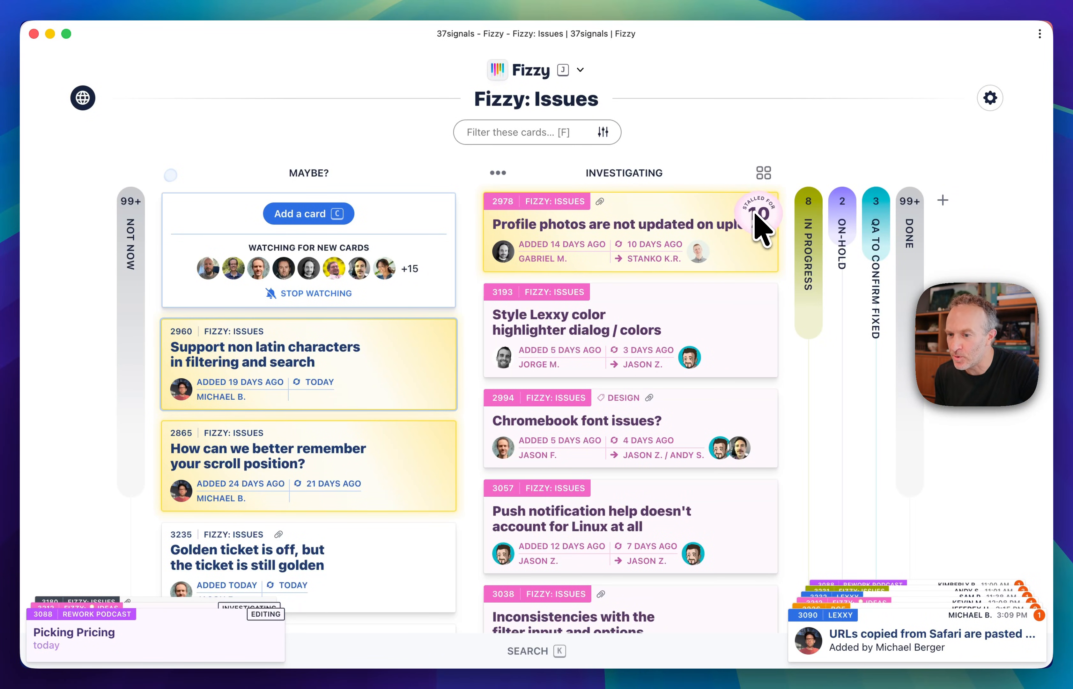
{"action": "mouse_move", "coordinate": [746, 157]}
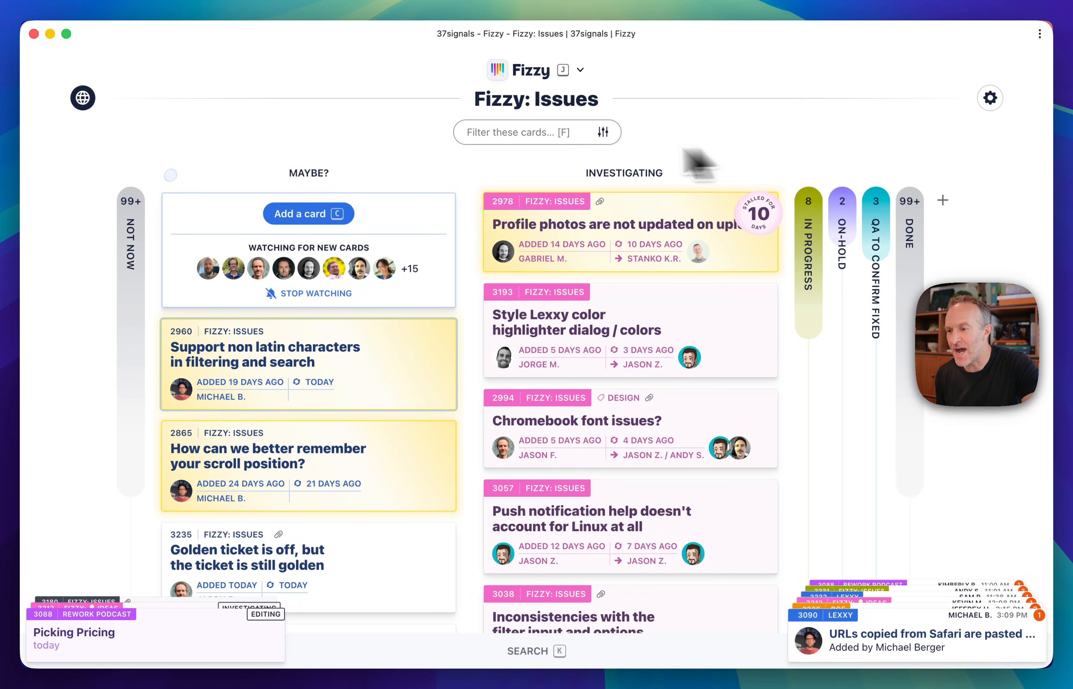
{"action": "mouse_move", "coordinate": [95, 258]}
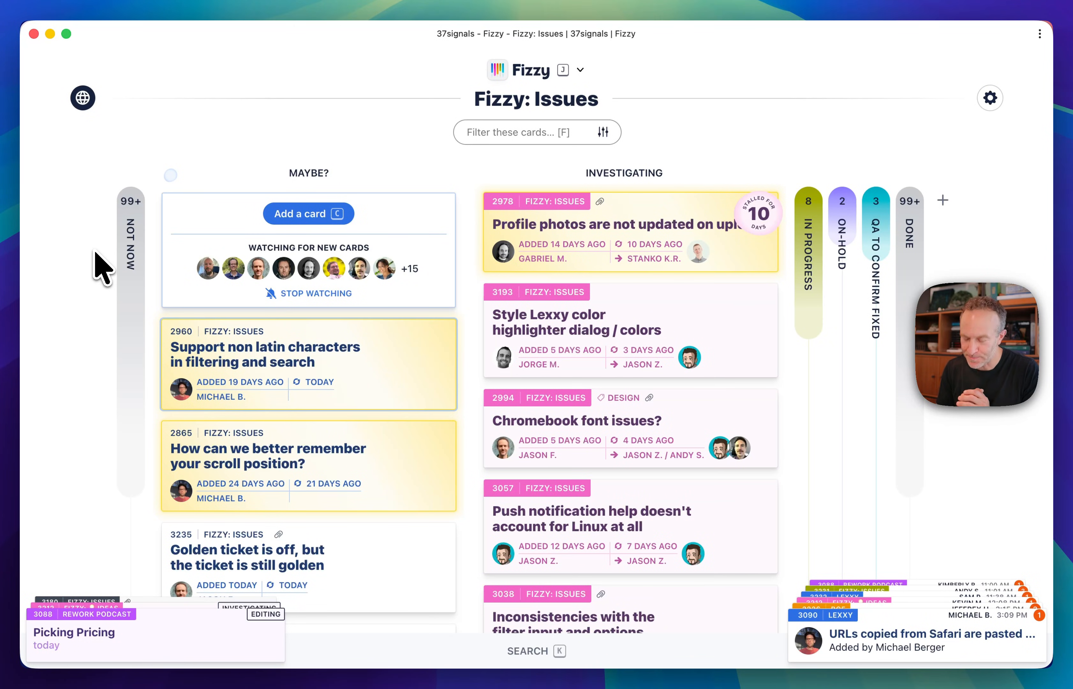
{"action": "mouse_move", "coordinate": [743, 146]}
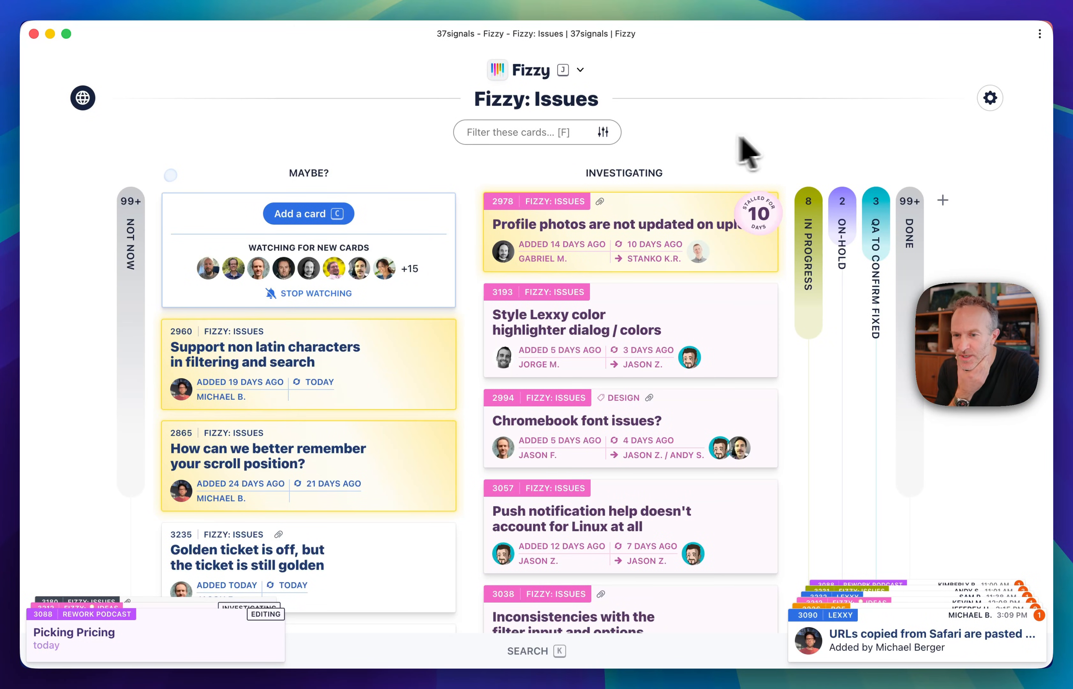
{"action": "mouse_move", "coordinate": [990, 97]}
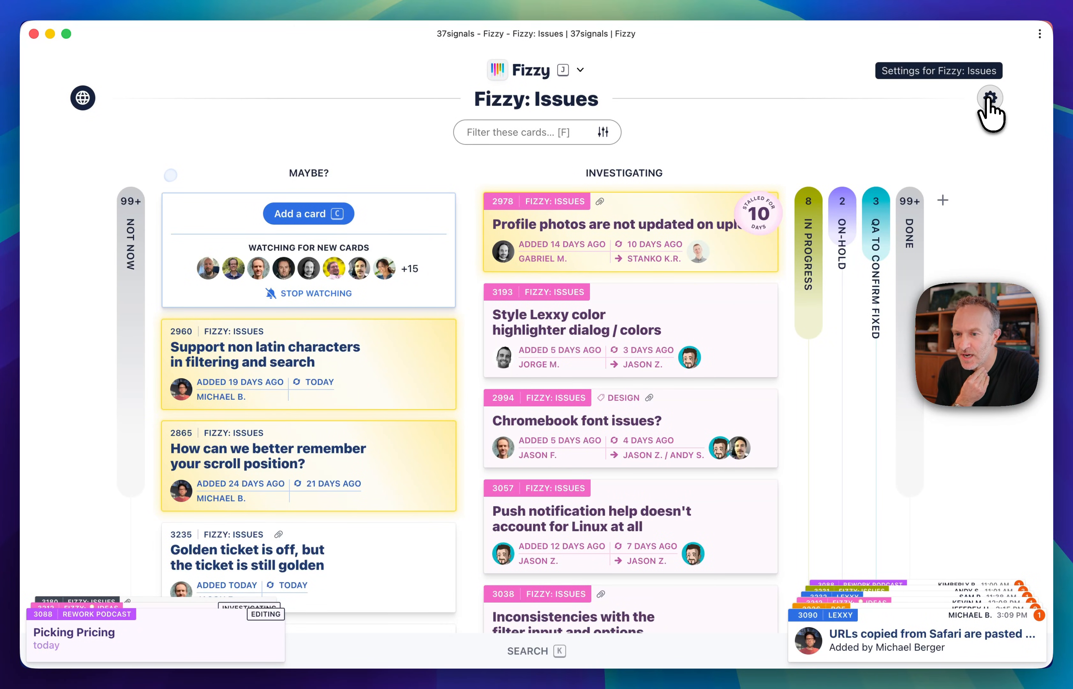
Step: Open Board Settings for Fizzy: Issues showing access, 30-day auto close and public link
{"action": "left_click", "coordinate": [990, 97]}
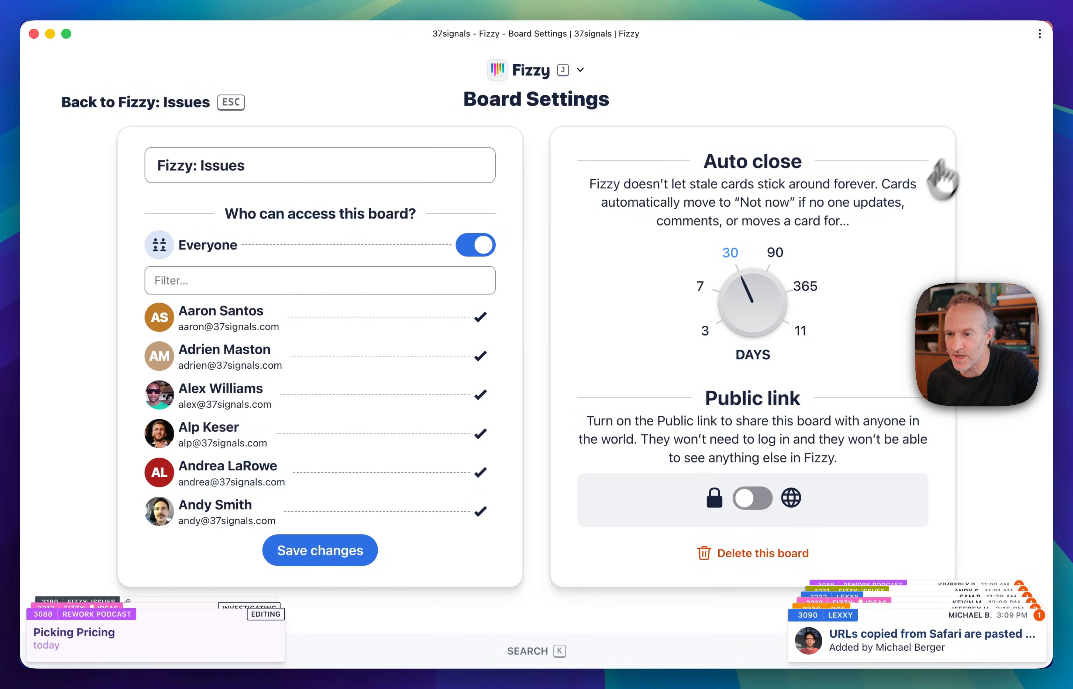
{"action": "mouse_move", "coordinate": [678, 283]}
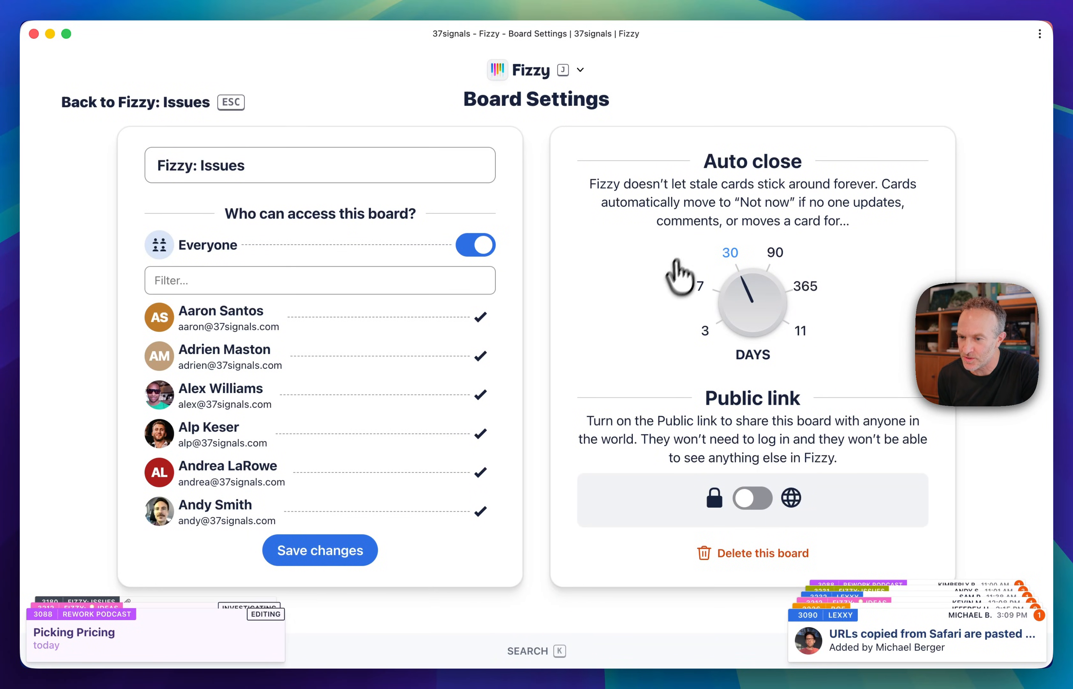
{"action": "mouse_move", "coordinate": [621, 205]}
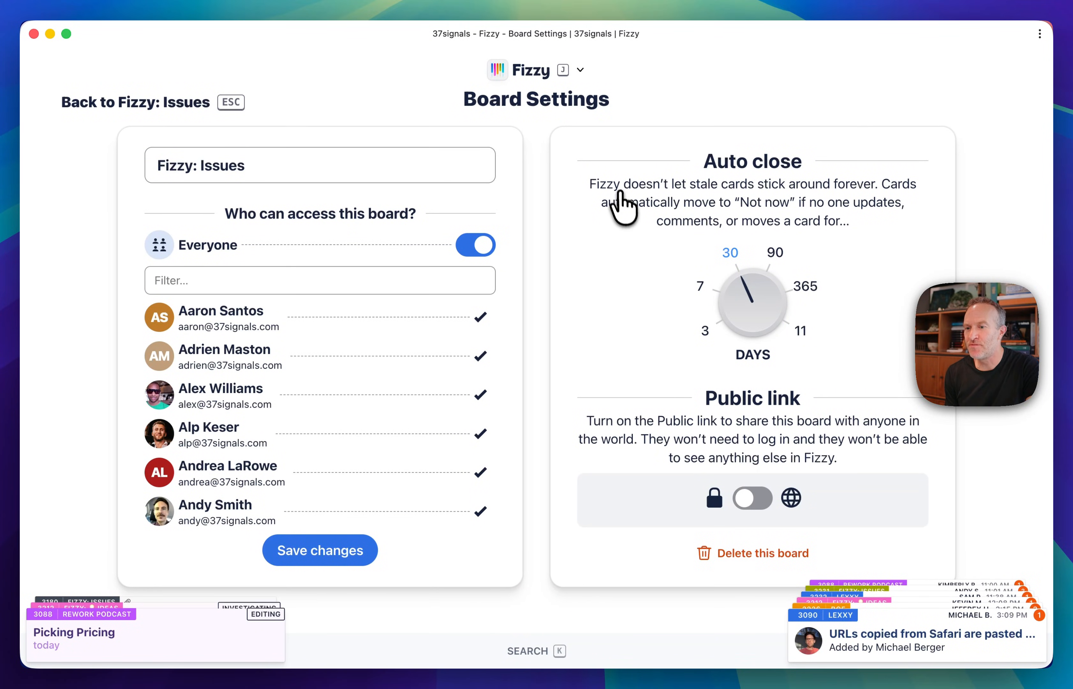
{"action": "mouse_move", "coordinate": [625, 282]}
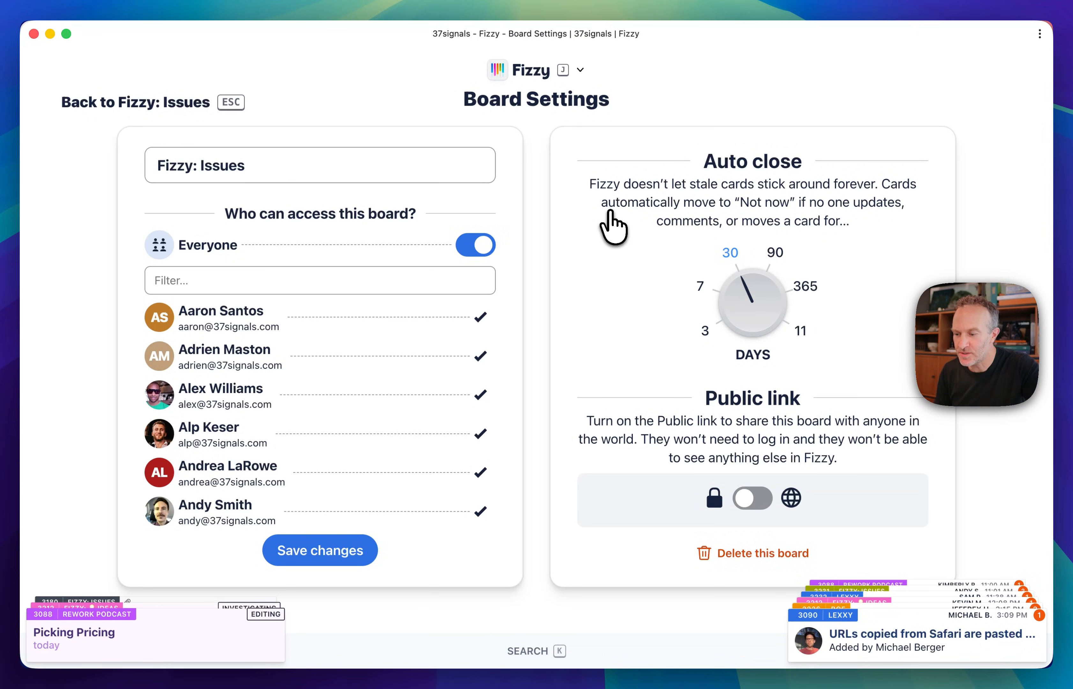
Step: Go back to the Fizzy: Issues board and scroll through the Not Now cards
{"action": "left_click", "coordinate": [135, 102]}
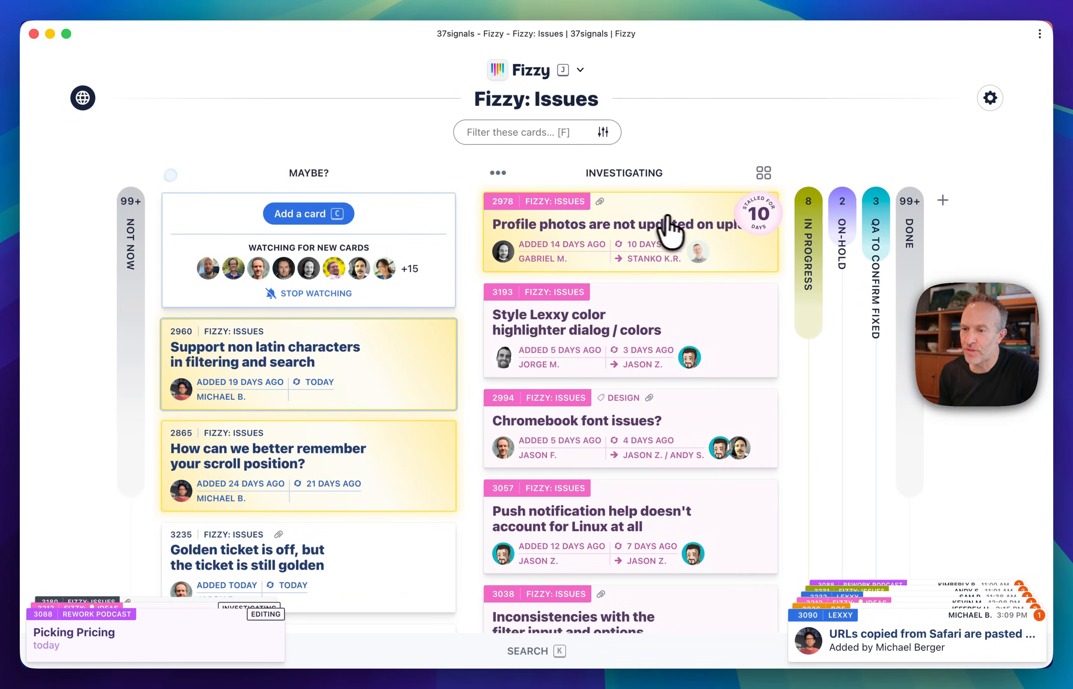
{"action": "mouse_move", "coordinate": [679, 239]}
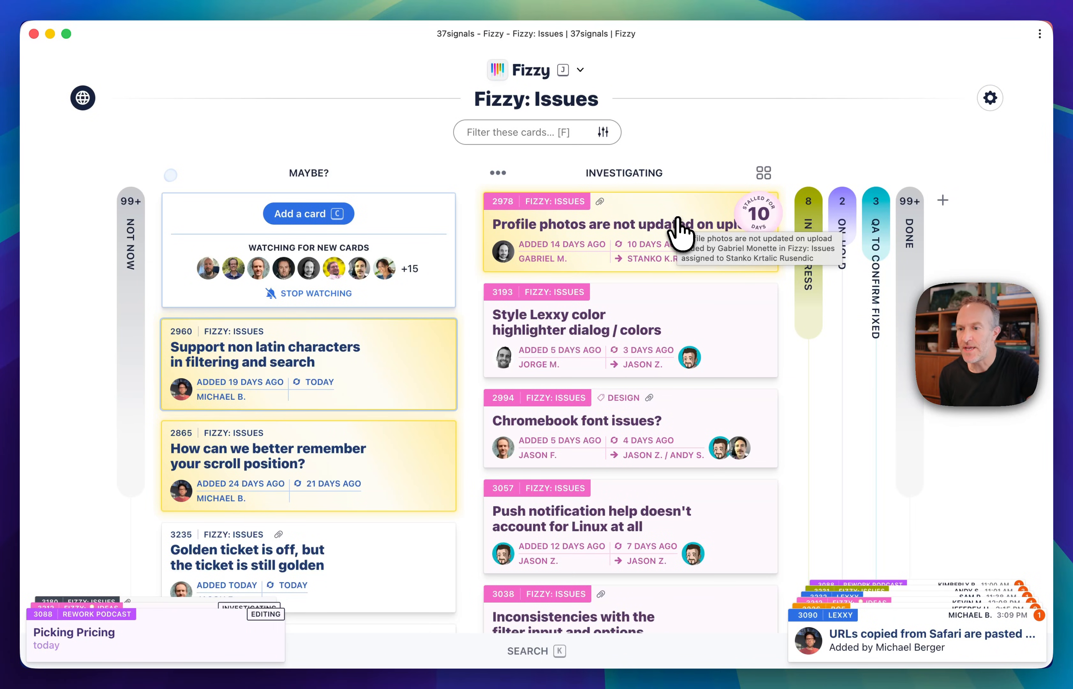
{"action": "mouse_move", "coordinate": [134, 245]}
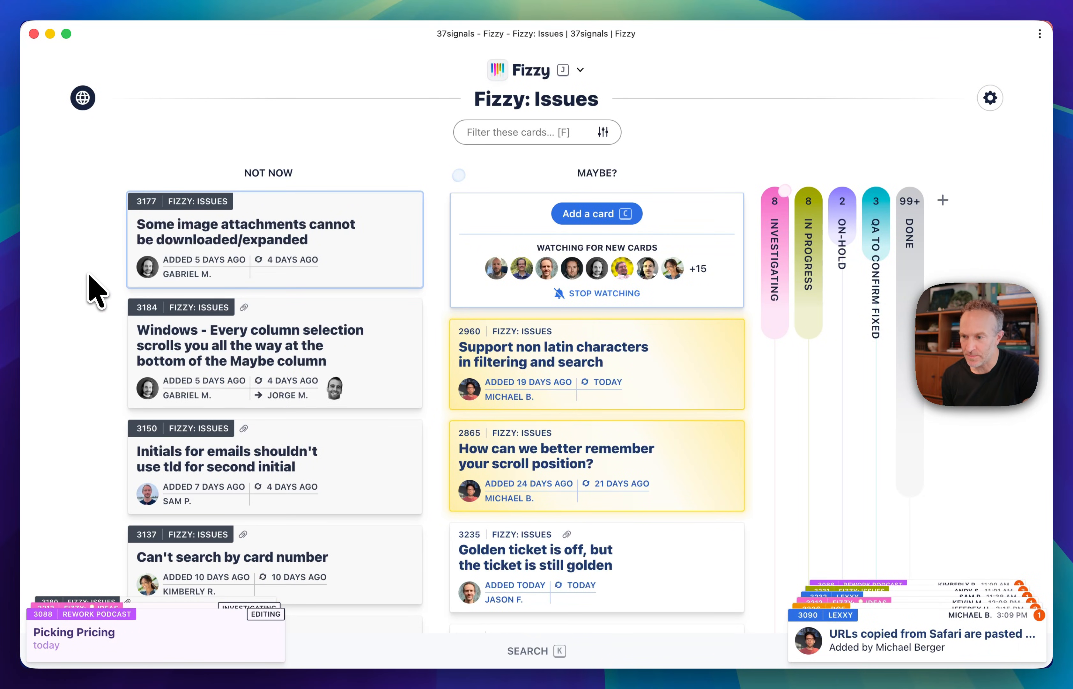
{"action": "scroll", "scroll_direction": "down", "scroll_amount": 3}
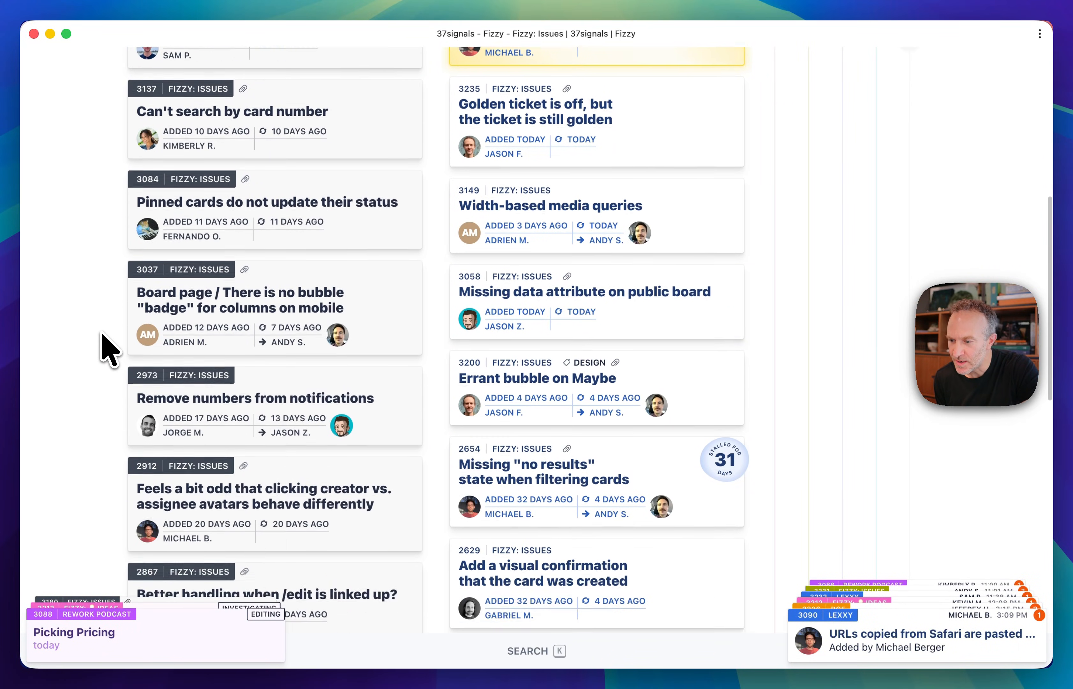
{"action": "scroll", "scroll_direction": "down", "scroll_amount": 3}
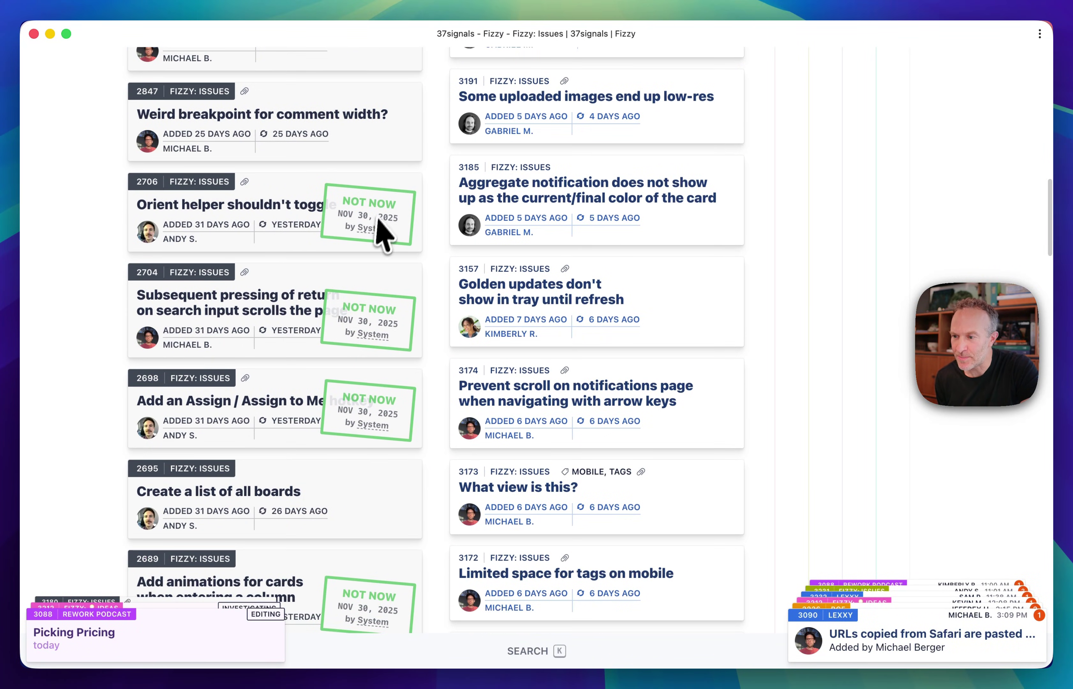
{"action": "mouse_move", "coordinate": [365, 416]}
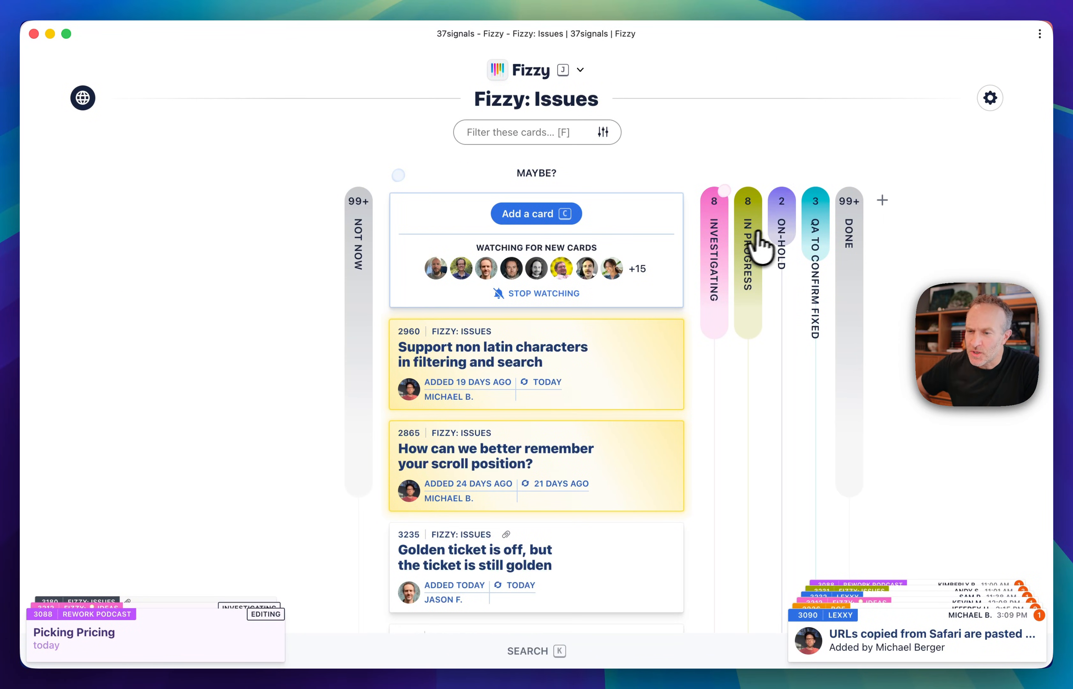
{"action": "mouse_move", "coordinate": [783, 225]}
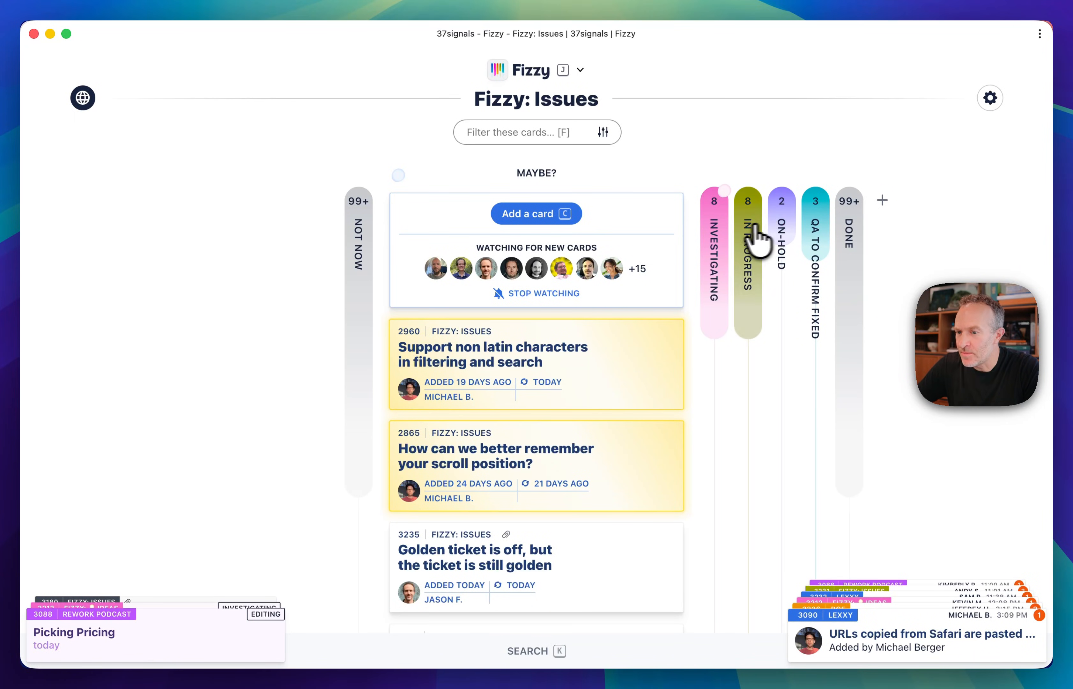
{"action": "mouse_move", "coordinate": [775, 238]}
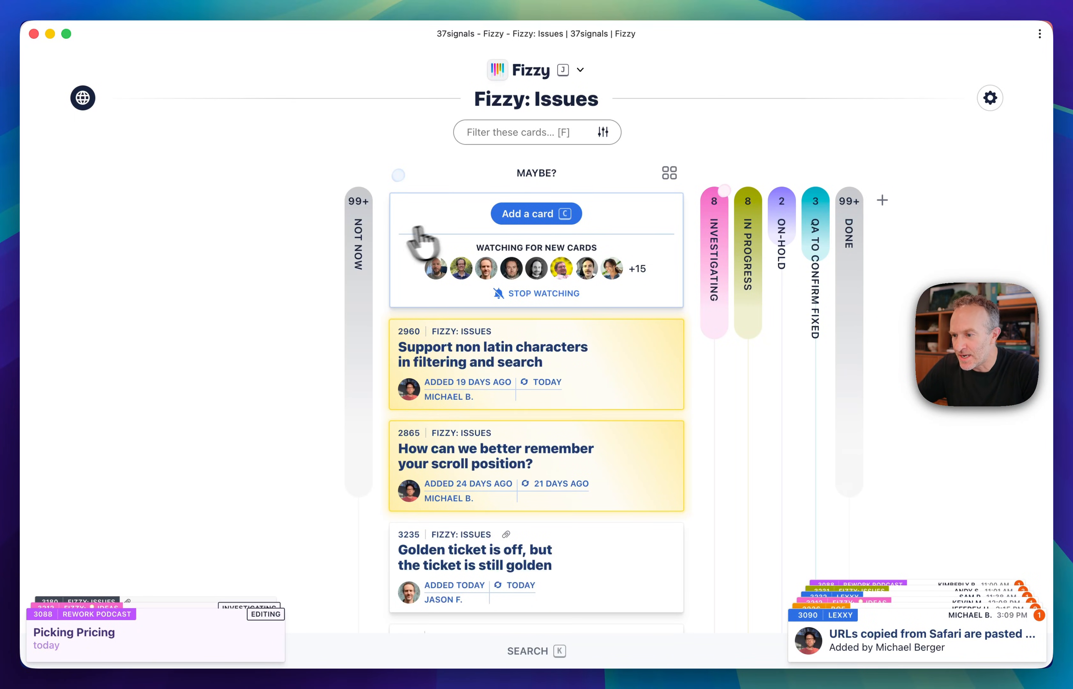
{"action": "mouse_move", "coordinate": [723, 222]}
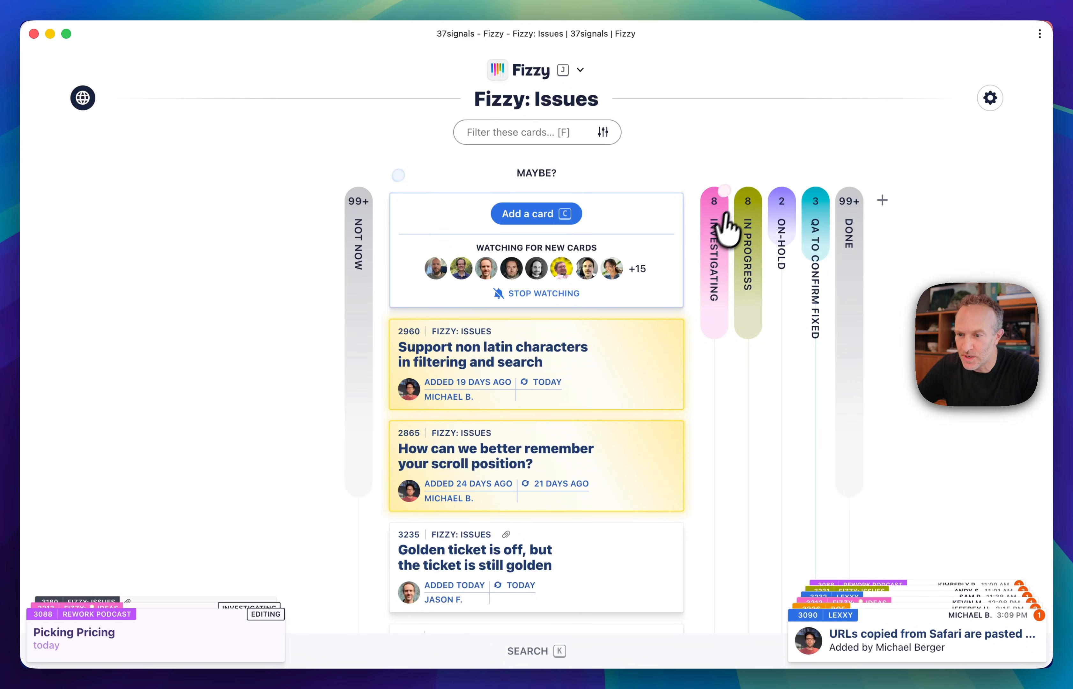
{"action": "scroll", "scroll_direction": "down", "scroll_amount": 3}
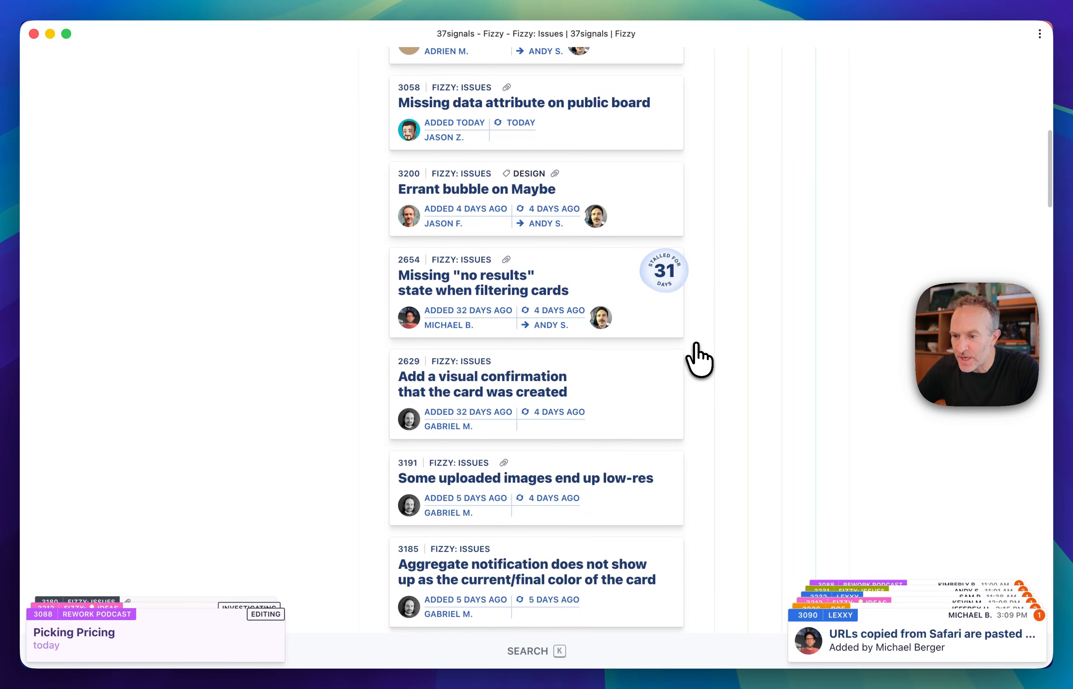
{"action": "scroll", "scroll_direction": "down", "scroll_amount": 3}
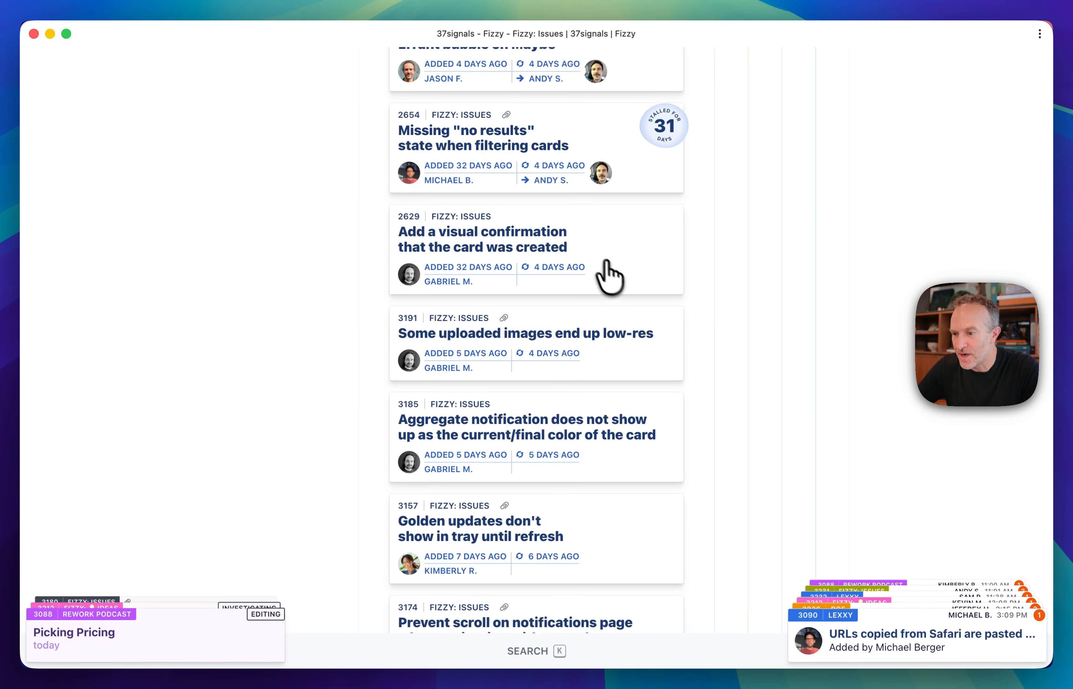
{"action": "left_click_drag", "start_coordinate": [609, 273], "coordinate": [725, 246]}
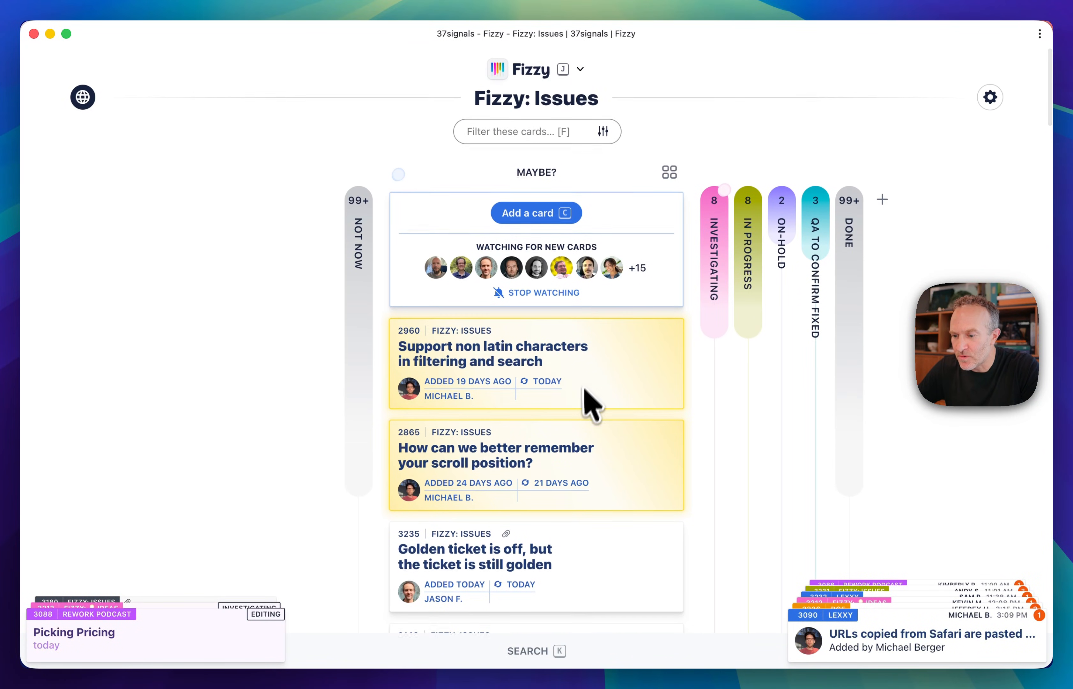
Step: Open card 3235 'Golden ticket is off' from the Maybe? column
{"action": "left_click", "coordinate": [475, 557]}
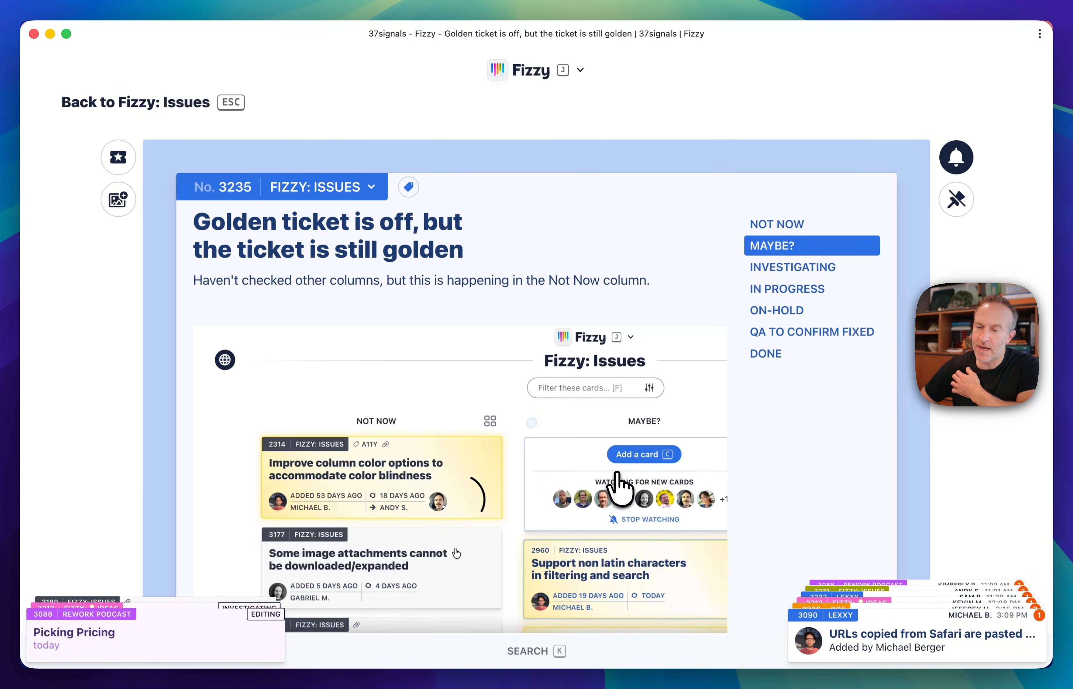
{"action": "mouse_move", "coordinate": [764, 299]}
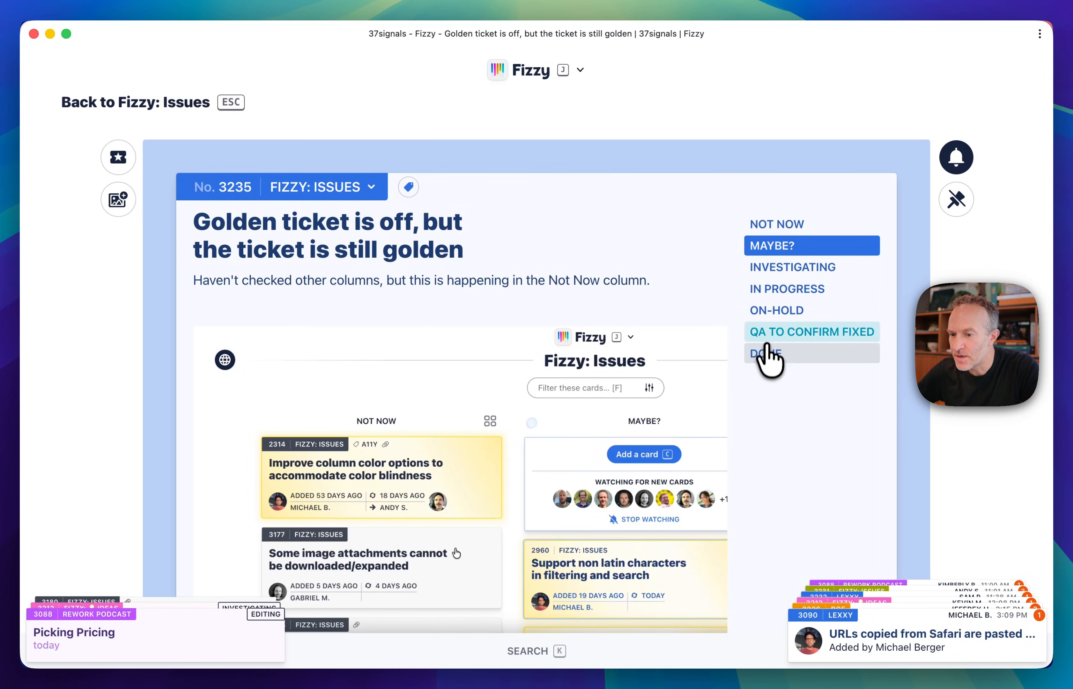
{"action": "mouse_move", "coordinate": [775, 321]}
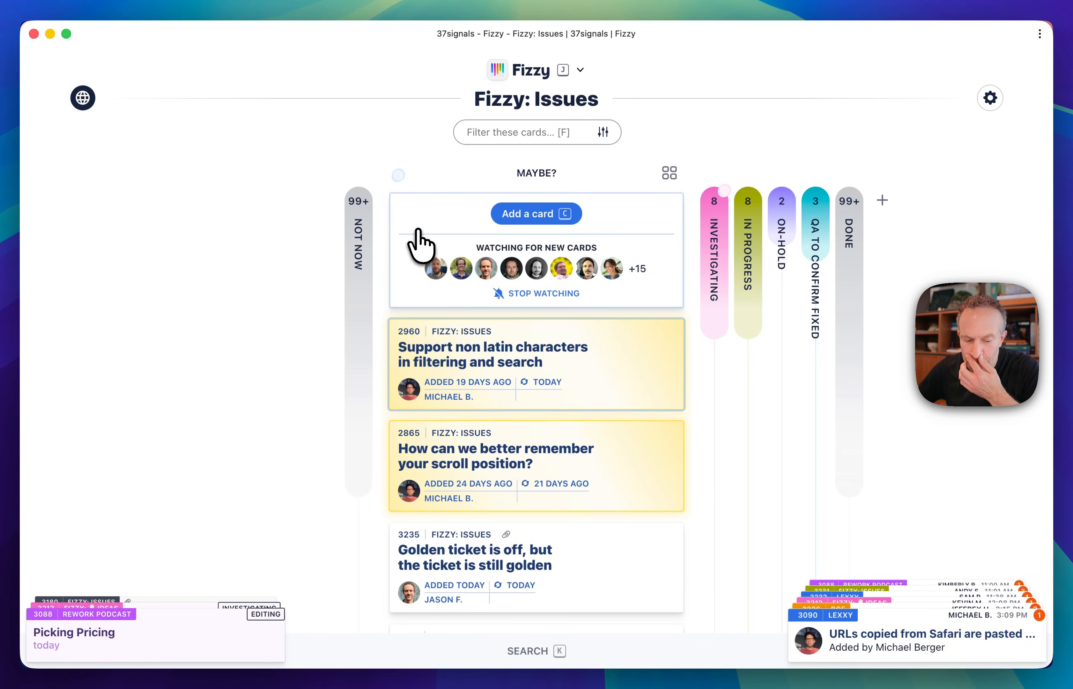
{"action": "mouse_move", "coordinate": [989, 98]}
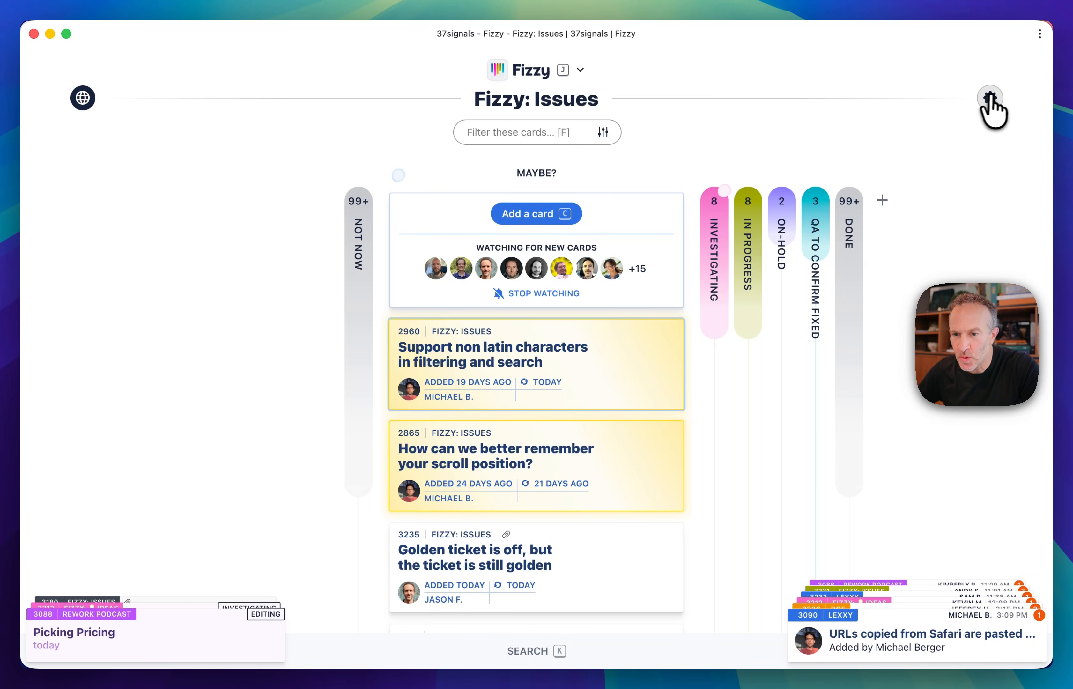
Step: In Board Settings, switch the Fizzy: Issues public link on, then back off
{"action": "left_click", "coordinate": [990, 97]}
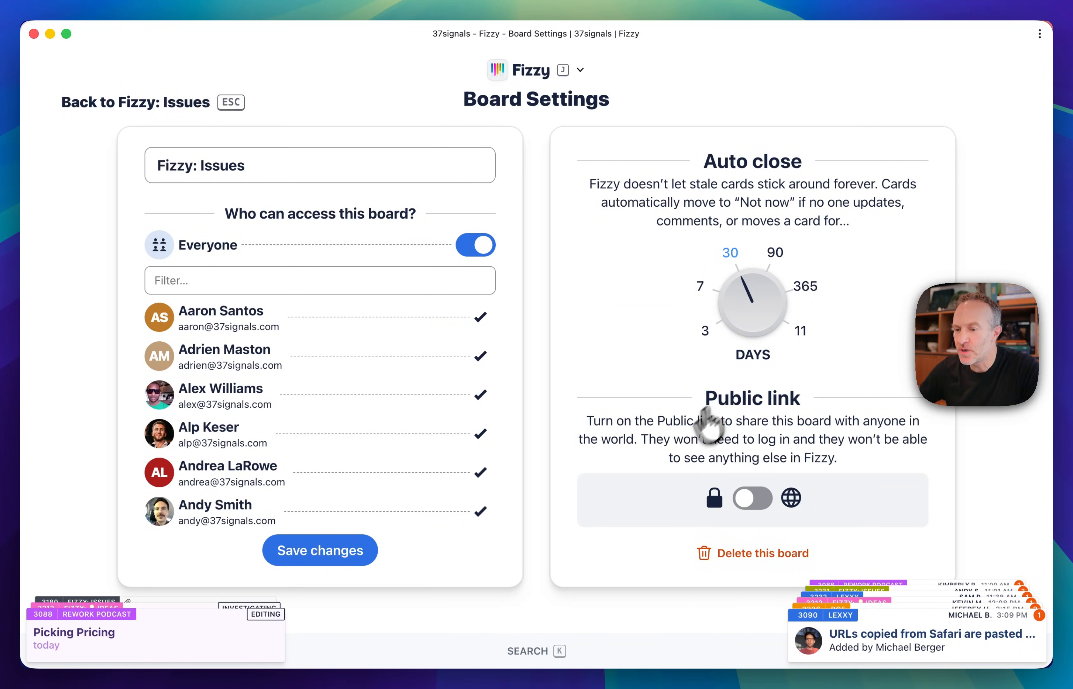
{"action": "mouse_move", "coordinate": [801, 441]}
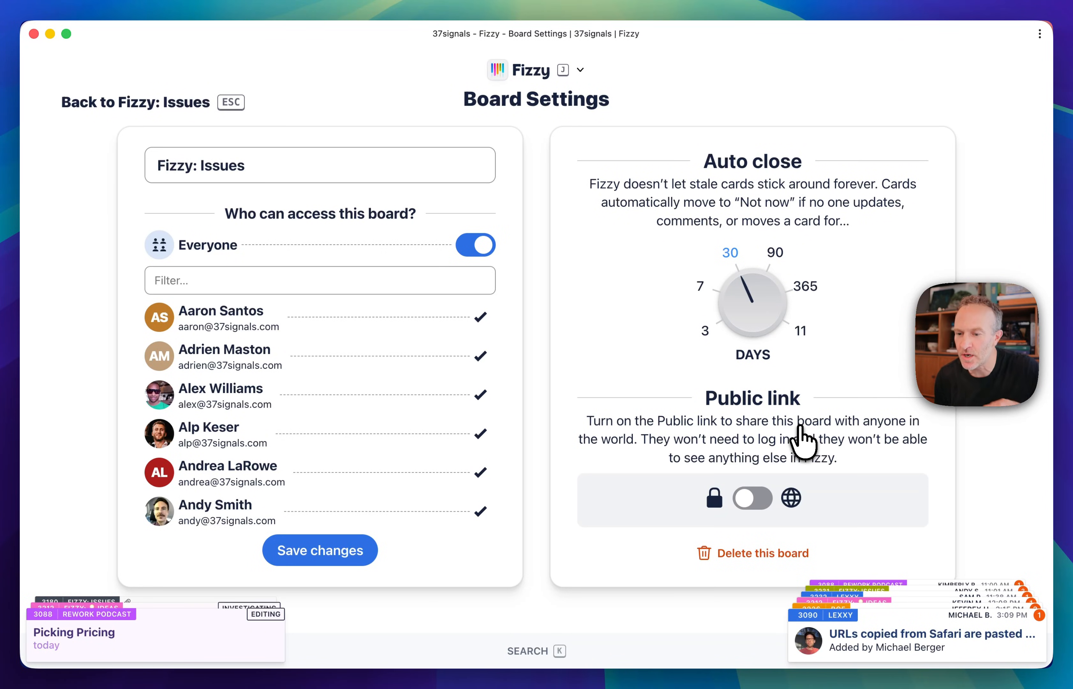
{"action": "left_click", "coordinate": [753, 497]}
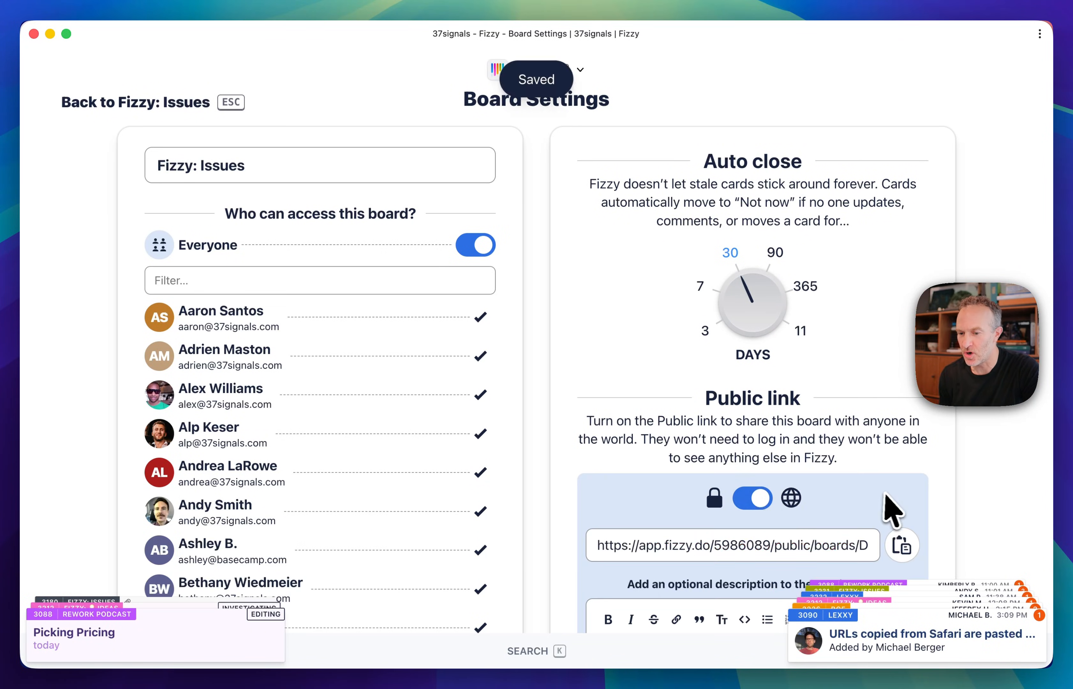
{"action": "mouse_move", "coordinate": [845, 547]}
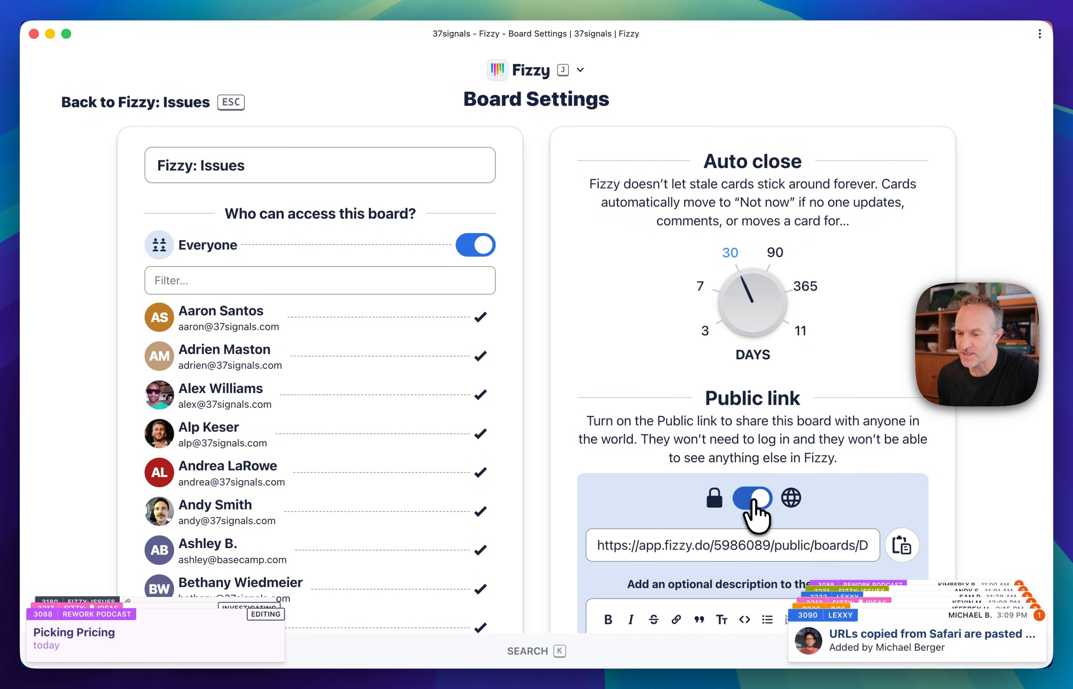
{"action": "left_click", "coordinate": [752, 498]}
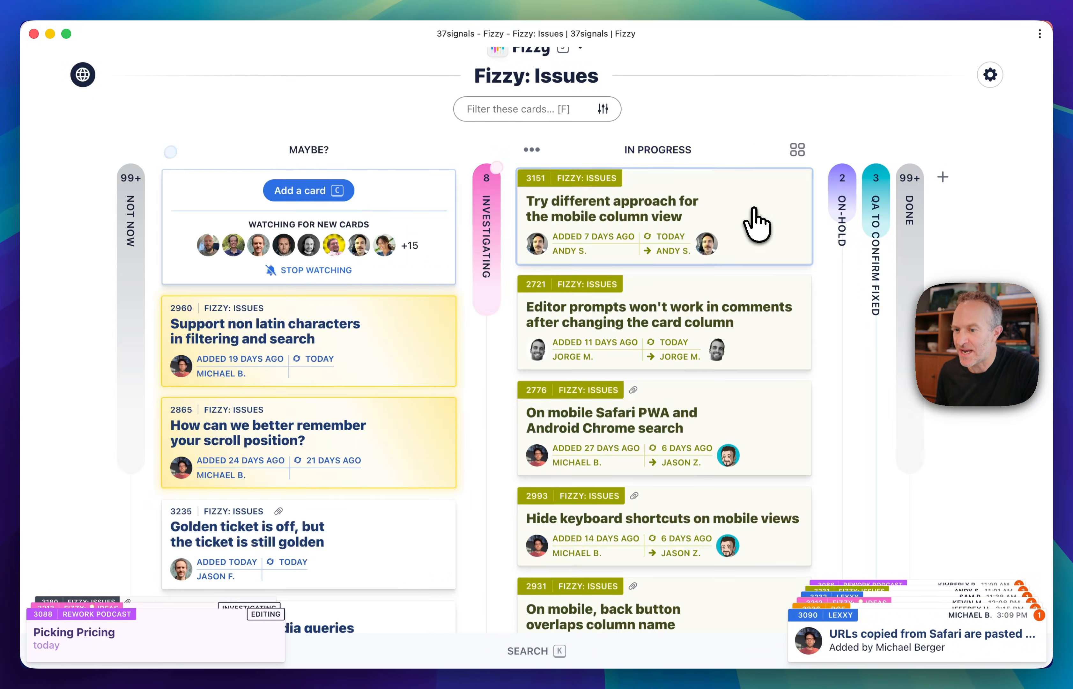
Step: Scroll through the In Progress column's cards on the Fizzy: Issues board
{"action": "scroll", "scroll_direction": "down", "scroll_amount": 3}
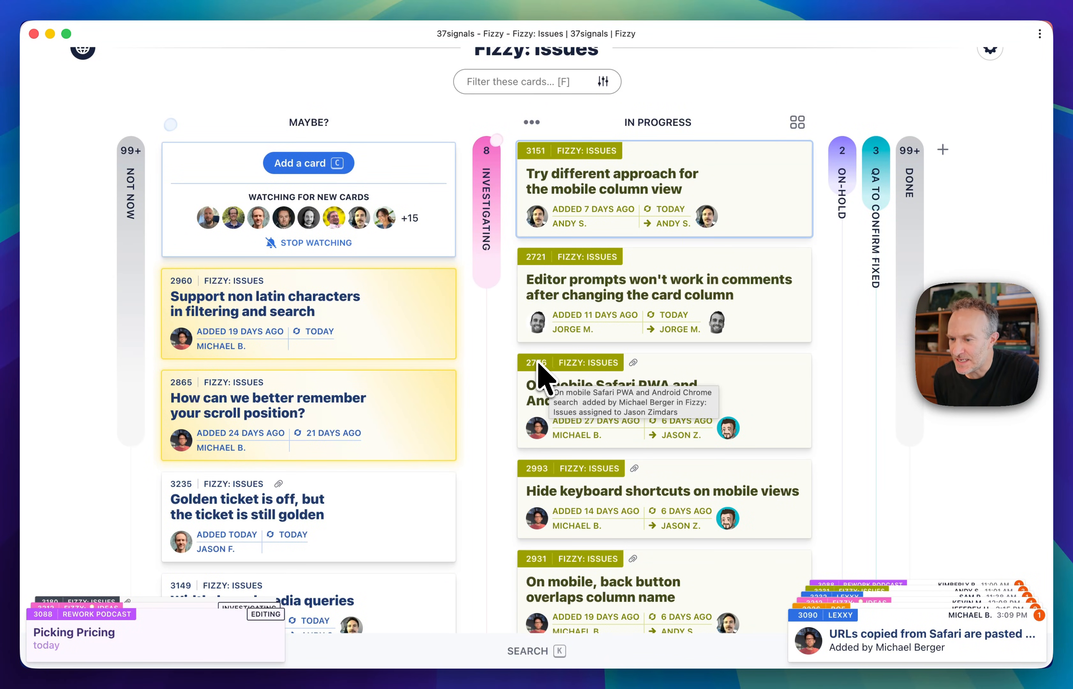
{"action": "mouse_move", "coordinate": [611, 384]}
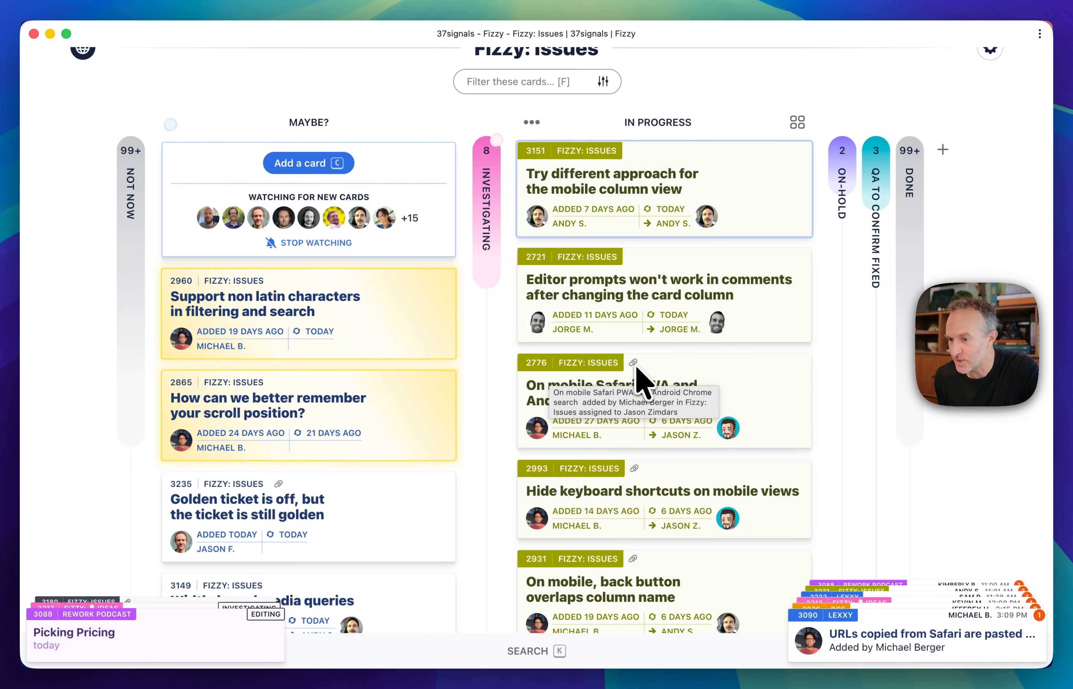
{"action": "mouse_move", "coordinate": [788, 414]}
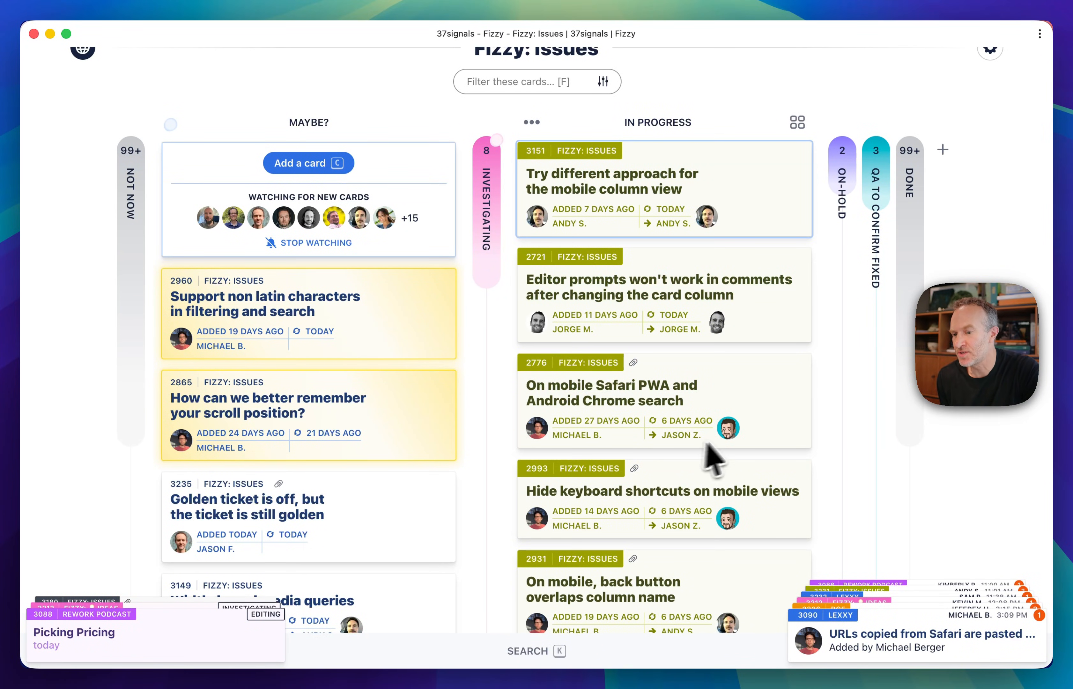
{"action": "mouse_move", "coordinate": [759, 434]}
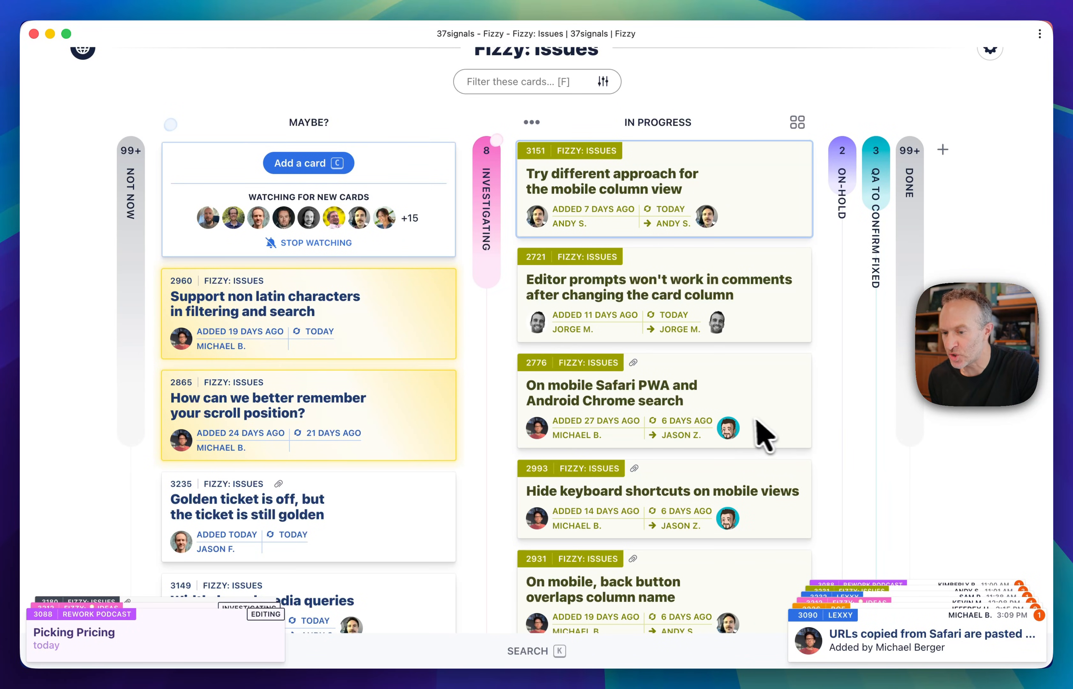
{"action": "mouse_move", "coordinate": [956, 484]}
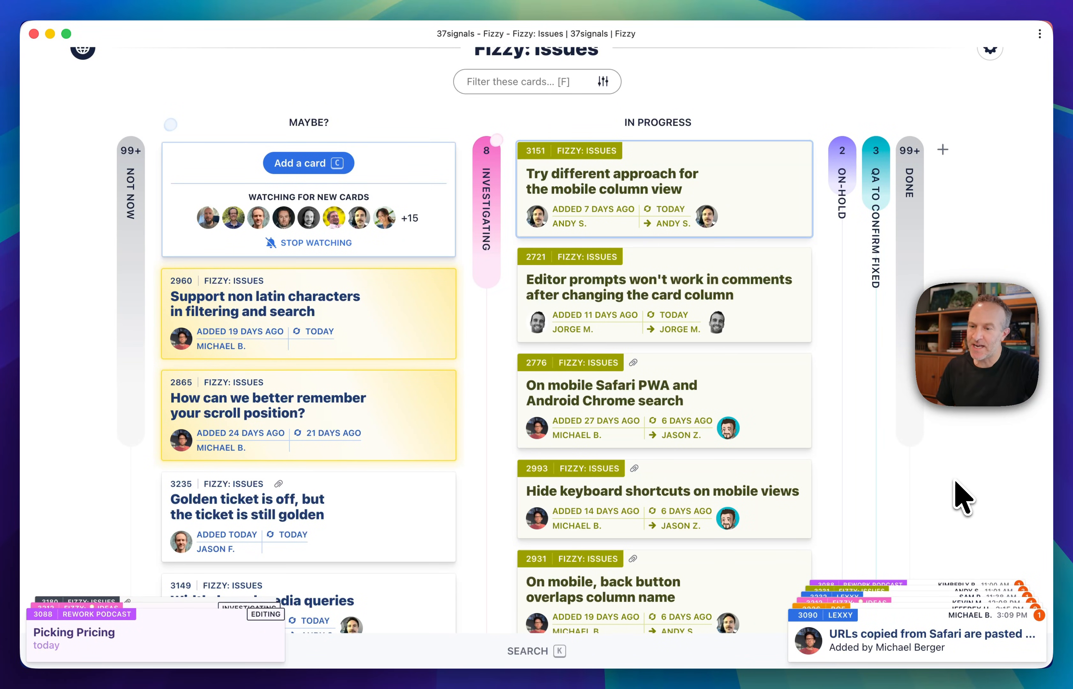
Step: Look through the Investigating cards, then collapse the column leaving only Maybe? open
{"action": "scroll", "scroll_direction": "down", "scroll_amount": 3}
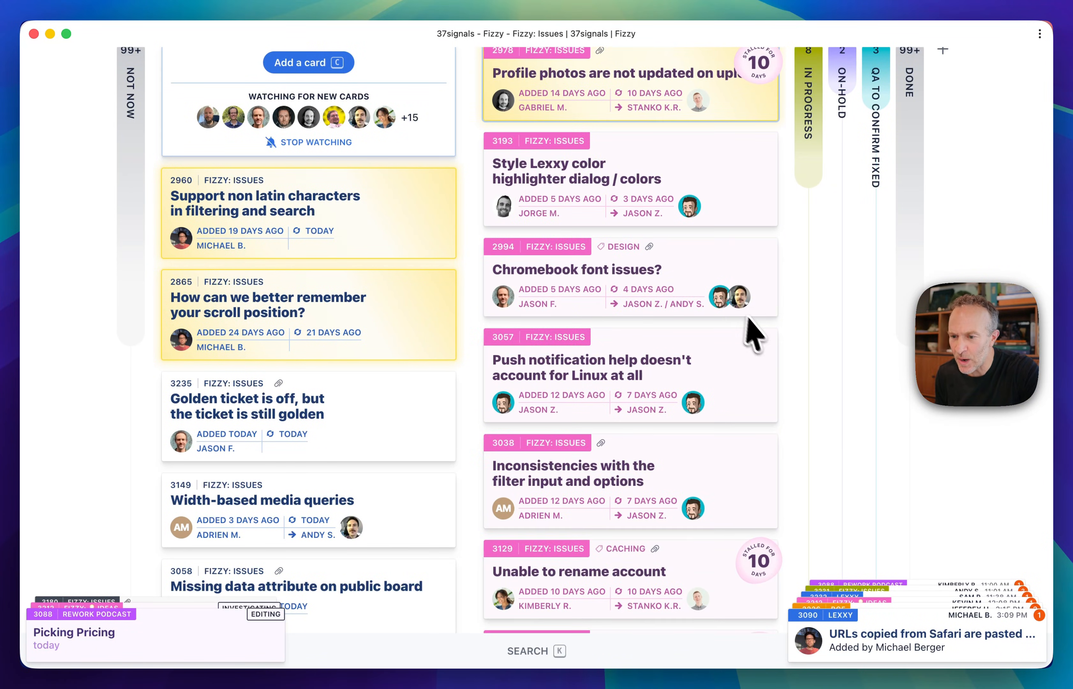
{"action": "mouse_move", "coordinate": [967, 452]}
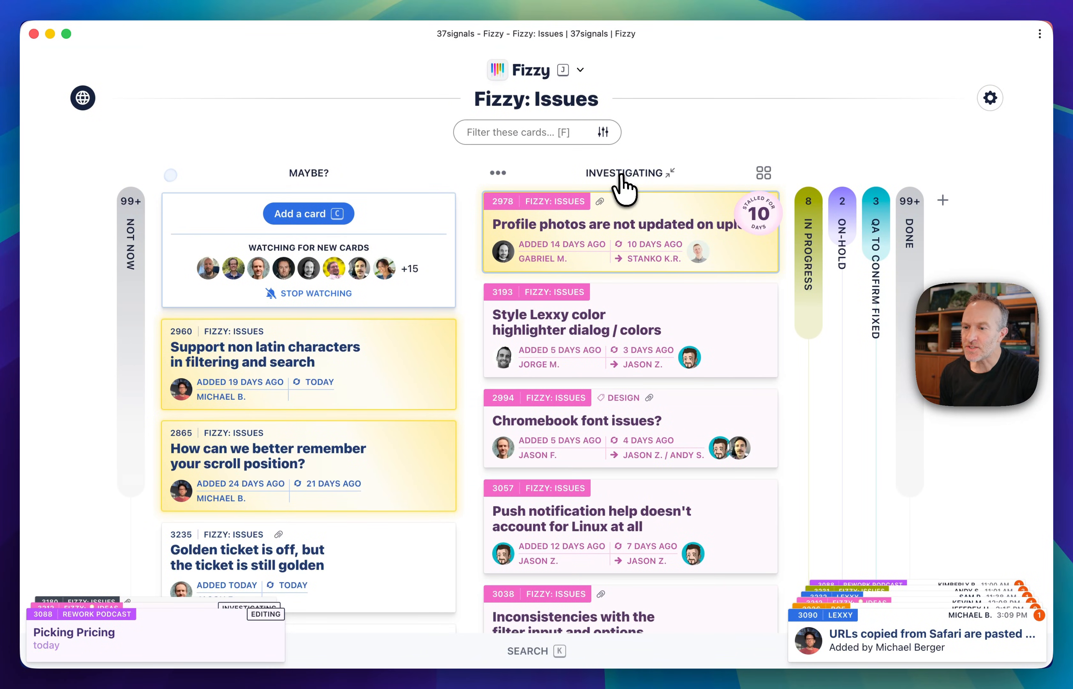
{"action": "left_click", "coordinate": [673, 172]}
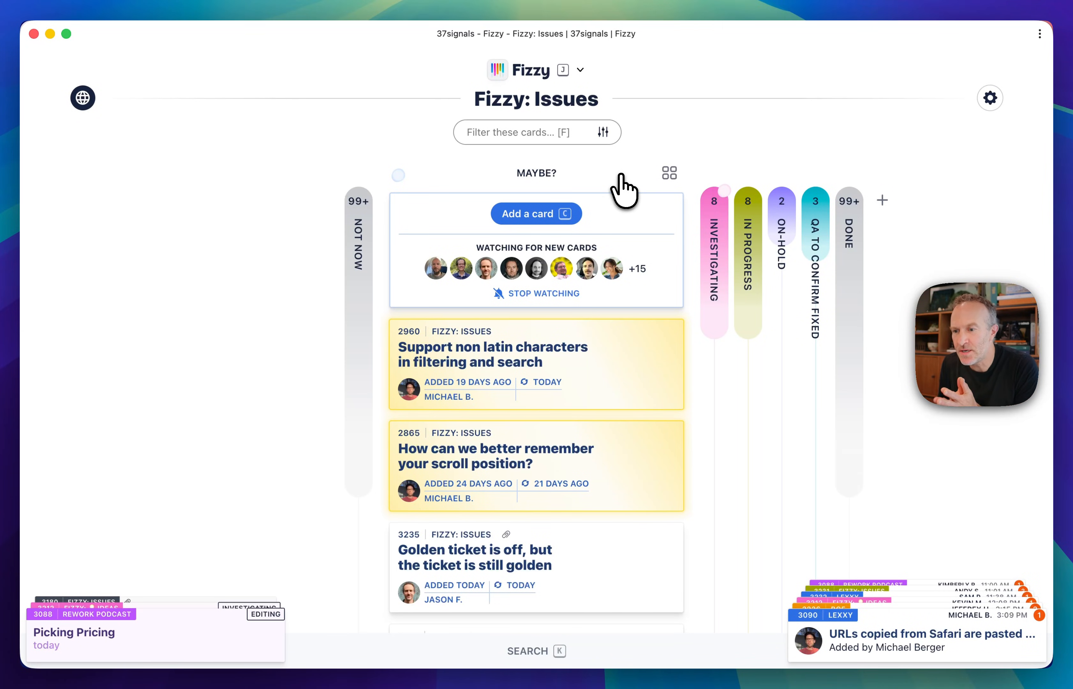
{"action": "mouse_move", "coordinate": [919, 419]}
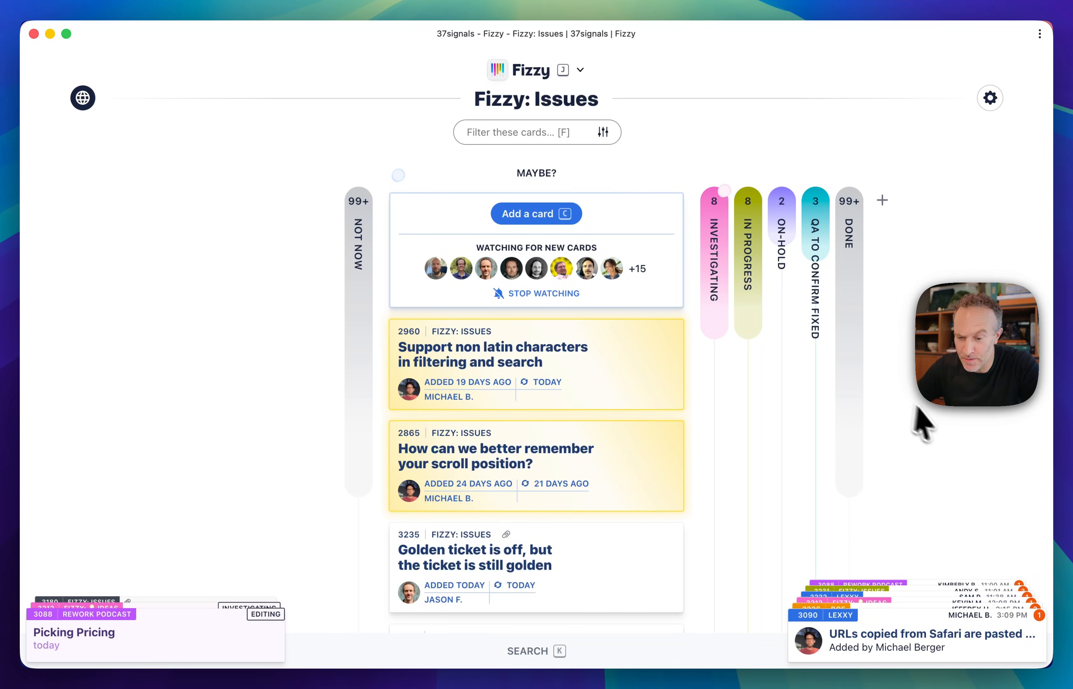
{"action": "mouse_move", "coordinate": [761, 92]}
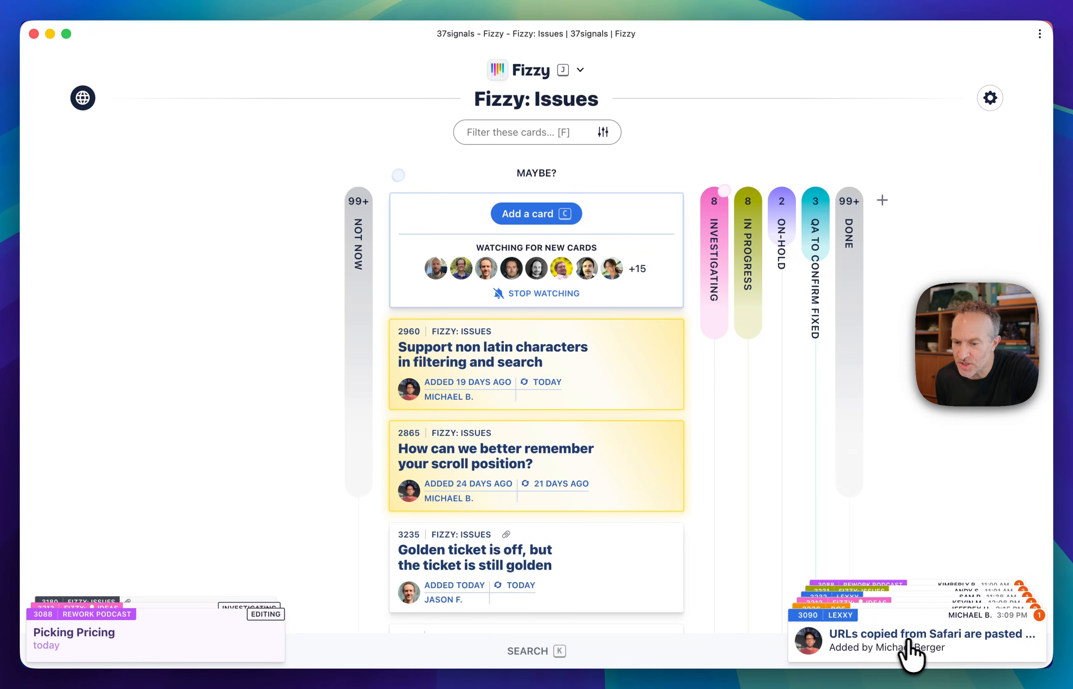
Step: Expand the notifications stack into the full list of recent card updates
{"action": "left_click", "coordinate": [910, 633]}
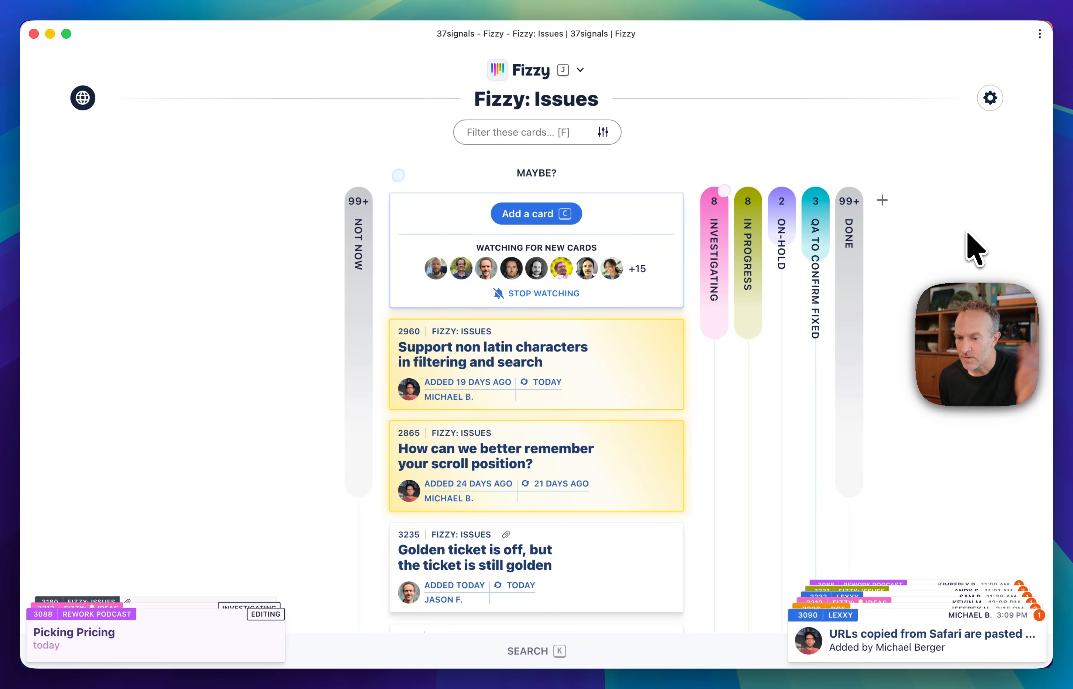
{"action": "left_click", "coordinate": [938, 652]}
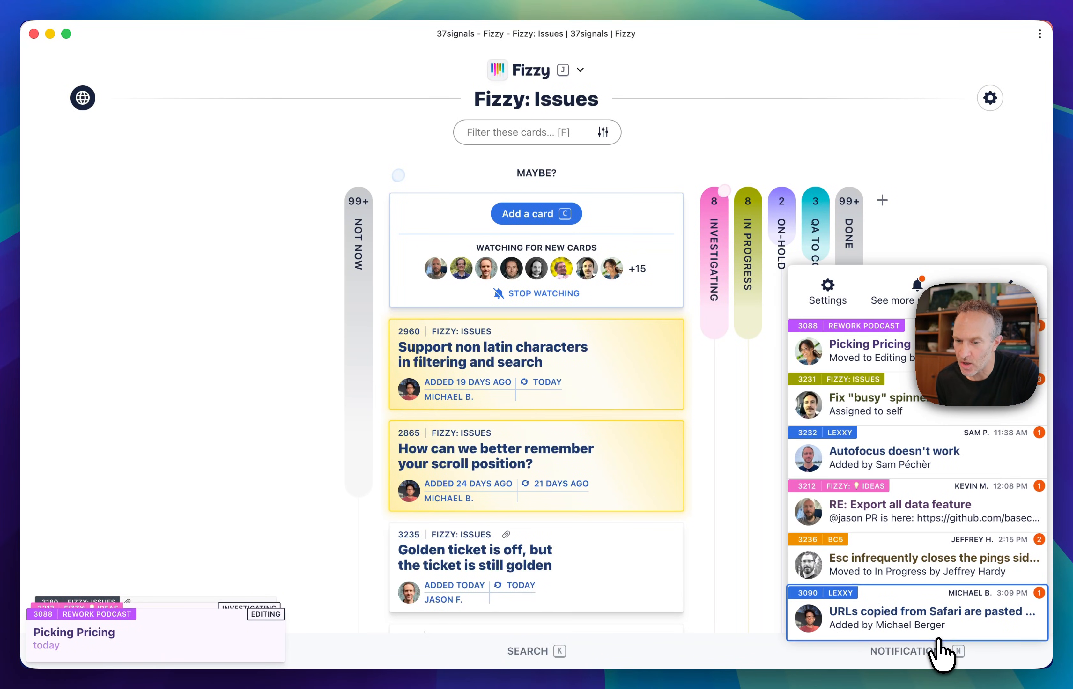
Step: Close the notifications tray and expand the In Progress column beside Maybe?
{"action": "left_click", "coordinate": [906, 651]}
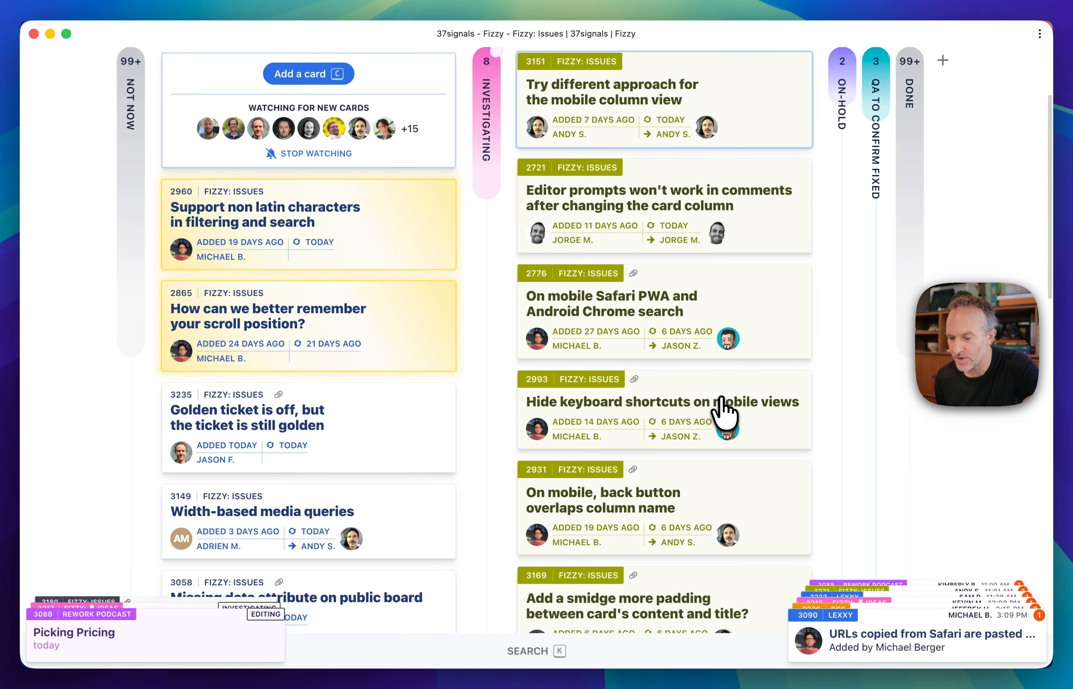
{"action": "left_click", "coordinate": [908, 651]}
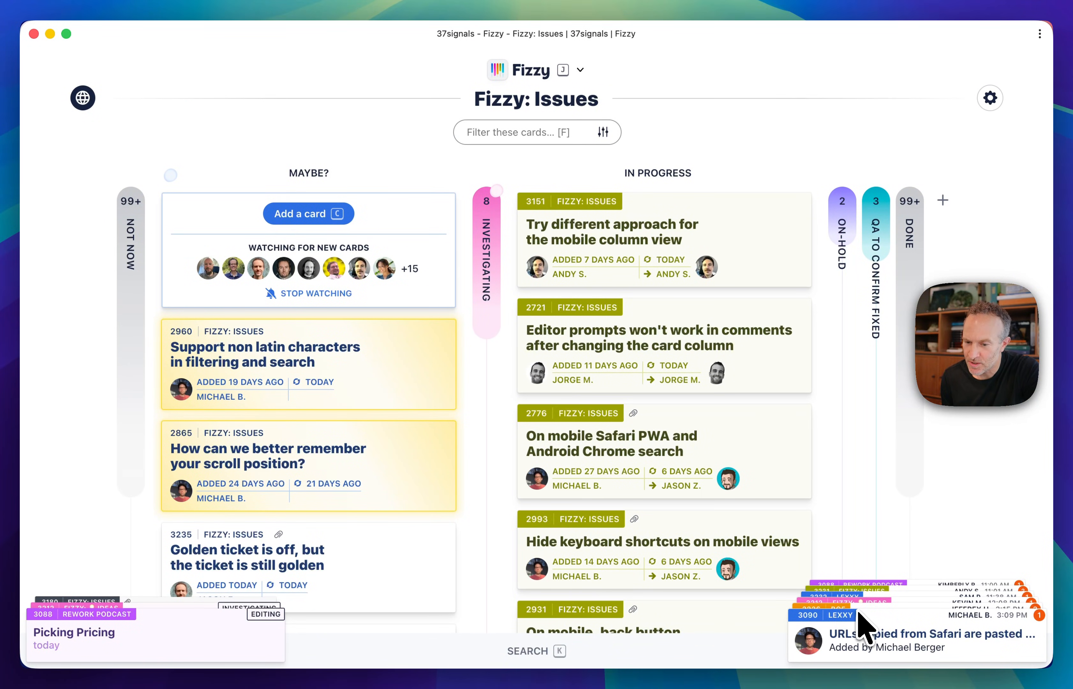
{"action": "mouse_move", "coordinate": [976, 630]}
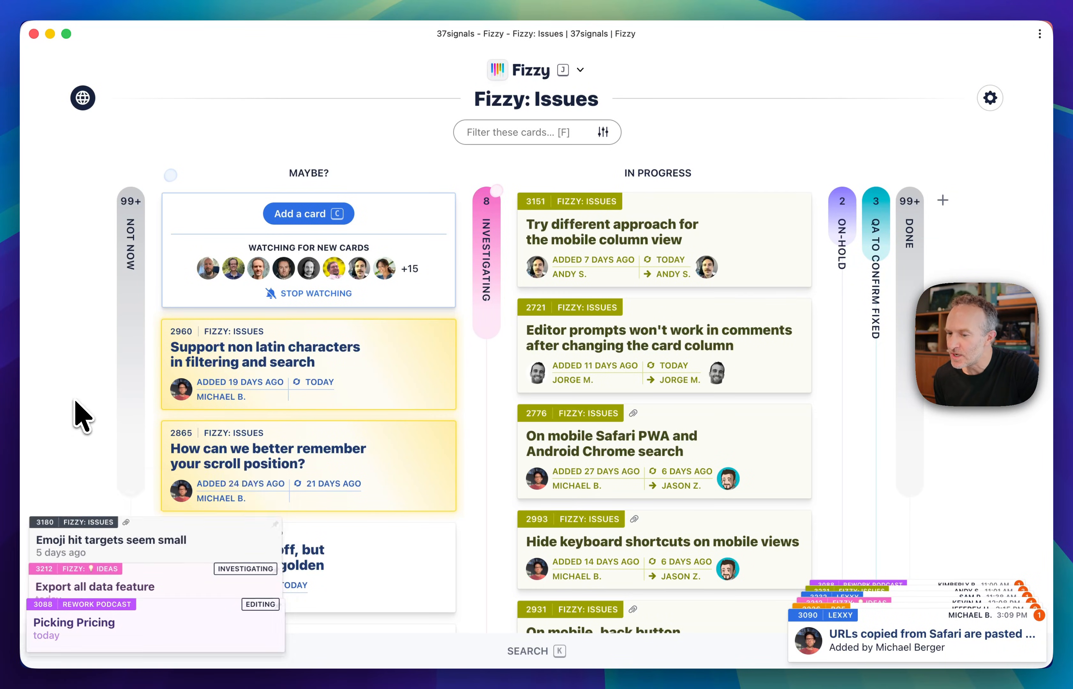
Step: View the full details of card 2776 about mobile Safari PWA and Android Chrome search
{"action": "left_click", "coordinate": [626, 452]}
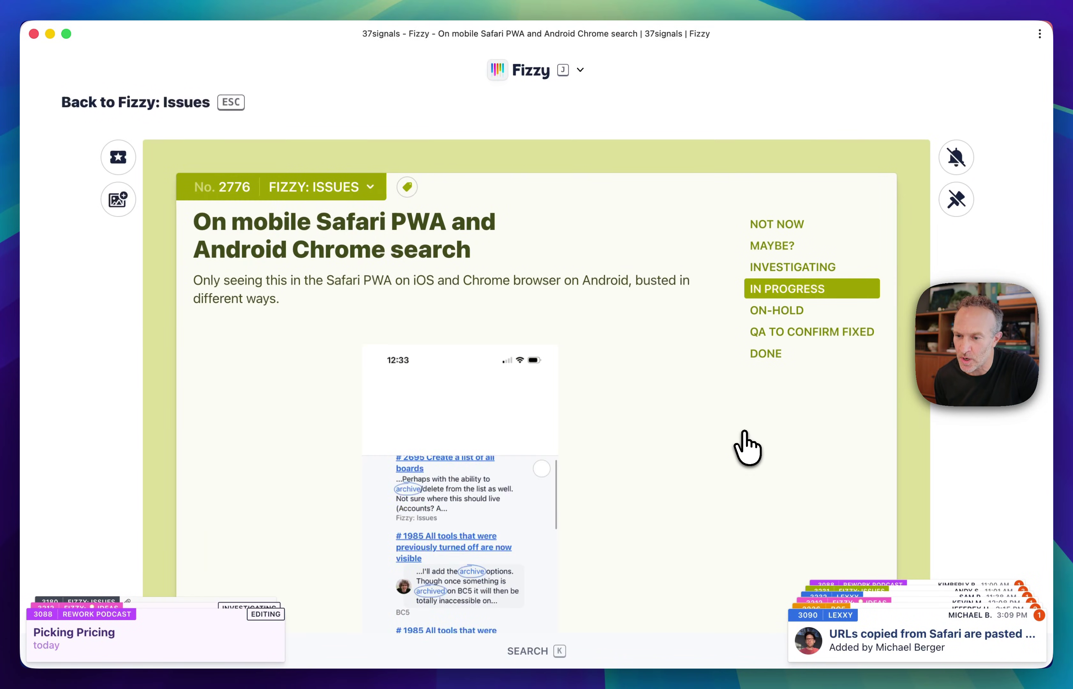
{"action": "mouse_move", "coordinate": [974, 268]}
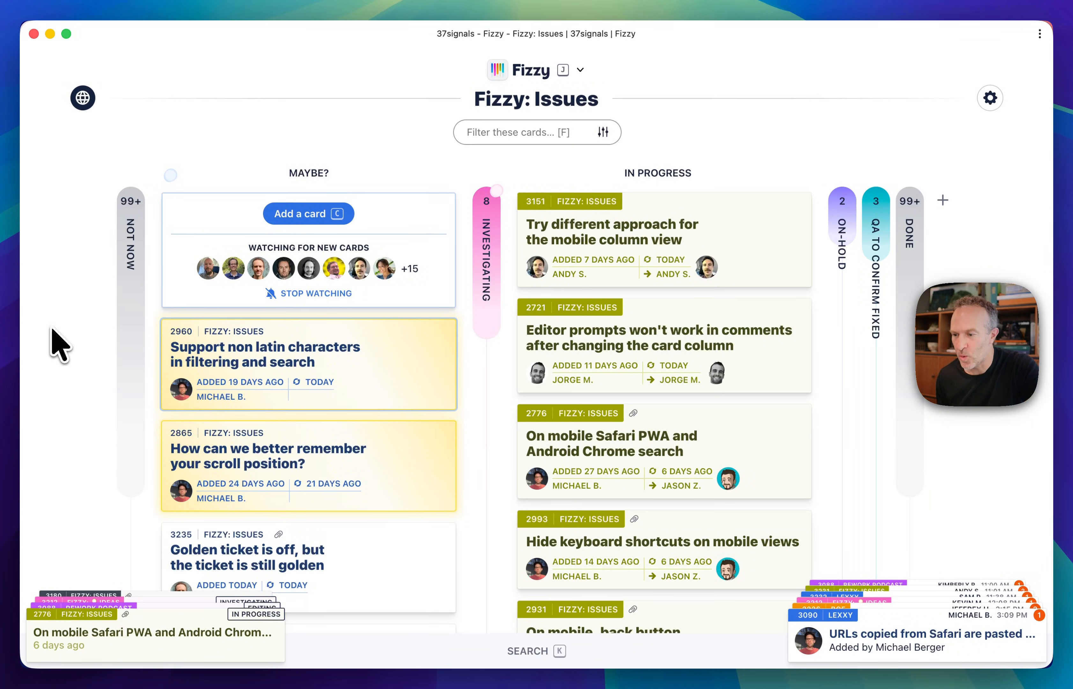
{"action": "mouse_move", "coordinate": [96, 277]}
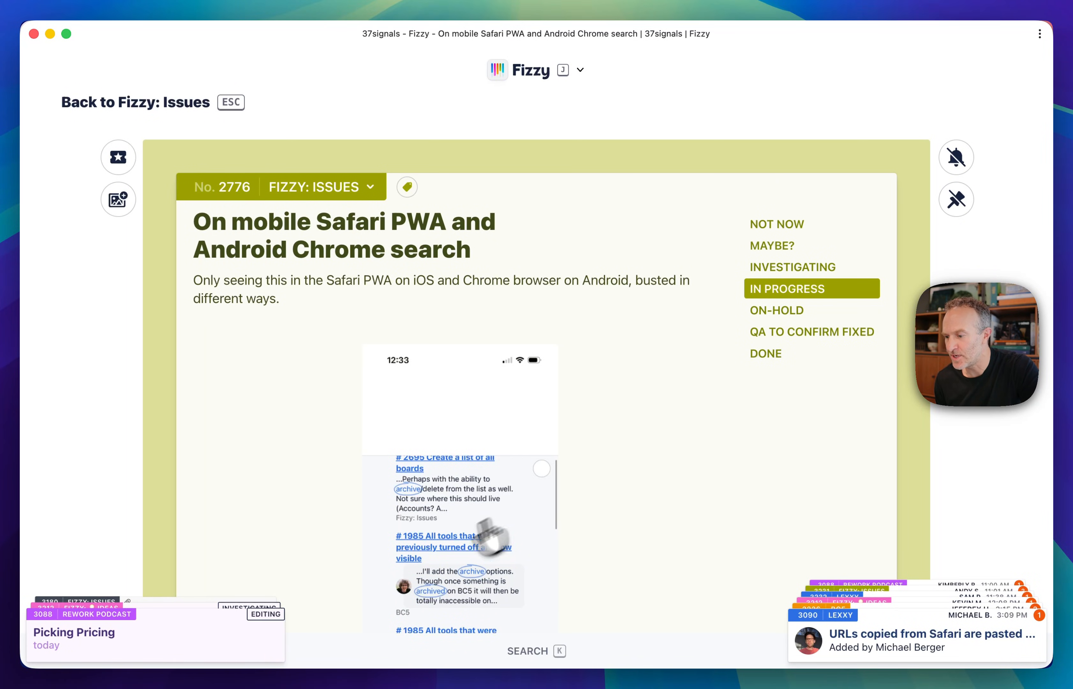
{"action": "mouse_move", "coordinate": [98, 470]}
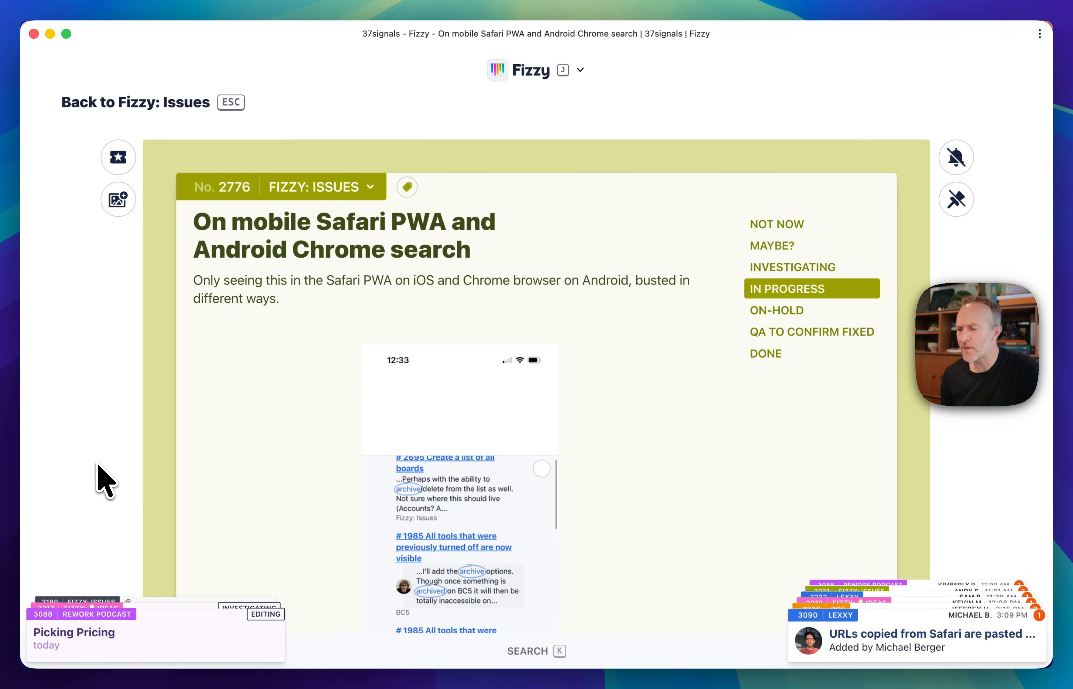
{"action": "mouse_move", "coordinate": [180, 642]}
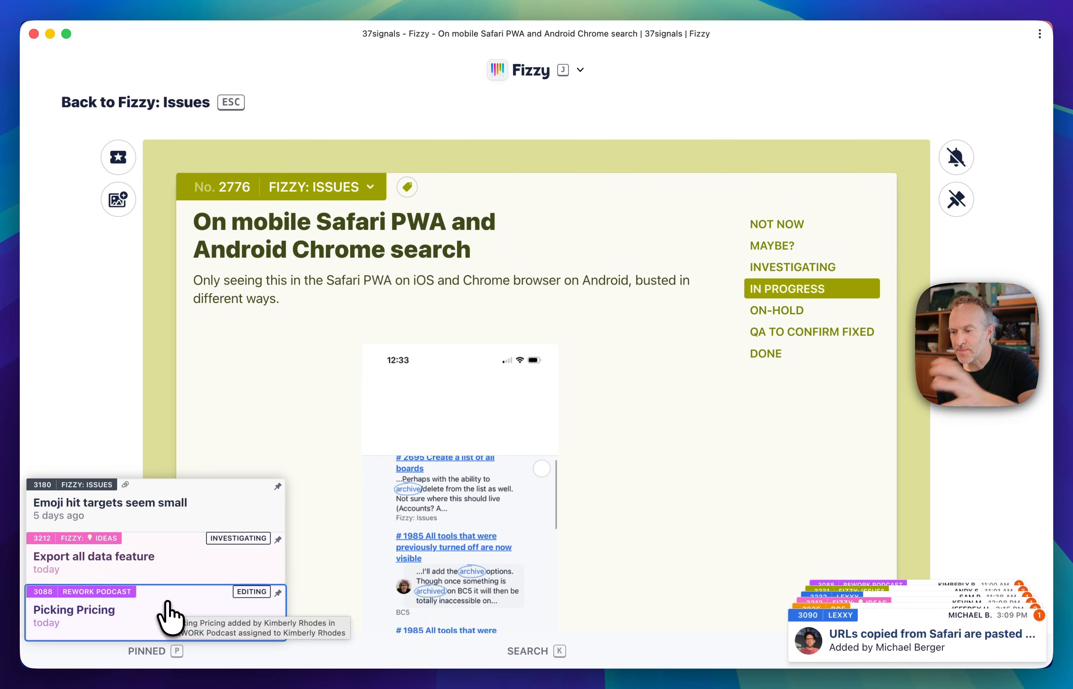
{"action": "mouse_move", "coordinate": [159, 591]}
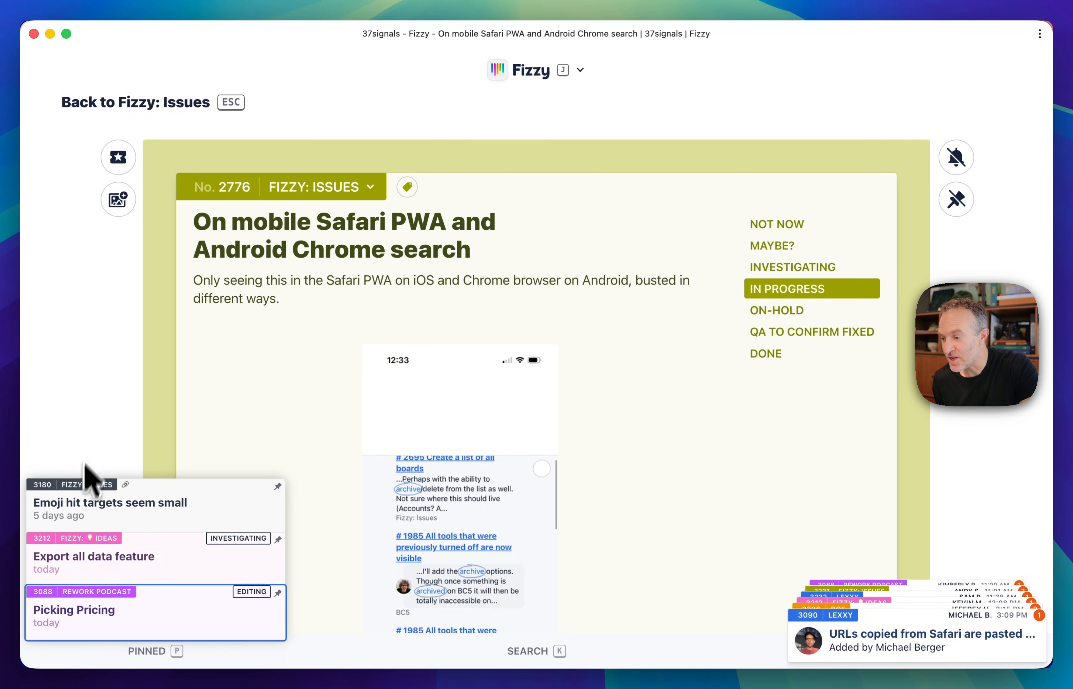
{"action": "mouse_move", "coordinate": [122, 514]}
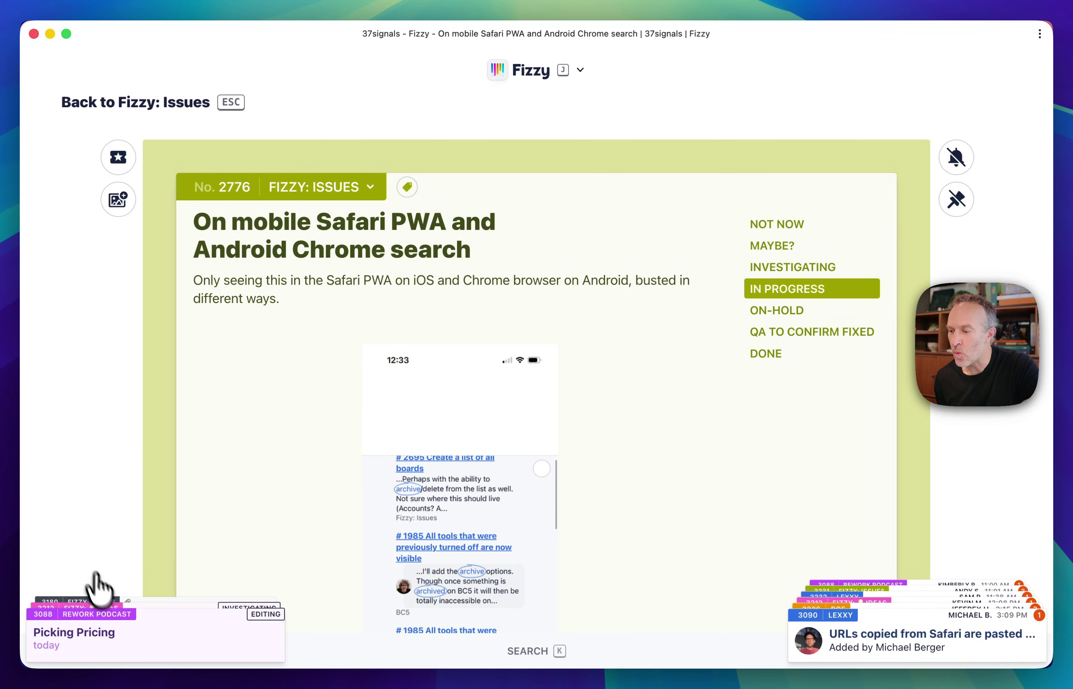
{"action": "mouse_move", "coordinate": [128, 648]}
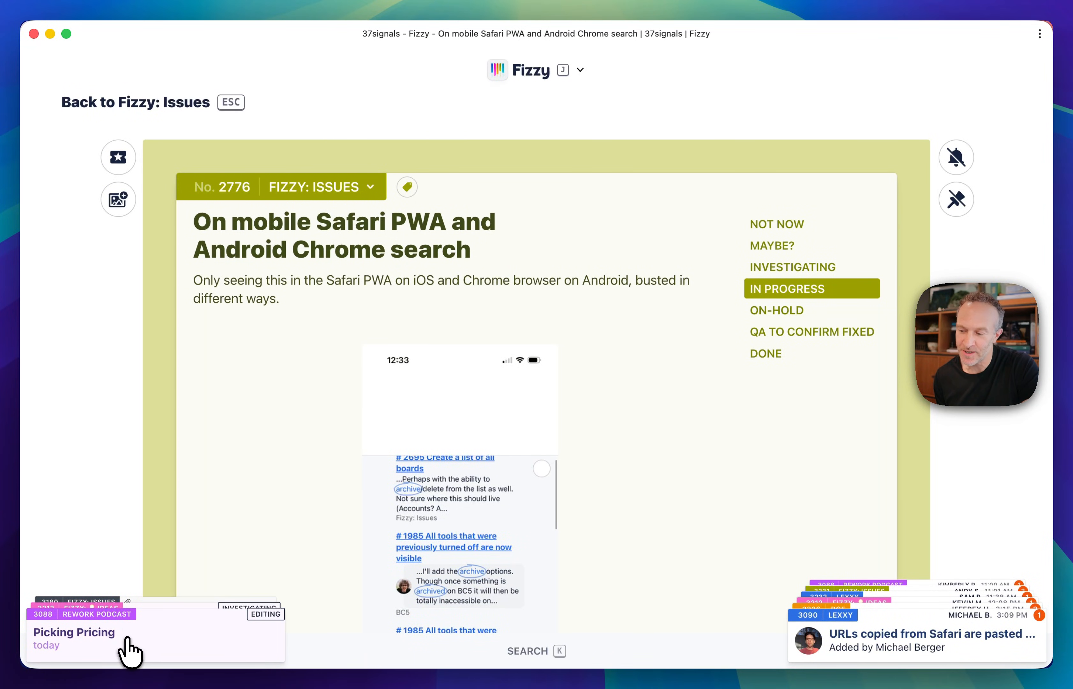
{"action": "mouse_move", "coordinate": [94, 445]}
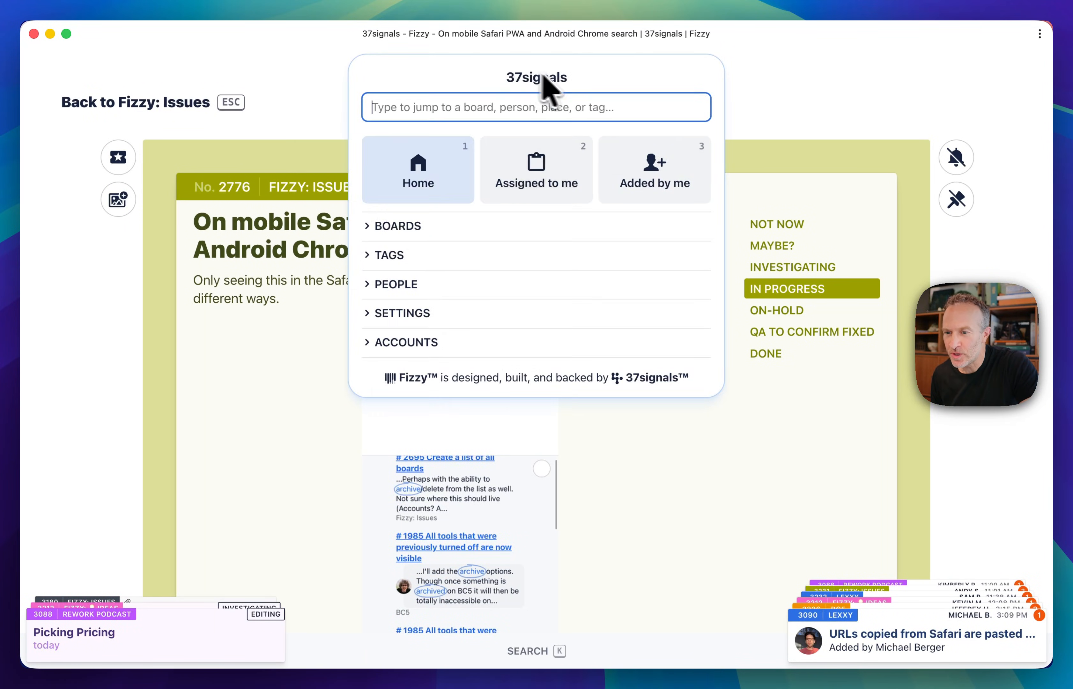
{"action": "mouse_move", "coordinate": [683, 97]}
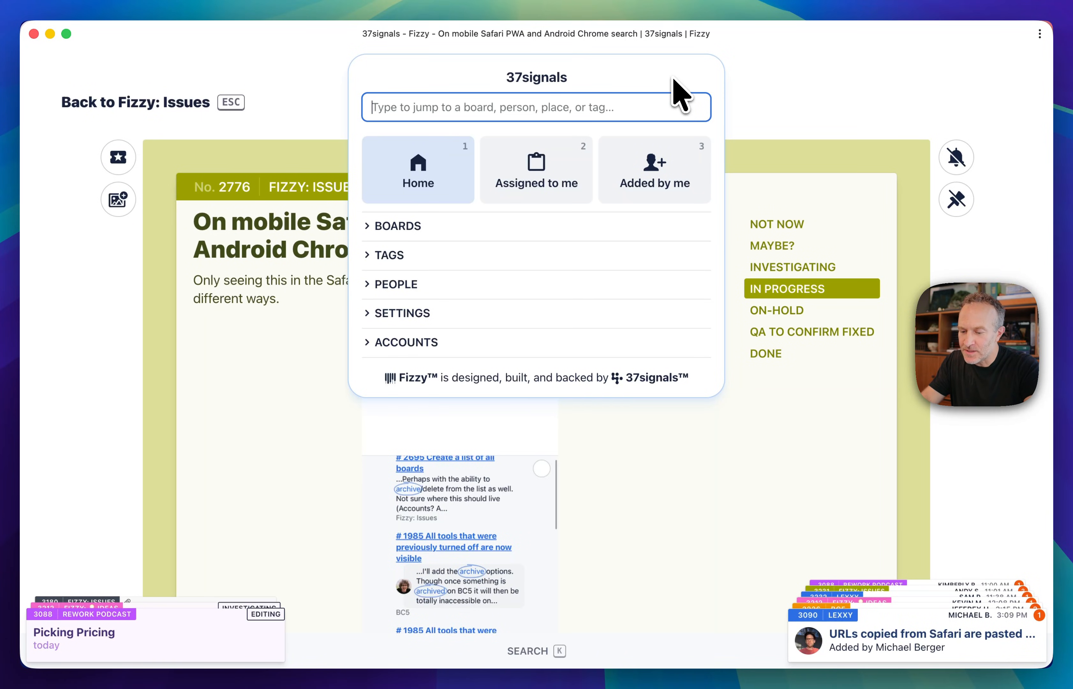
{"action": "type", "text": "andy"}
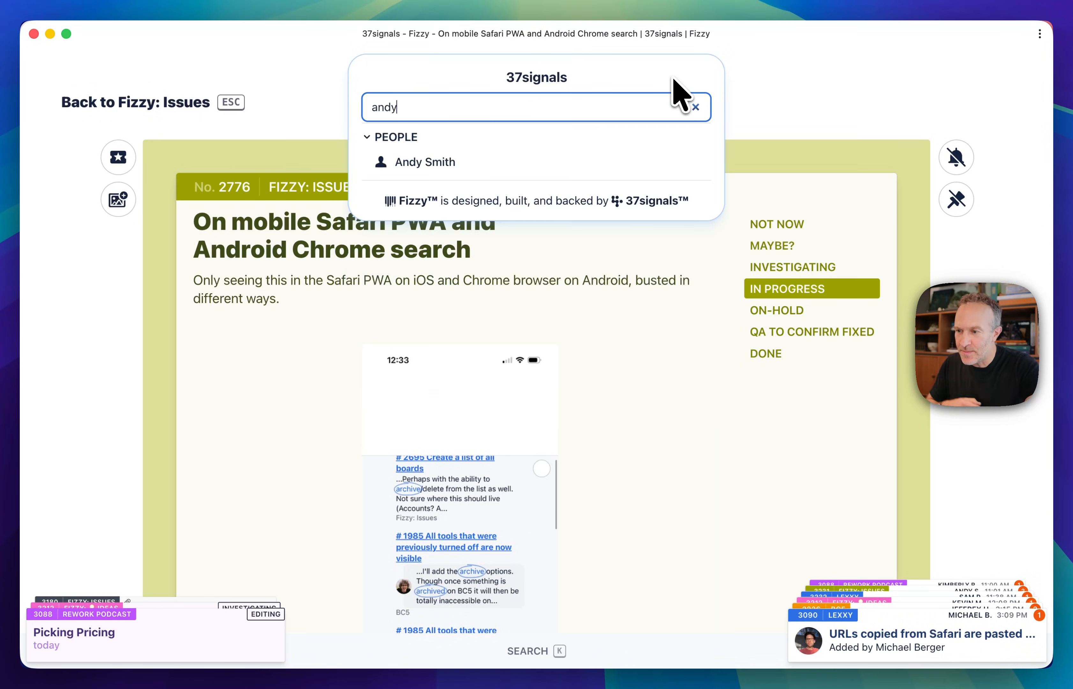
{"action": "left_click", "coordinate": [425, 162]}
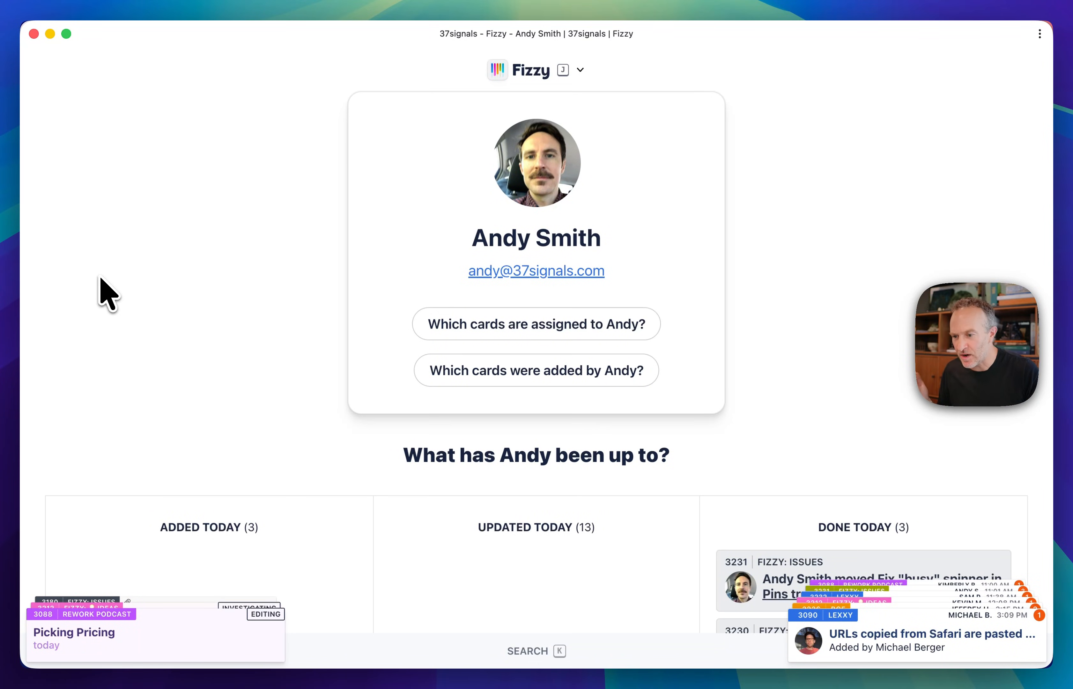
{"action": "left_click", "coordinate": [536, 325]}
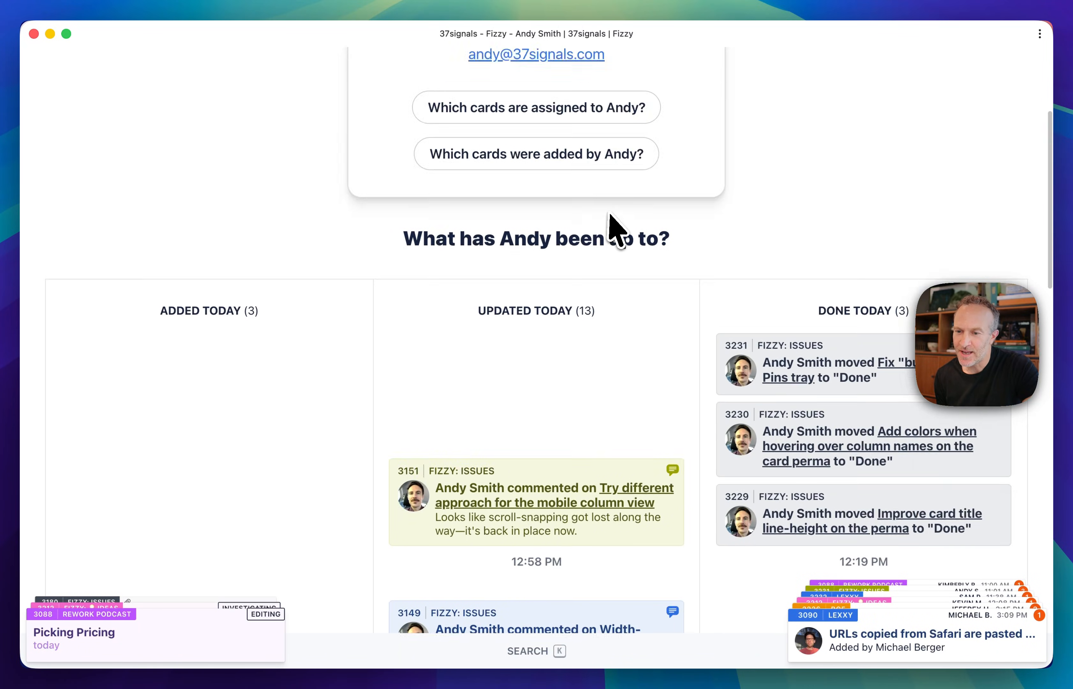
{"action": "scroll", "scroll_direction": "down", "scroll_amount": 3}
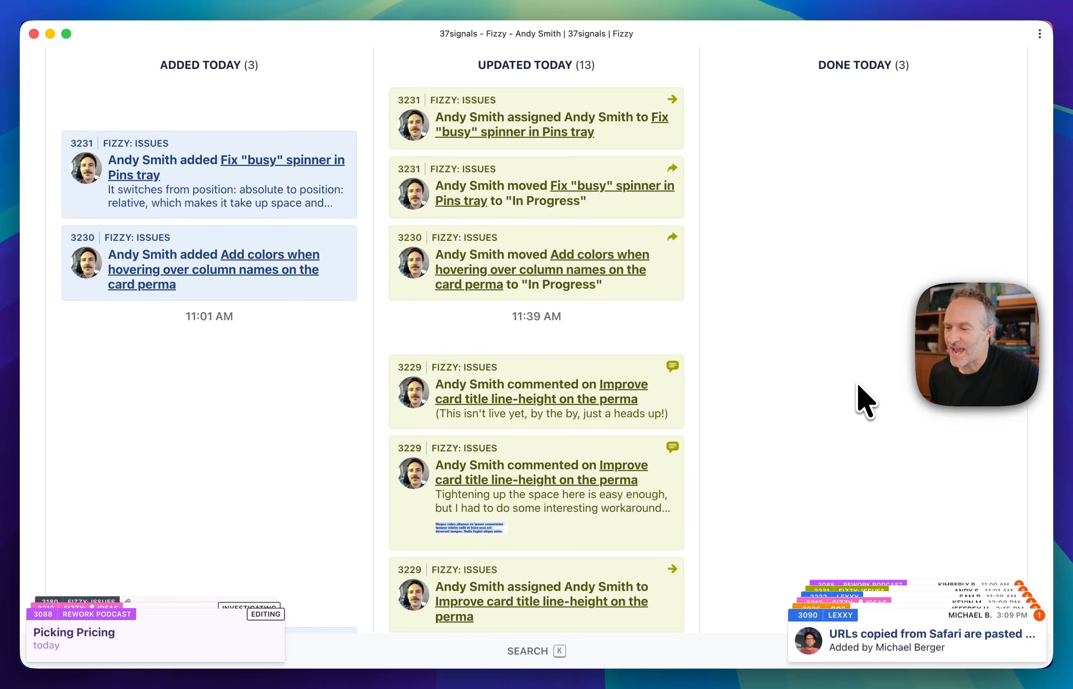
{"action": "scroll", "scroll_direction": "down", "scroll_amount": 3}
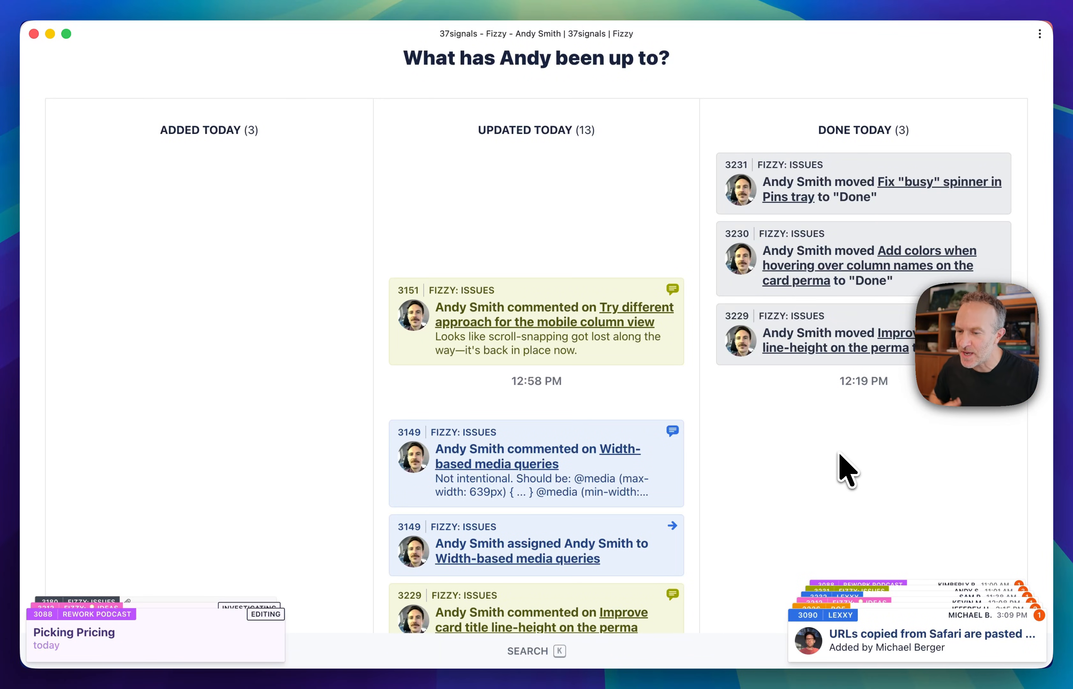
{"action": "mouse_move", "coordinate": [569, 206]}
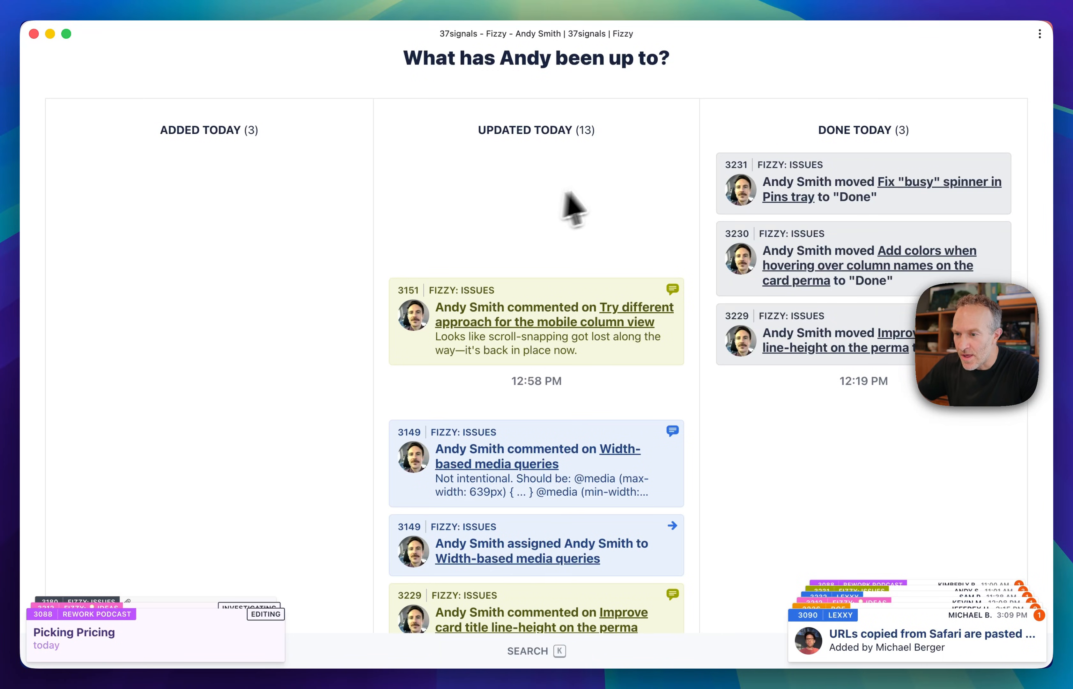
{"action": "scroll", "scroll_direction": "down", "scroll_amount": 3}
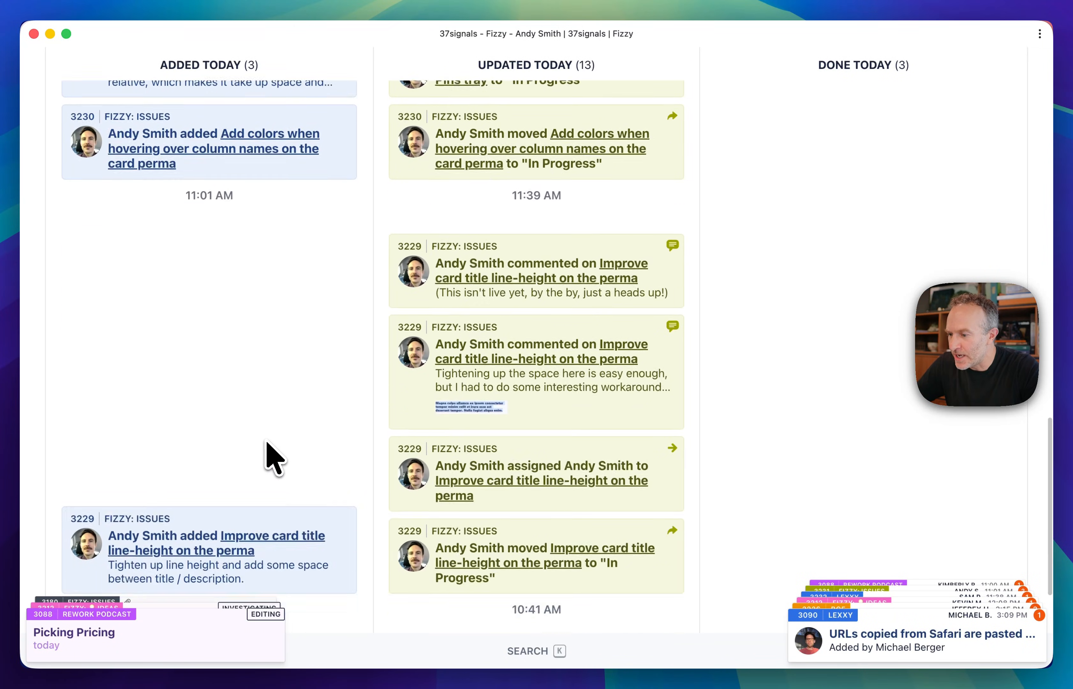
{"action": "scroll", "scroll_direction": "down", "scroll_amount": 3}
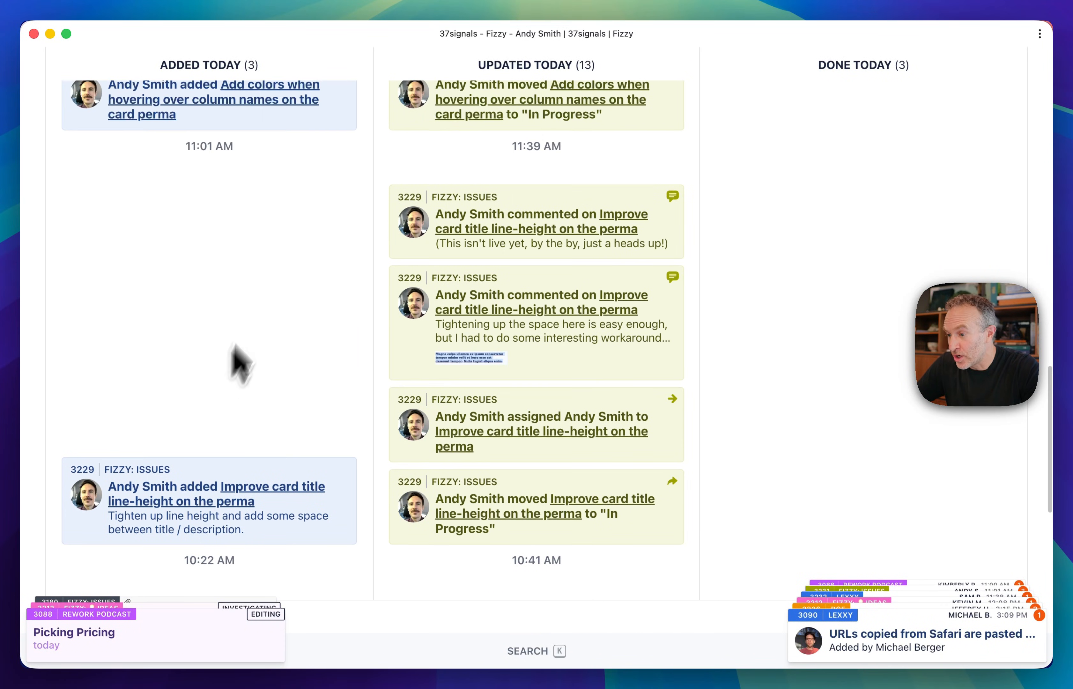
{"action": "mouse_move", "coordinate": [251, 247]}
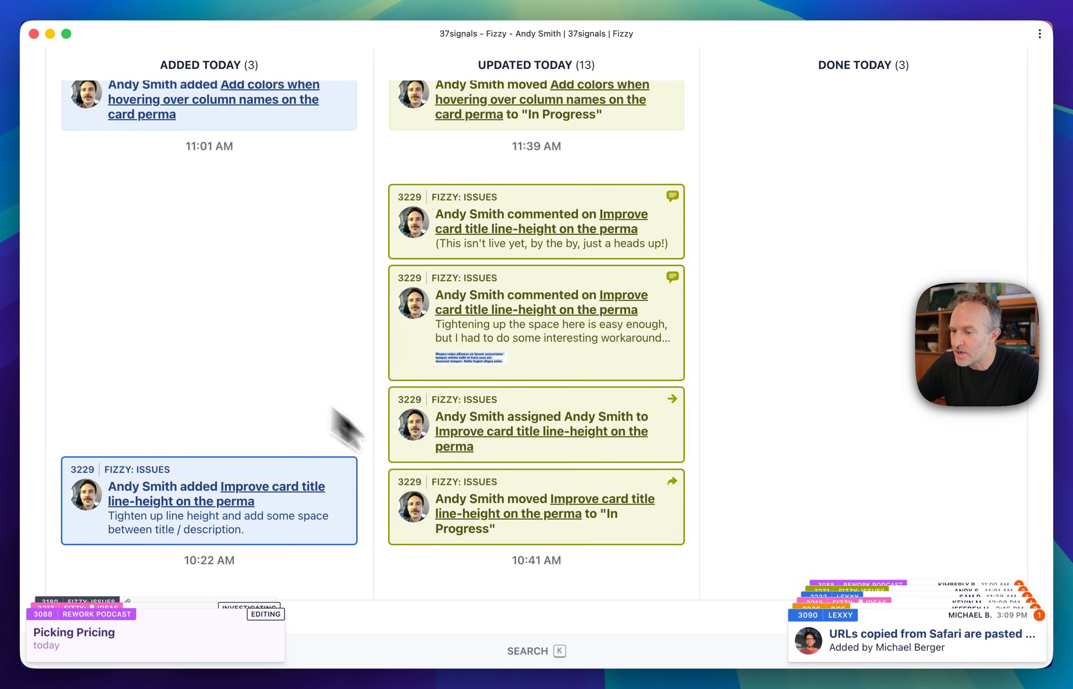
{"action": "mouse_move", "coordinate": [732, 335]}
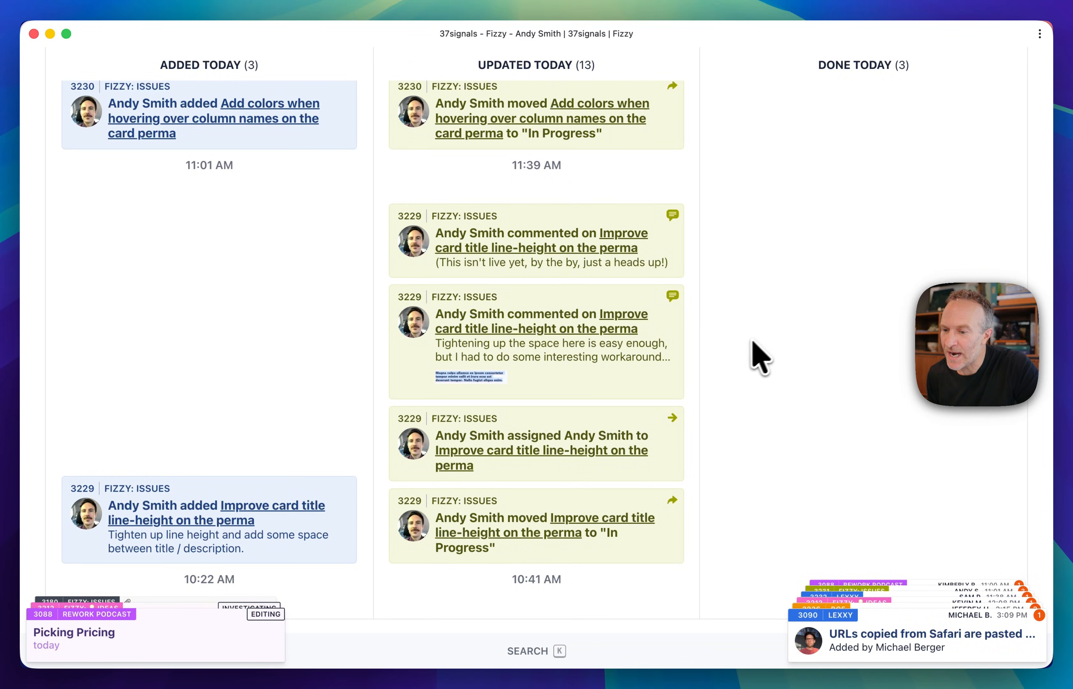
{"action": "mouse_move", "coordinate": [722, 358]}
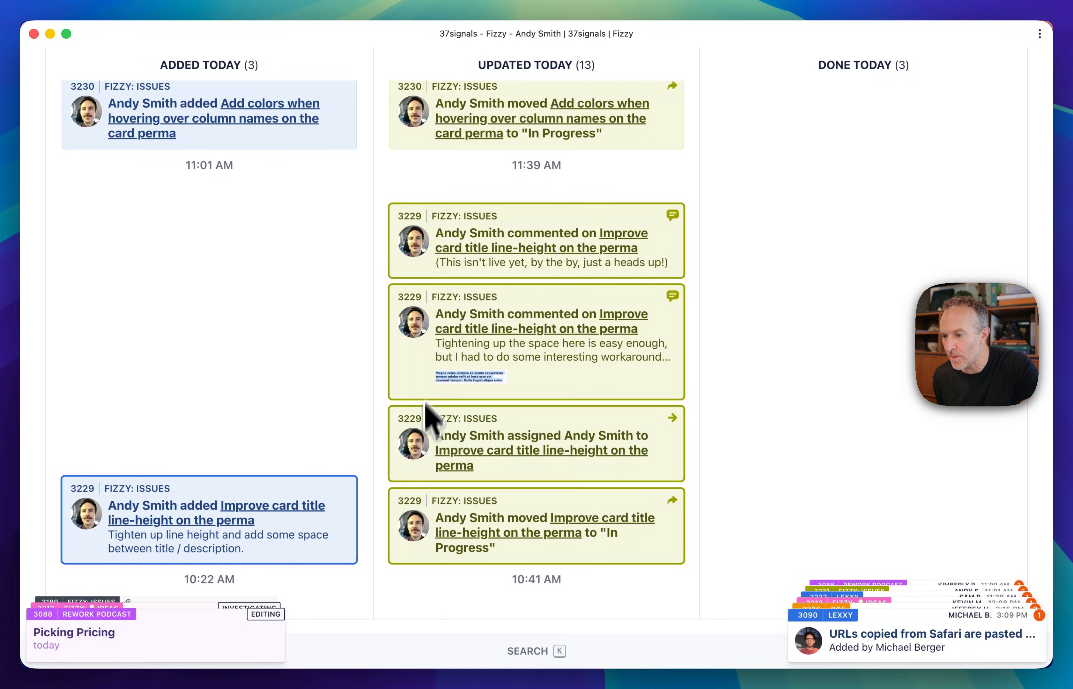
{"action": "mouse_move", "coordinate": [441, 328]}
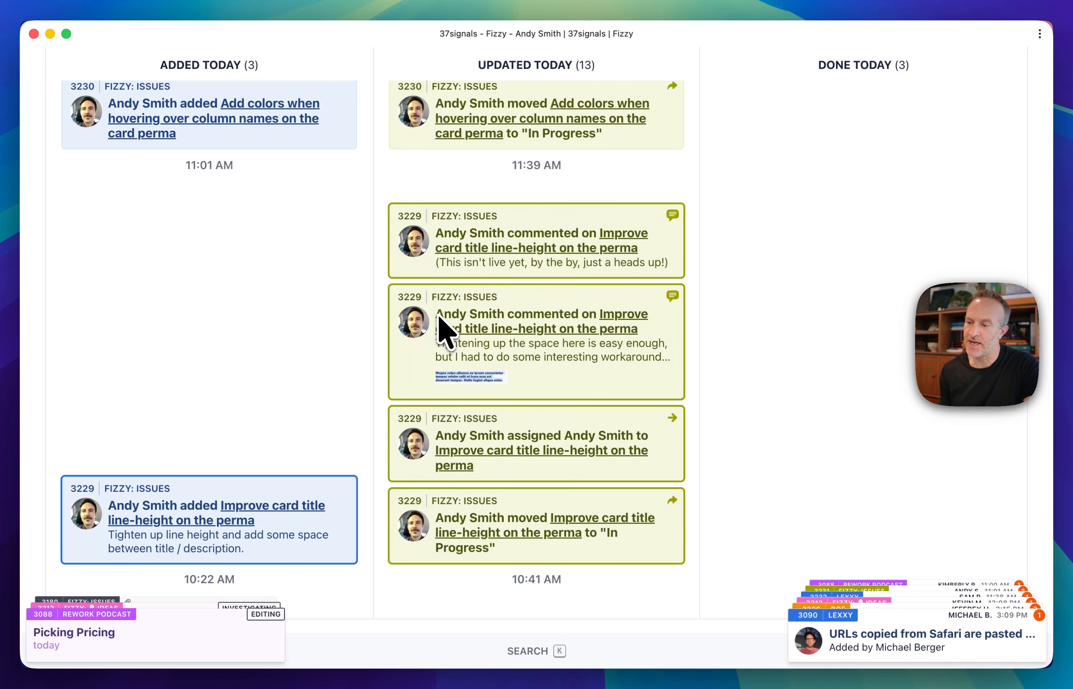
{"action": "scroll", "scroll_direction": "down", "scroll_amount": 3}
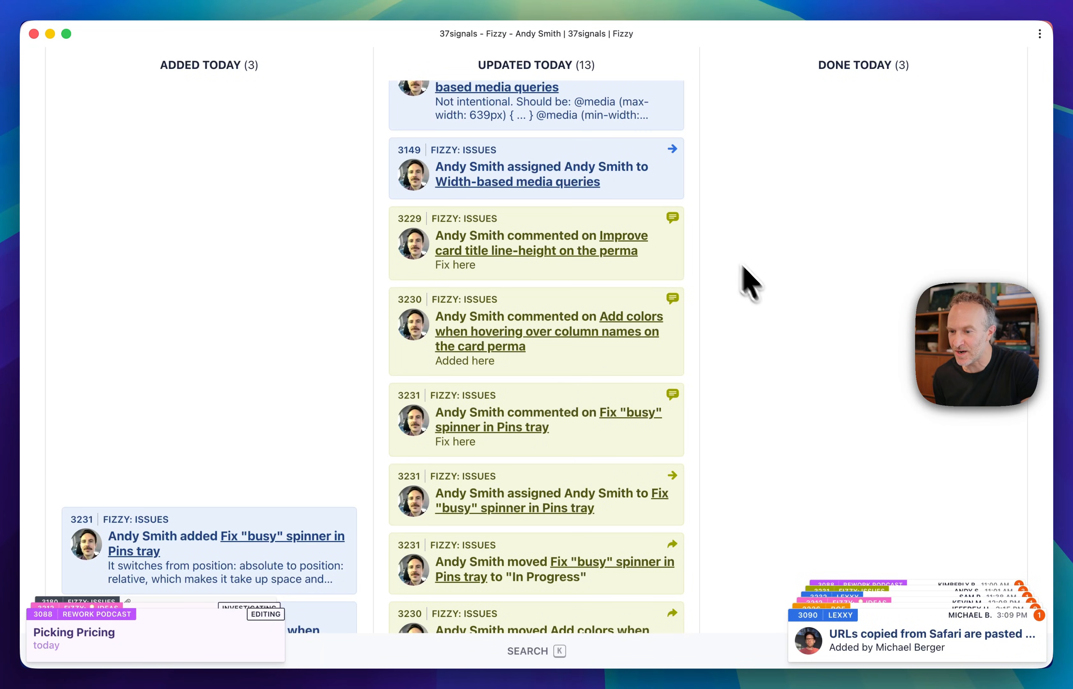
{"action": "mouse_move", "coordinate": [633, 347]}
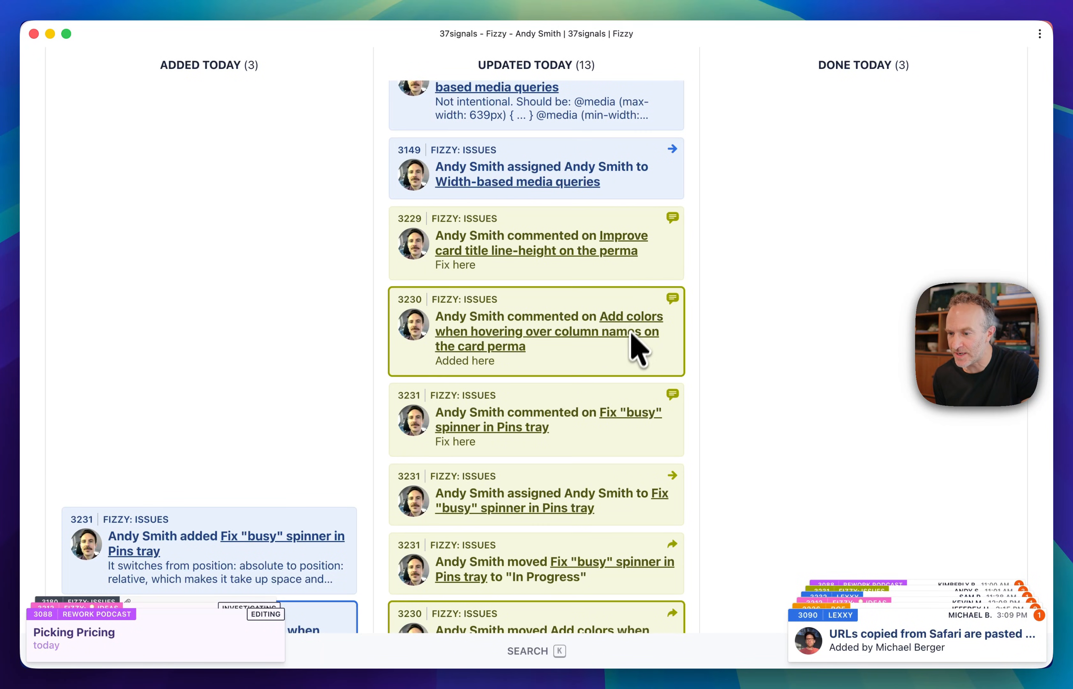
{"action": "mouse_move", "coordinate": [629, 374]}
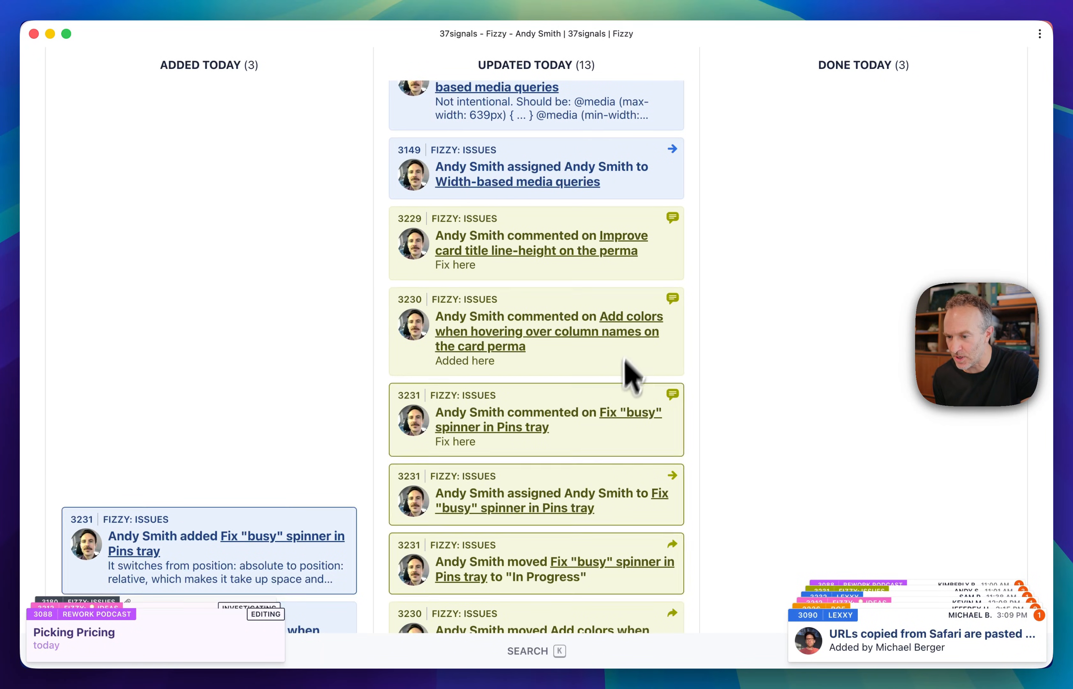
{"action": "scroll", "scroll_direction": "down", "scroll_amount": 3}
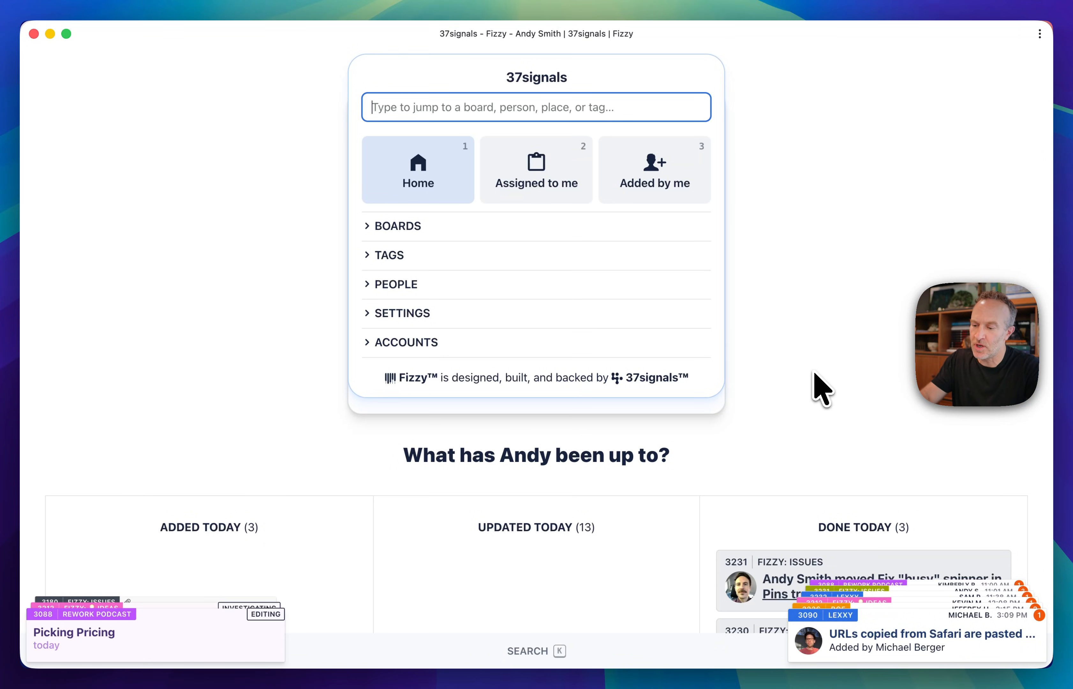
Step: Filter all boards by the design tag via '#desig', then return to the Fizzy: Issues board
{"action": "type", "text": "#desig"}
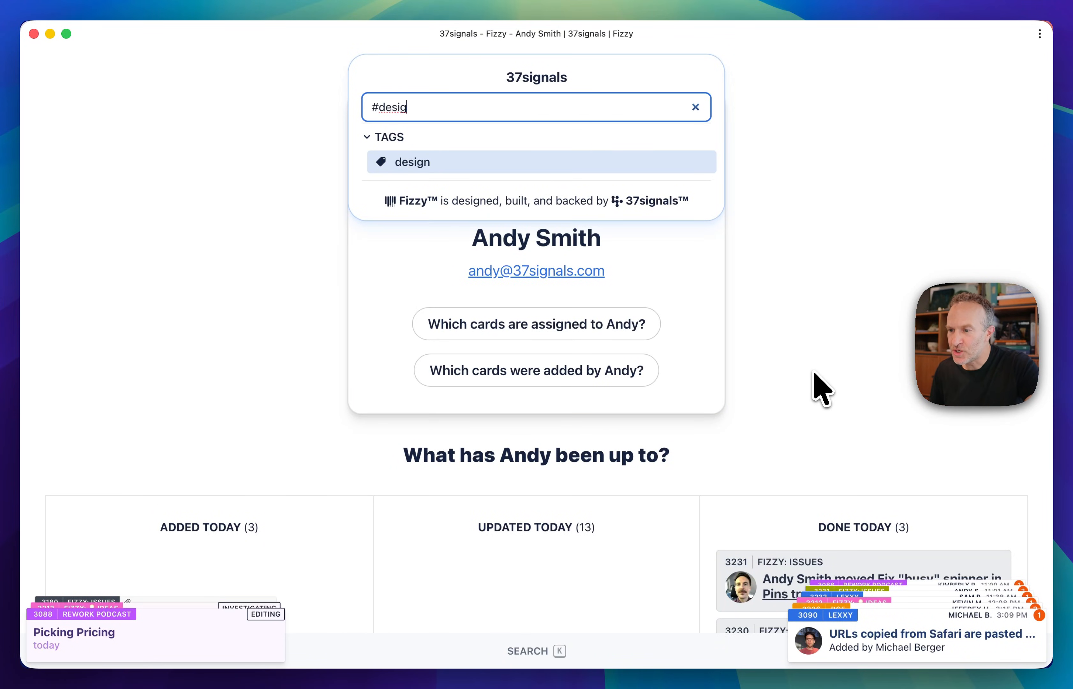
{"action": "left_click", "coordinate": [412, 162]}
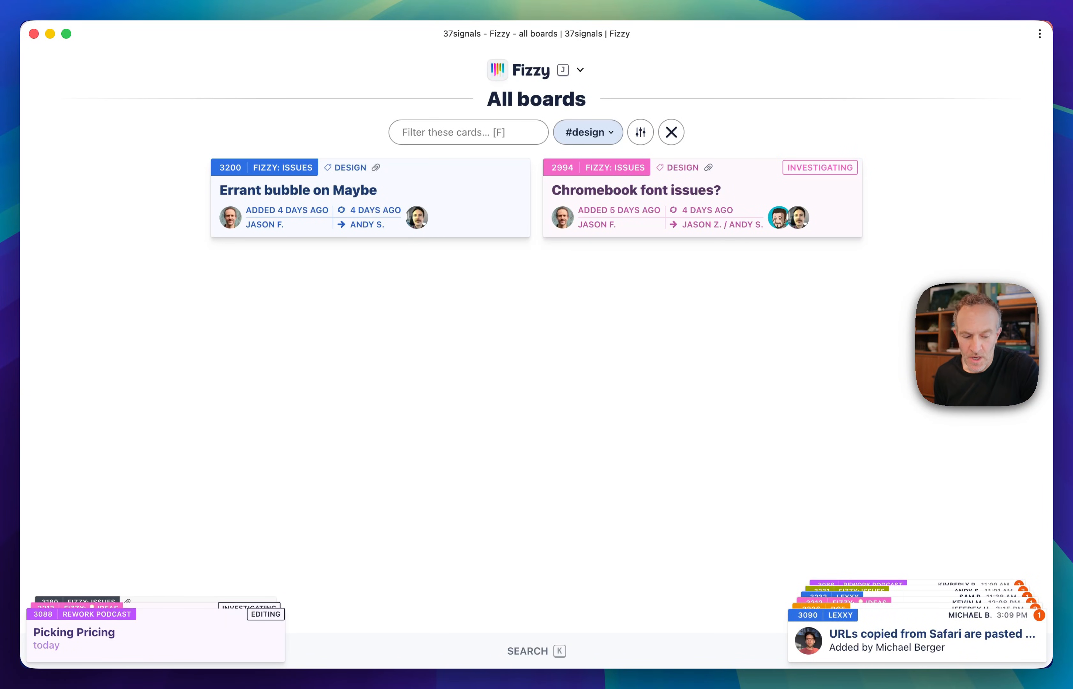
{"action": "mouse_move", "coordinate": [637, 160]}
{"action": "type", "text": "iss"}
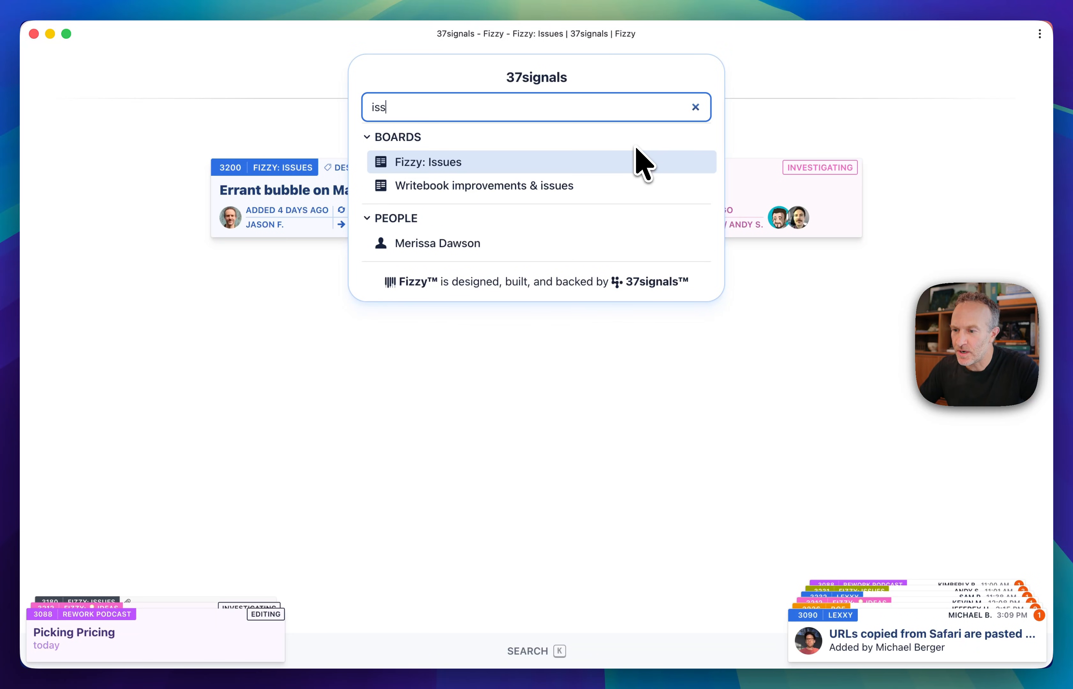
{"action": "left_click", "coordinate": [429, 162]}
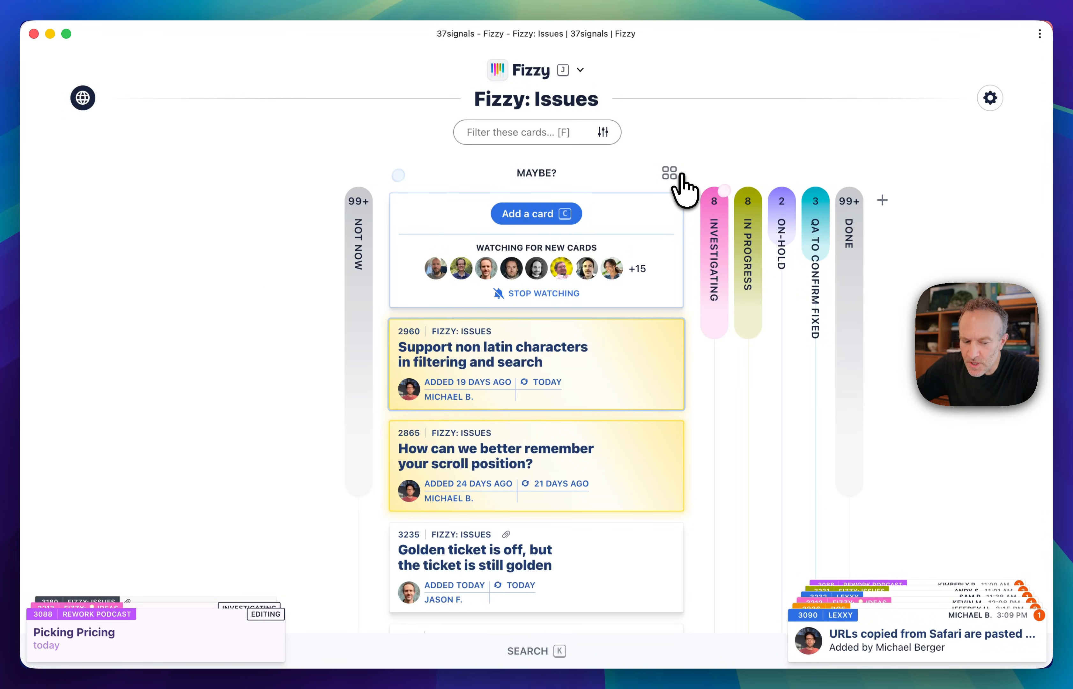
{"action": "mouse_move", "coordinate": [633, 335]}
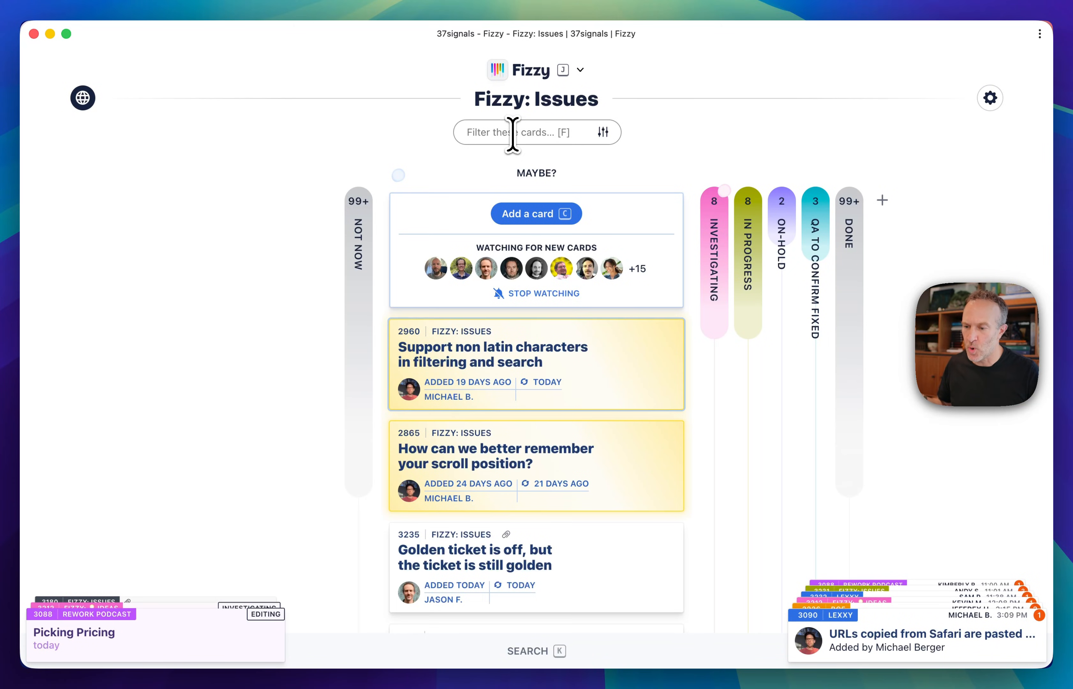
{"action": "type", "text": "scroll"}
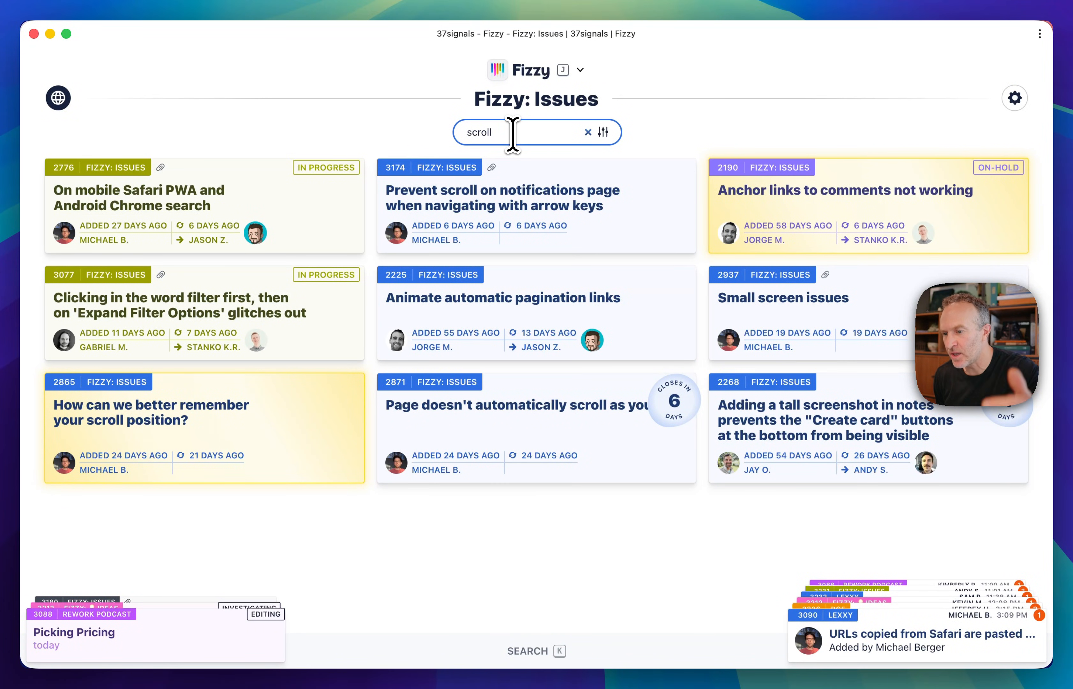
{"action": "left_click", "coordinate": [587, 132]}
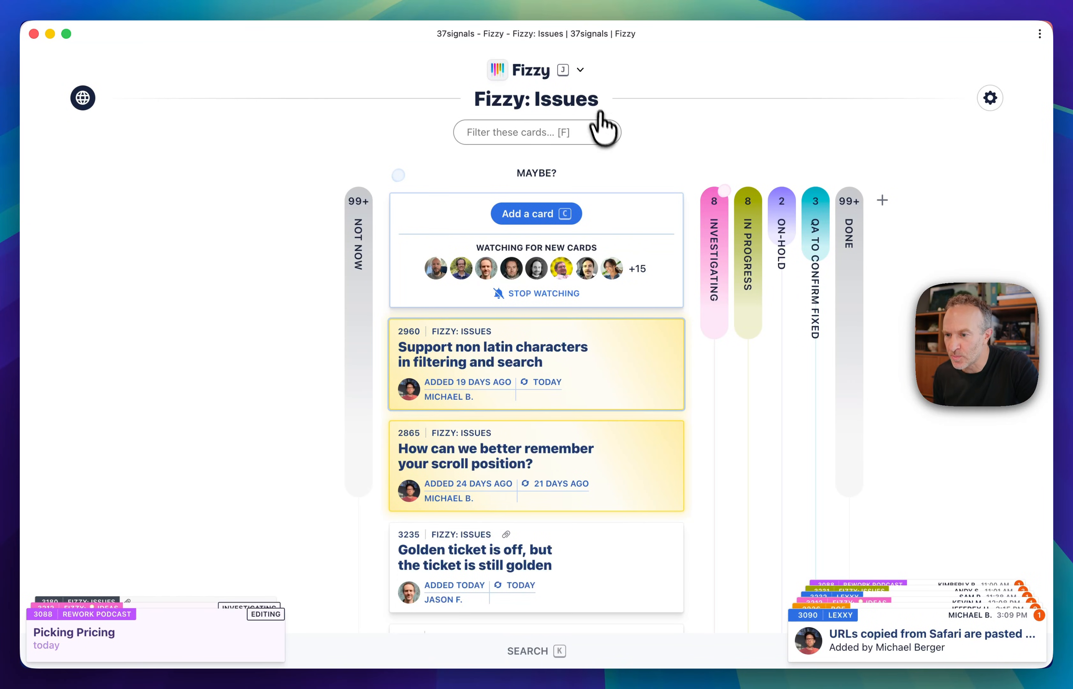
Step: Expand the card filter options (board, sort, status, tag, assignee, creator, closer) on Fizzy: Issues
{"action": "left_click", "coordinate": [536, 132]}
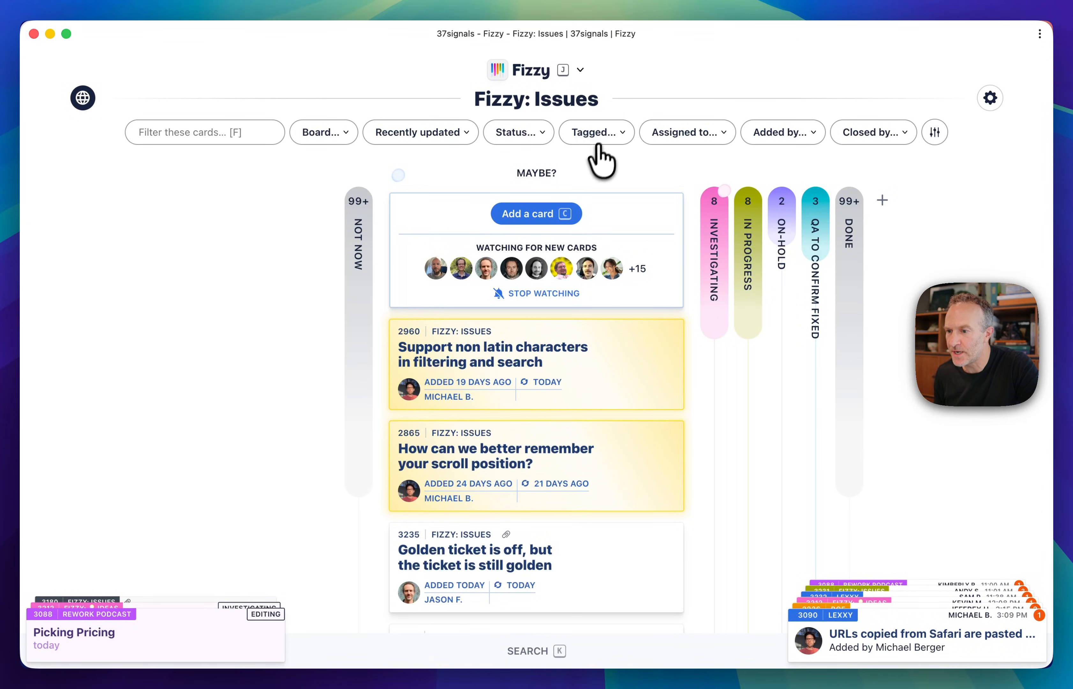
{"action": "mouse_move", "coordinate": [588, 138]}
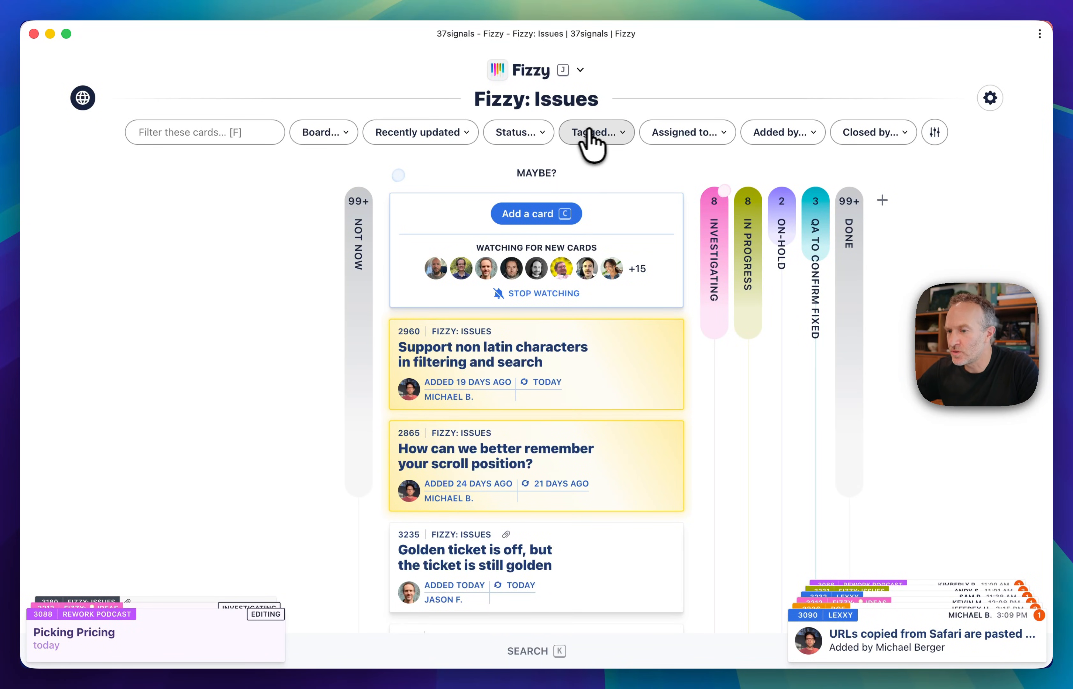
{"action": "mouse_move", "coordinate": [518, 132]}
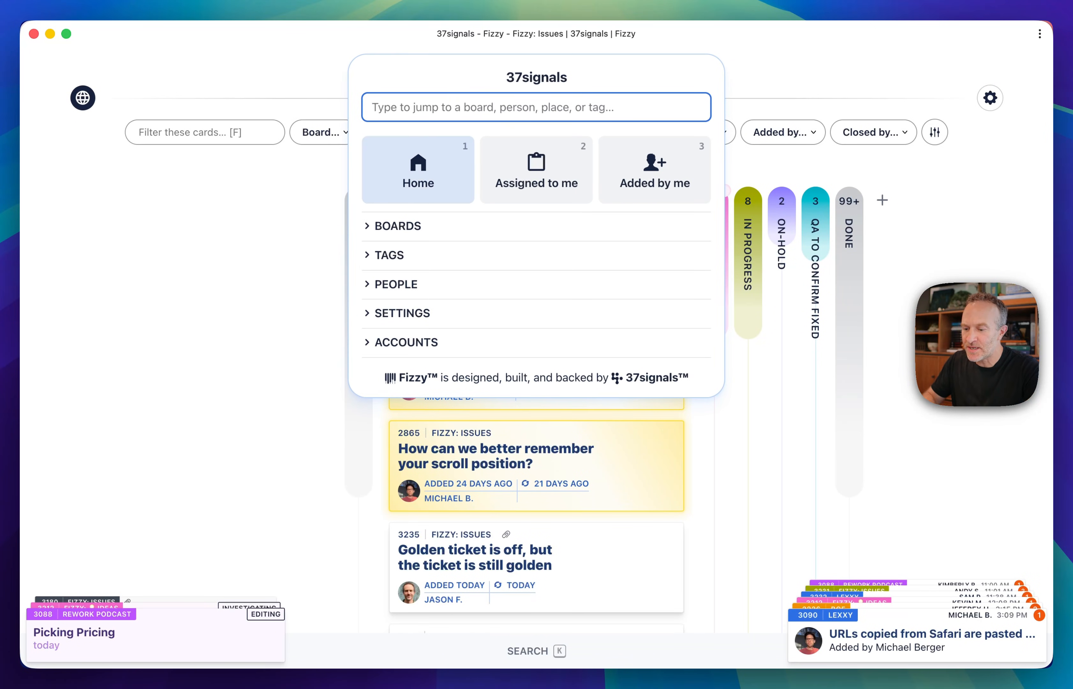
Step: Look up the Golden cards shortcut via 'golden', then dismiss it back to Fizzy: Issues
{"action": "type", "text": "golden"}
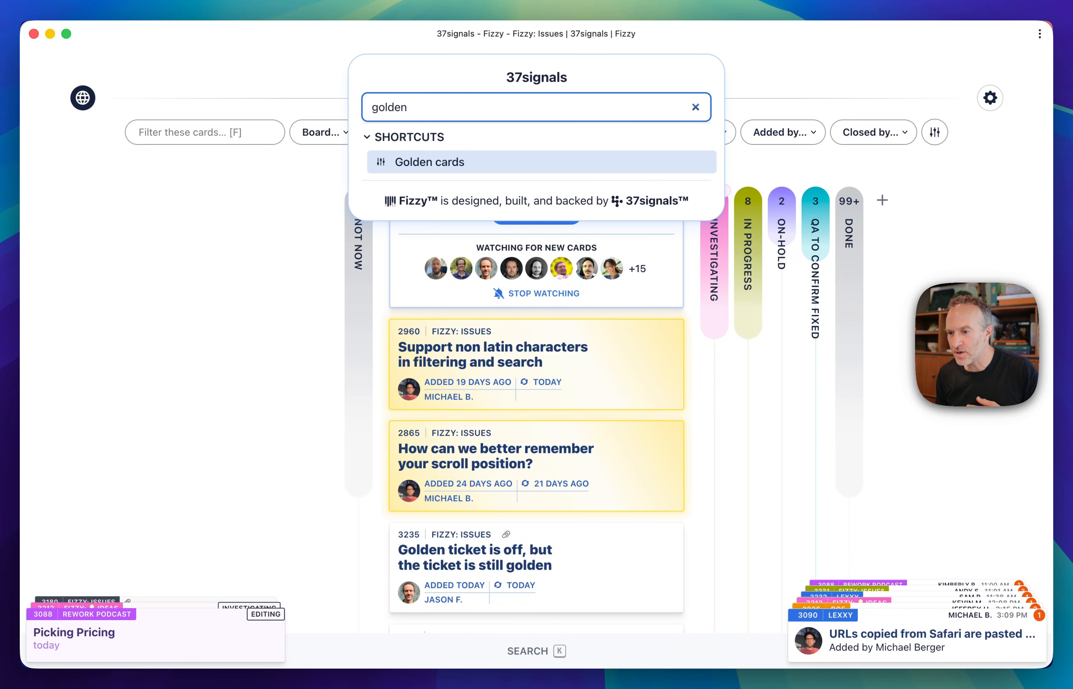
{"action": "left_click", "coordinate": [429, 161]}
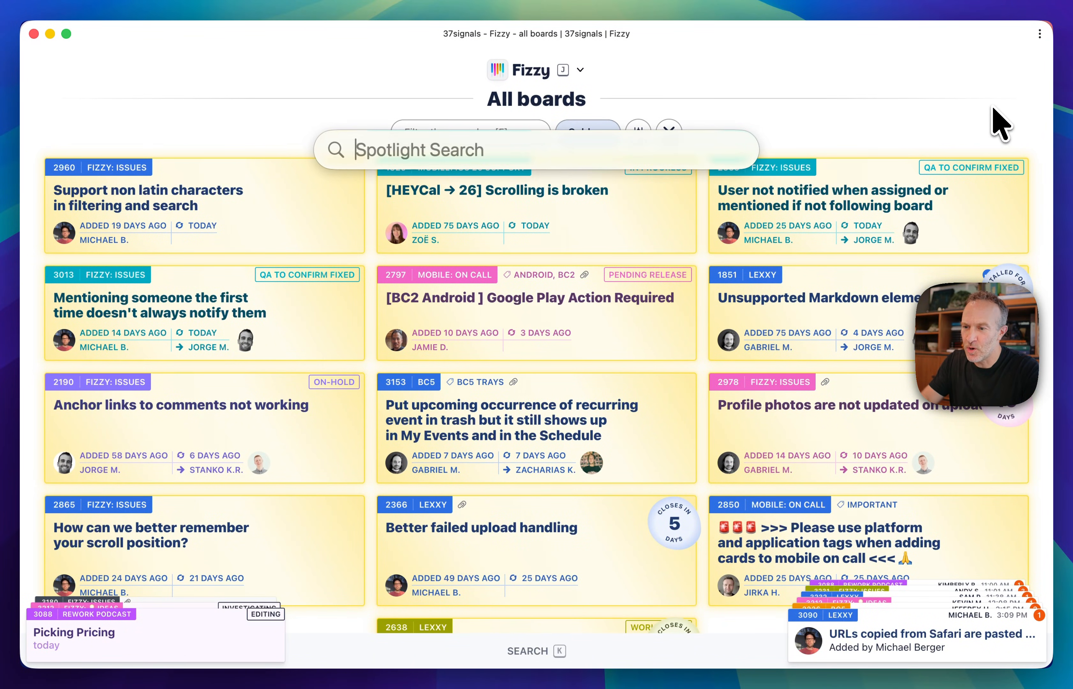
{"action": "key", "text": "Escape"}
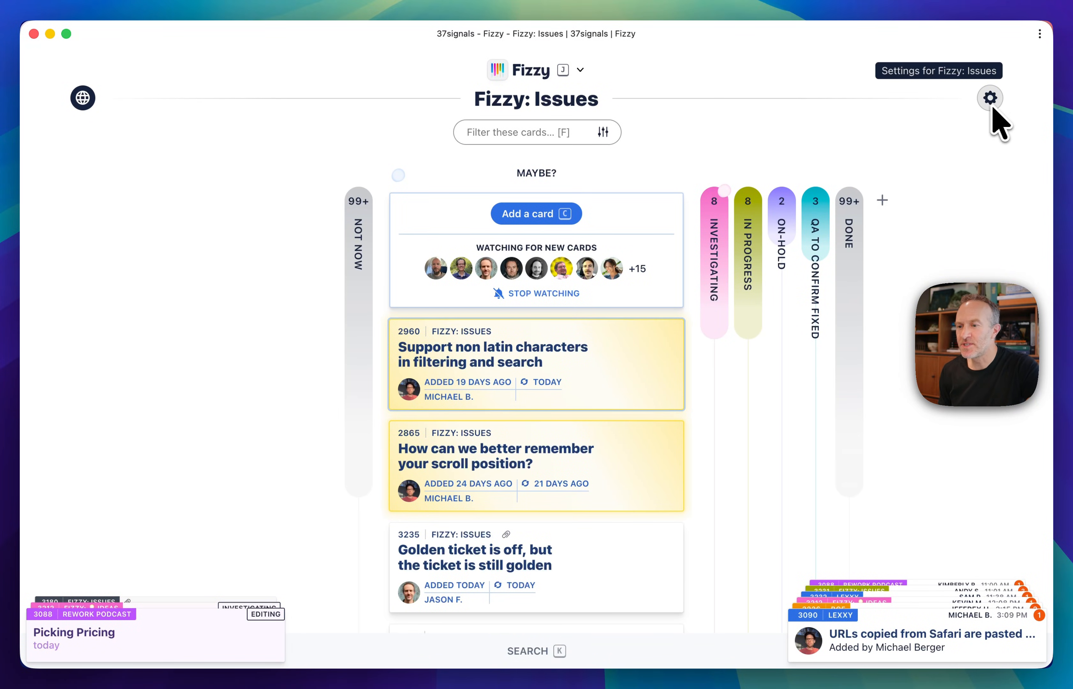
{"action": "mouse_move", "coordinate": [192, 350]}
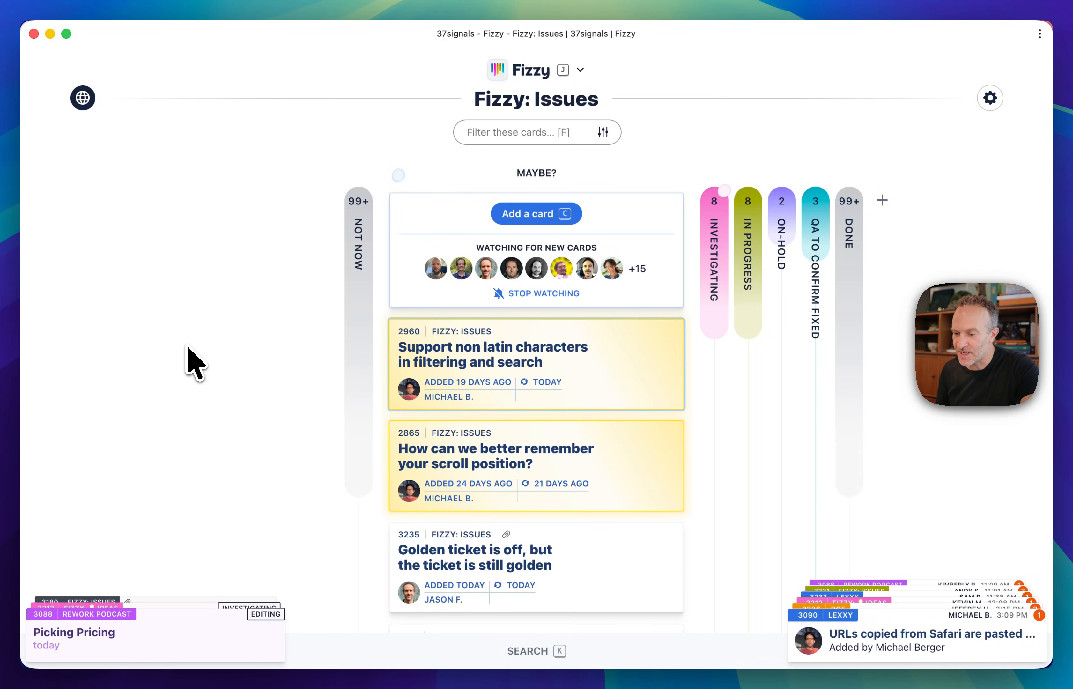
Step: Search all of Fizzy for 'scroll' to list matching cards and comments
{"action": "left_click", "coordinate": [538, 650]}
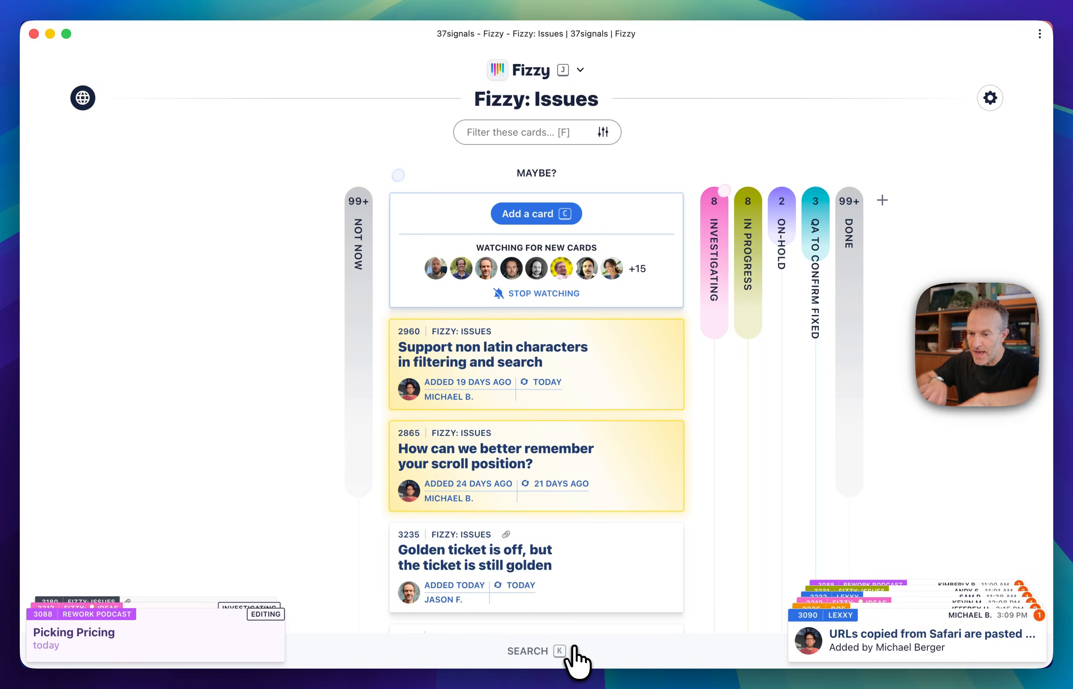
{"action": "left_click", "coordinate": [527, 651]}
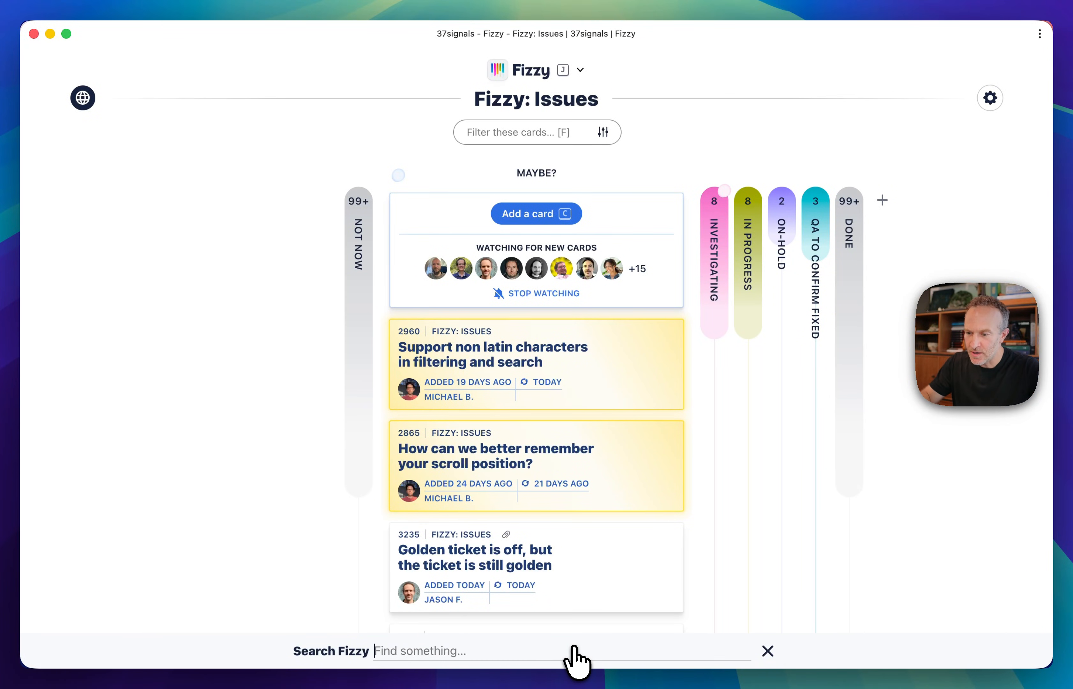
{"action": "type", "text": "scroll"}
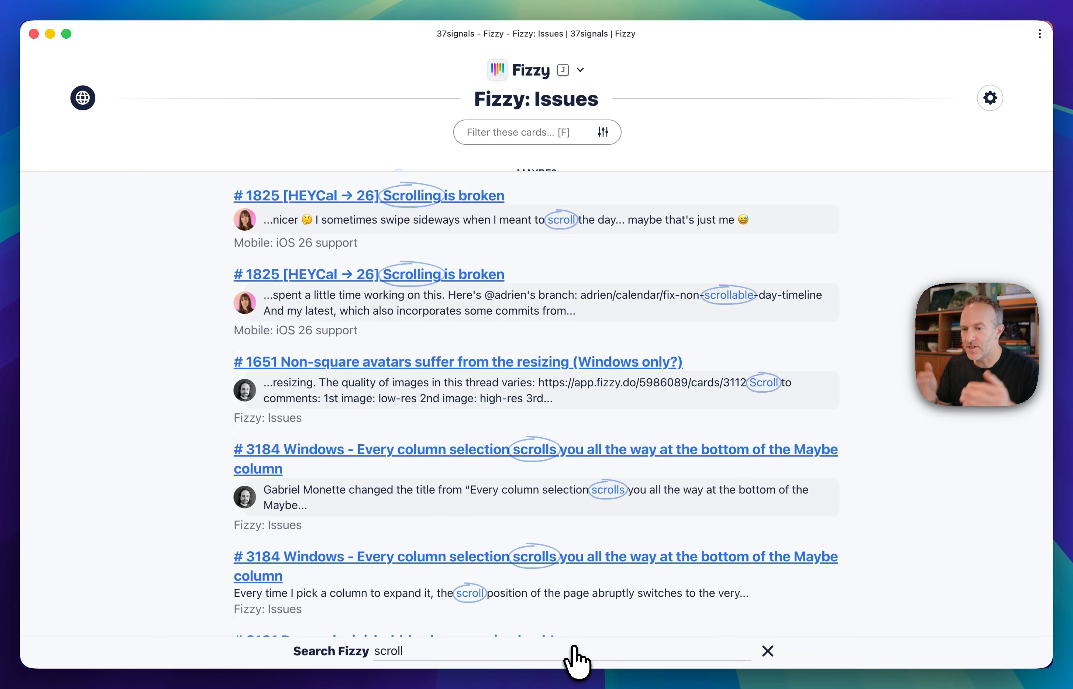
{"action": "mouse_move", "coordinate": [560, 528]}
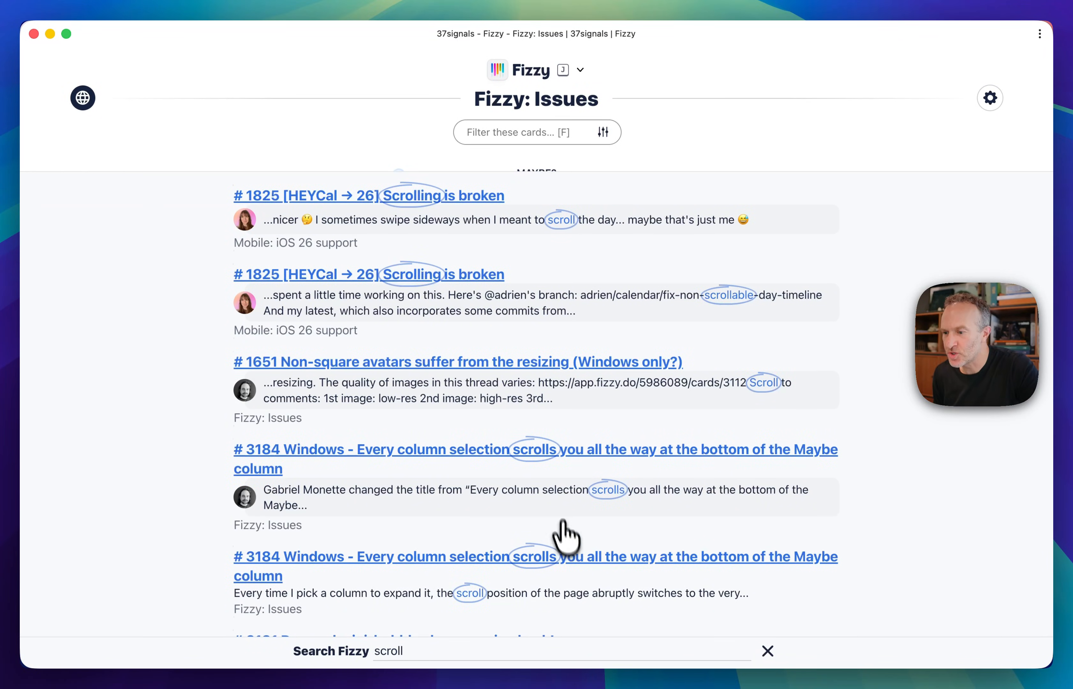
{"action": "mouse_move", "coordinate": [388, 292]}
{"action": "type", "text": "issue"}
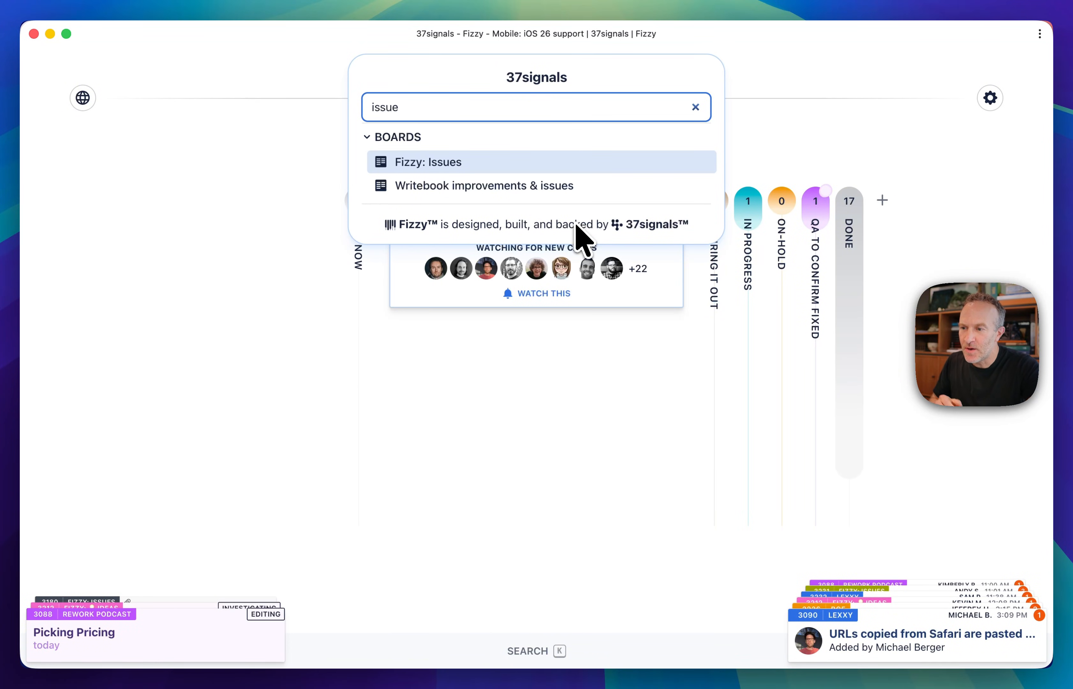
Step: Return to the Fizzy: Issues board from the 'issue' board switcher results
{"action": "left_click", "coordinate": [428, 162]}
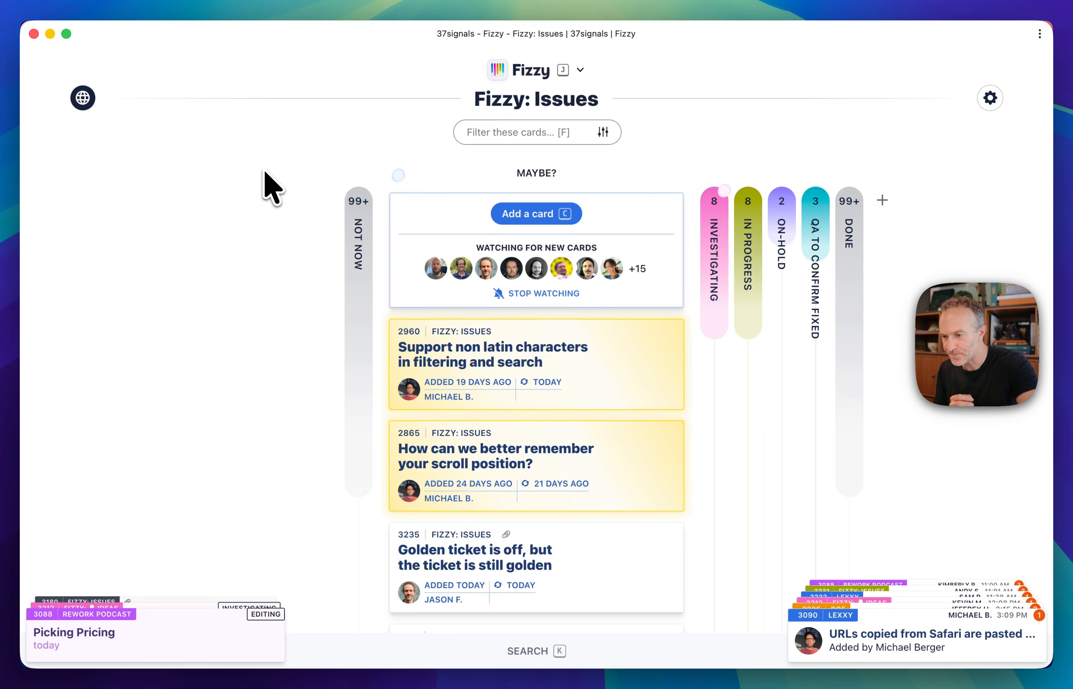
Step: Review Home activity across all boards, scrolling to earlier Added, Updated and Done Today entries
{"action": "left_click", "coordinate": [83, 98]}
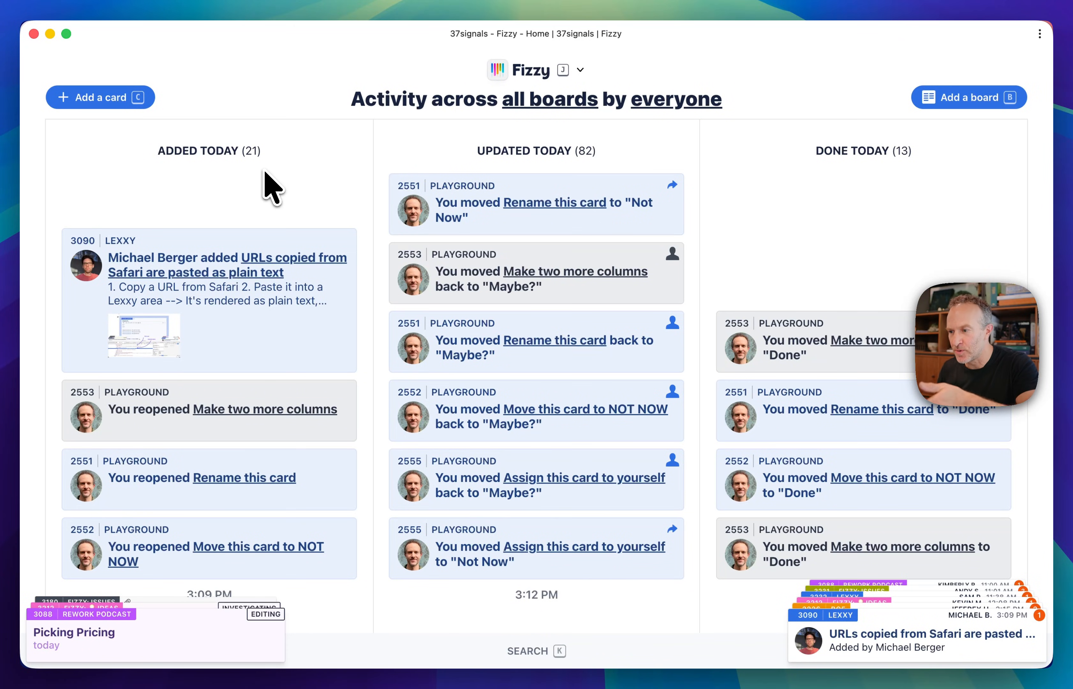
{"action": "mouse_move", "coordinate": [529, 168]}
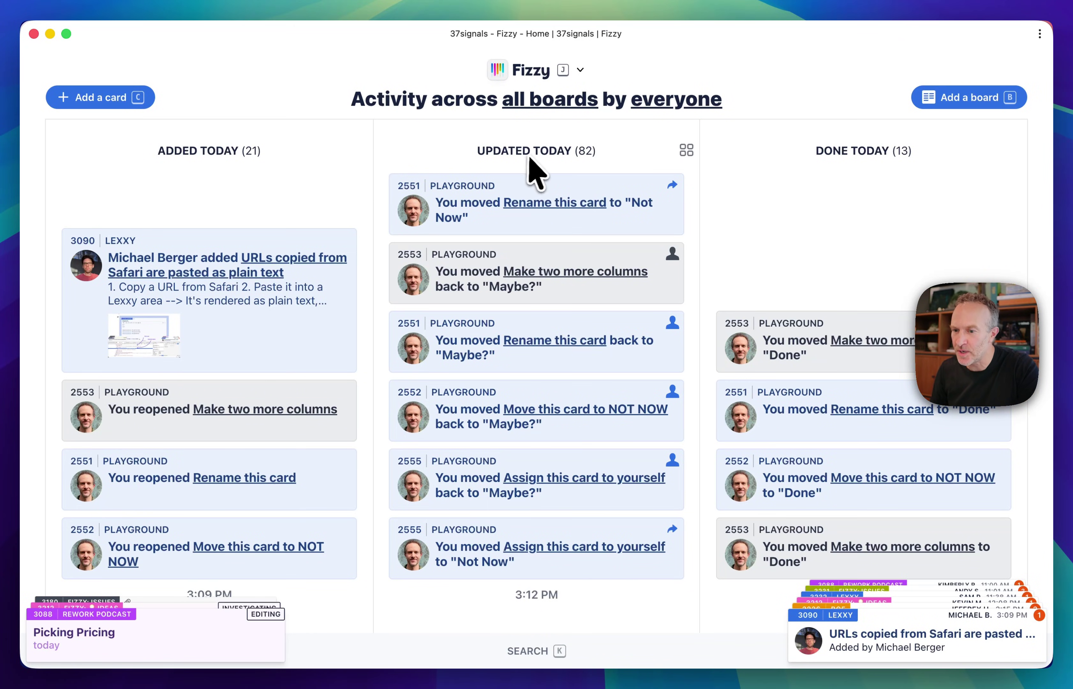
{"action": "scroll", "scroll_direction": "down", "scroll_amount": 3}
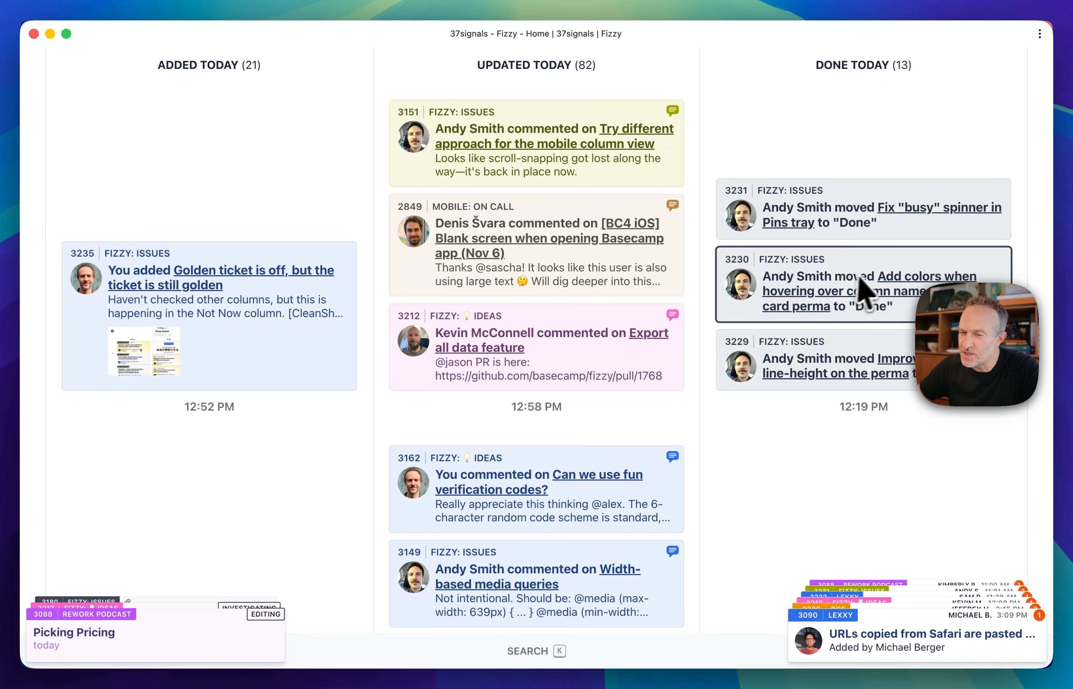
{"action": "mouse_move", "coordinate": [963, 474]}
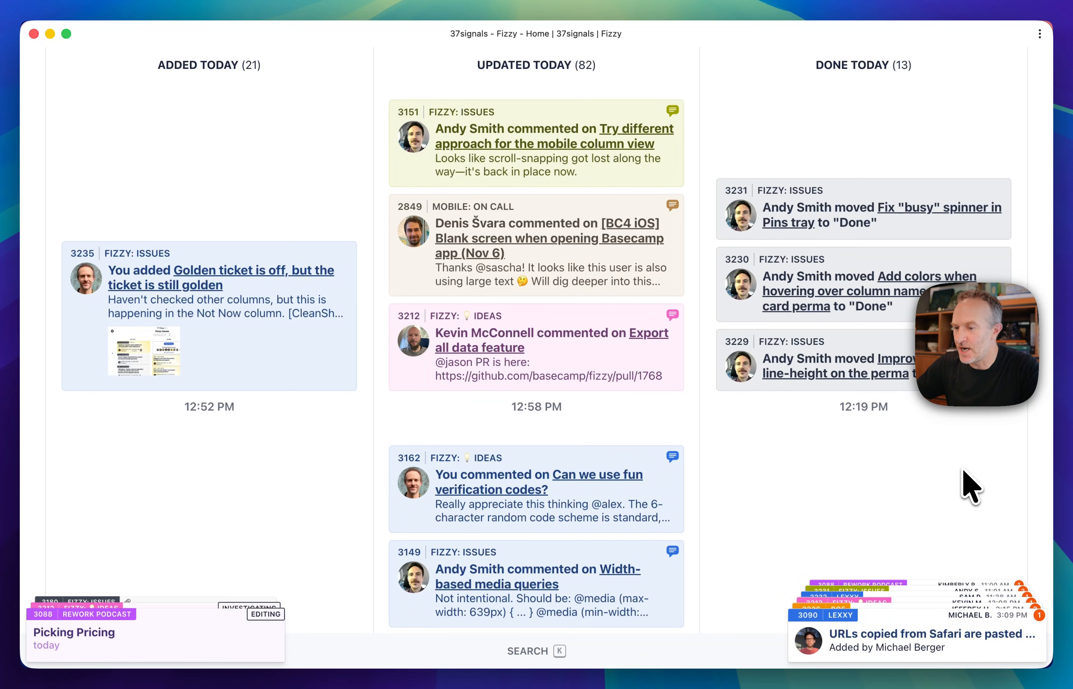
{"action": "mouse_move", "coordinate": [601, 340]}
{"action": "type", "text": "mobil"}
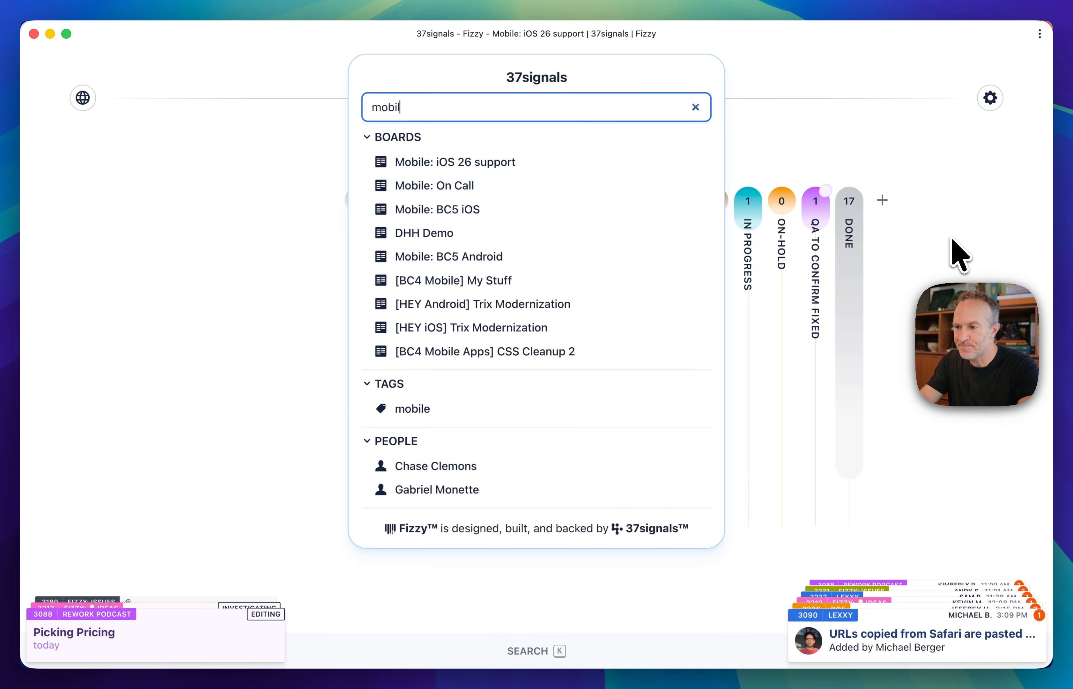
Step: Switch to the Mobile: On Call board from the 'mobil' switcher results
{"action": "left_click", "coordinate": [434, 186]}
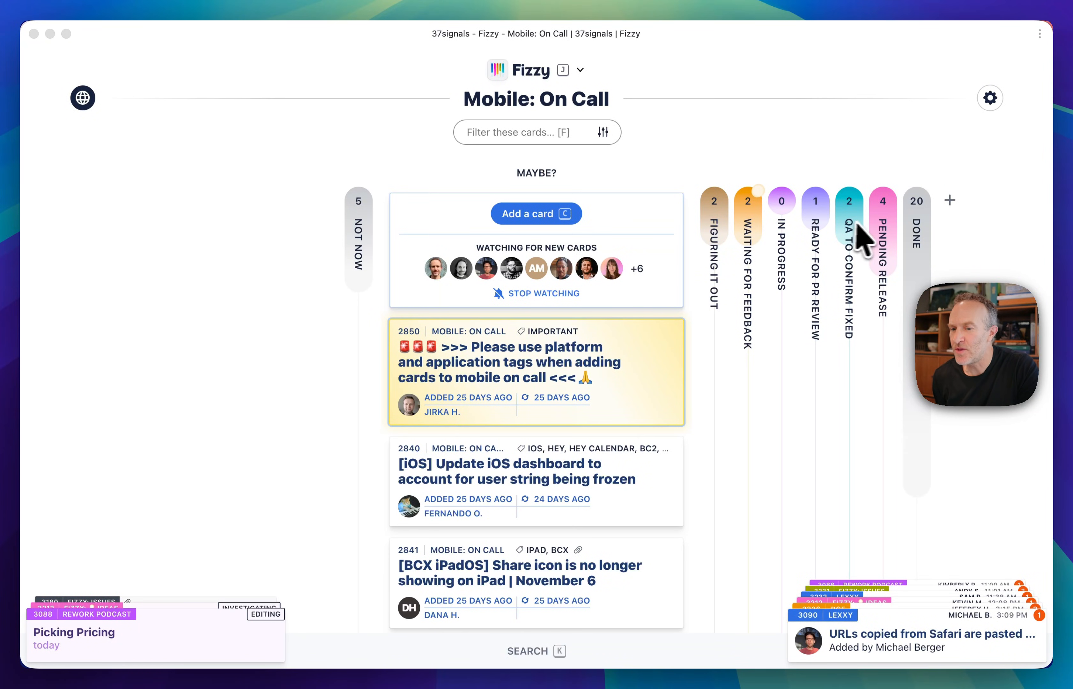
{"action": "left_click", "coordinate": [950, 200]}
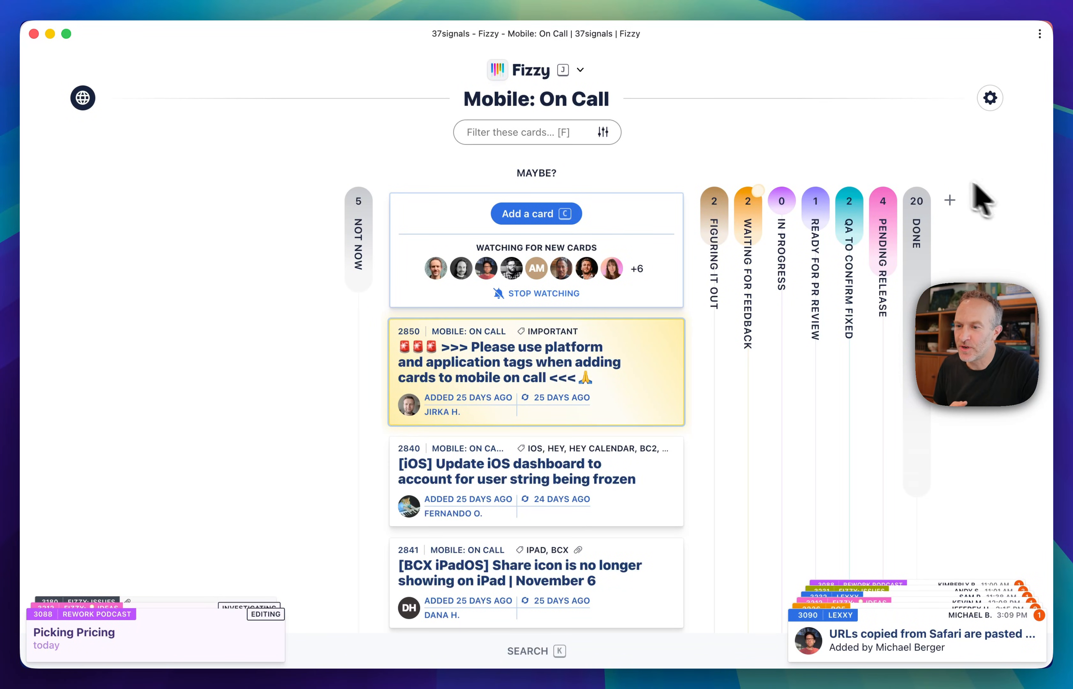
{"action": "mouse_move", "coordinate": [997, 61]}
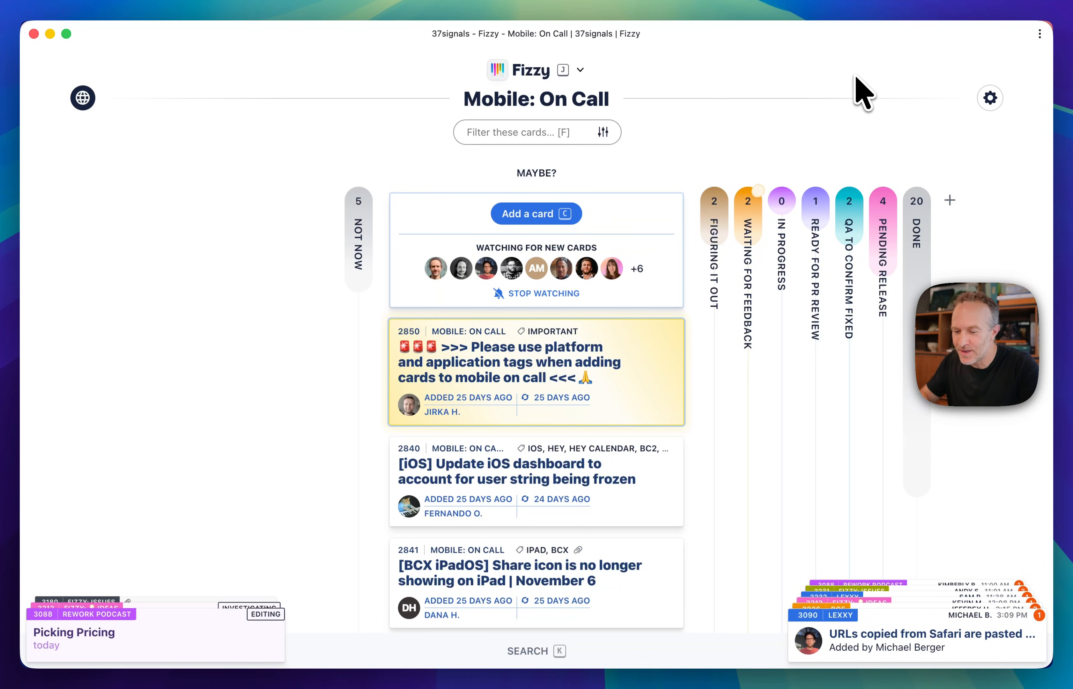
Step: Jump to the REWORK Podcast board via the search term 'rew'
{"action": "type", "text": "rew"}
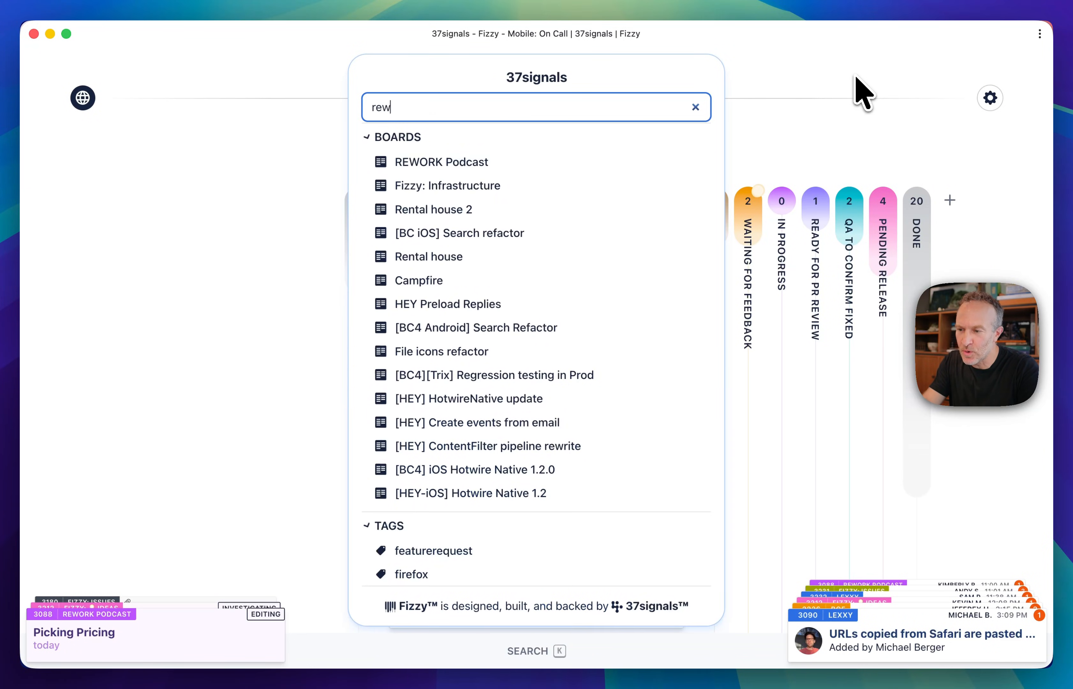
{"action": "left_click", "coordinate": [441, 162]}
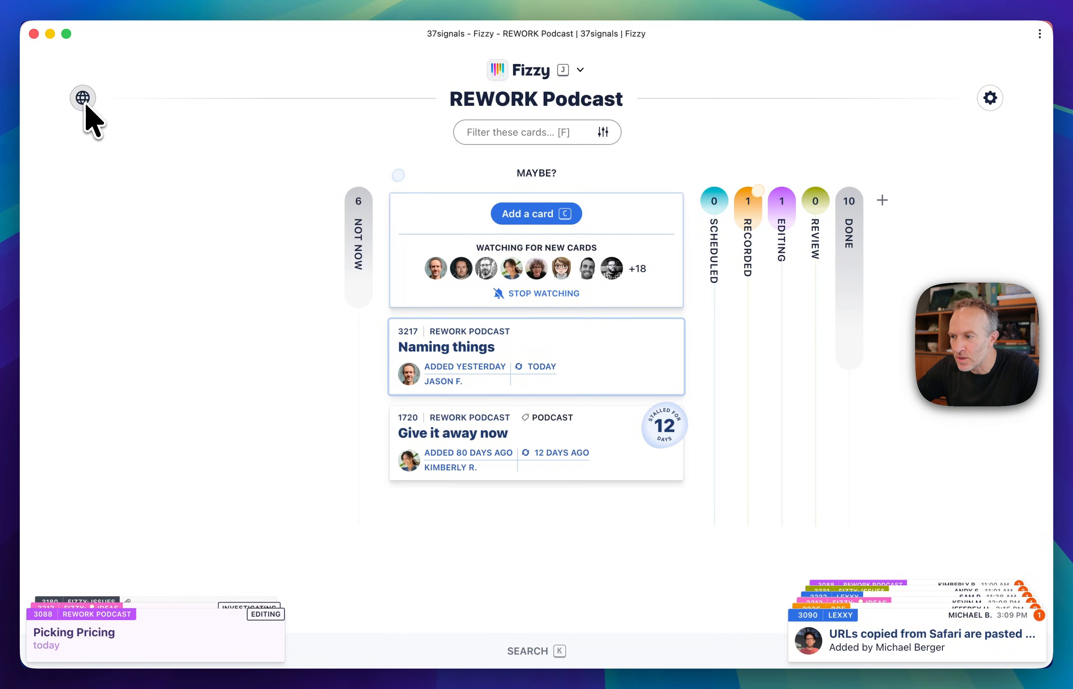
{"action": "mouse_move", "coordinate": [83, 97]}
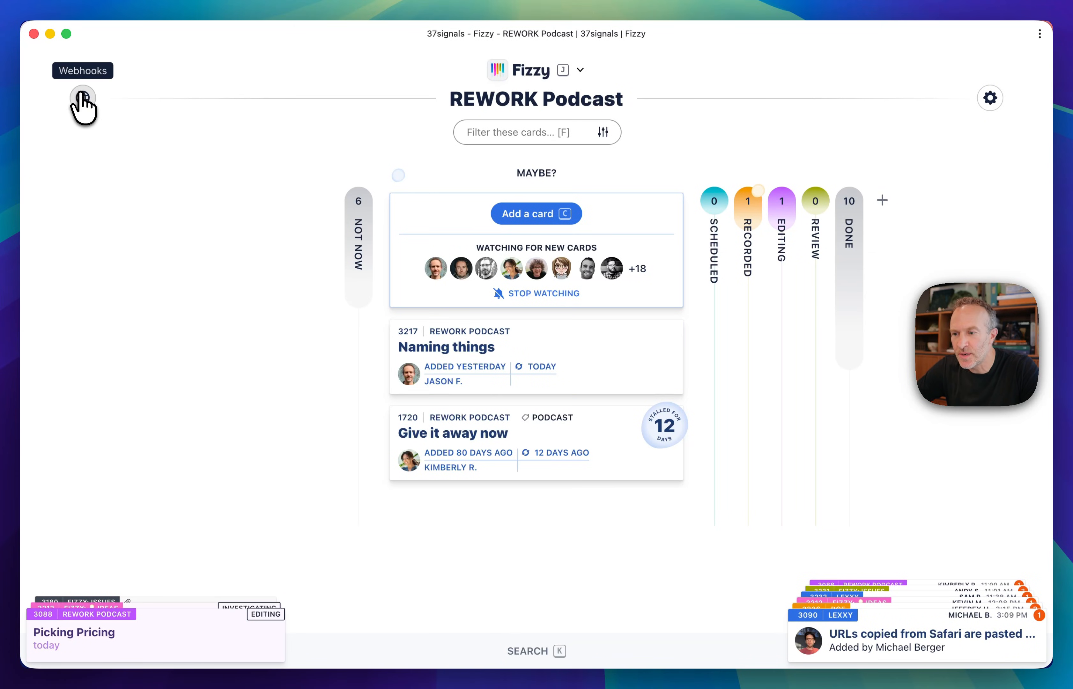
{"action": "left_click", "coordinate": [83, 97]}
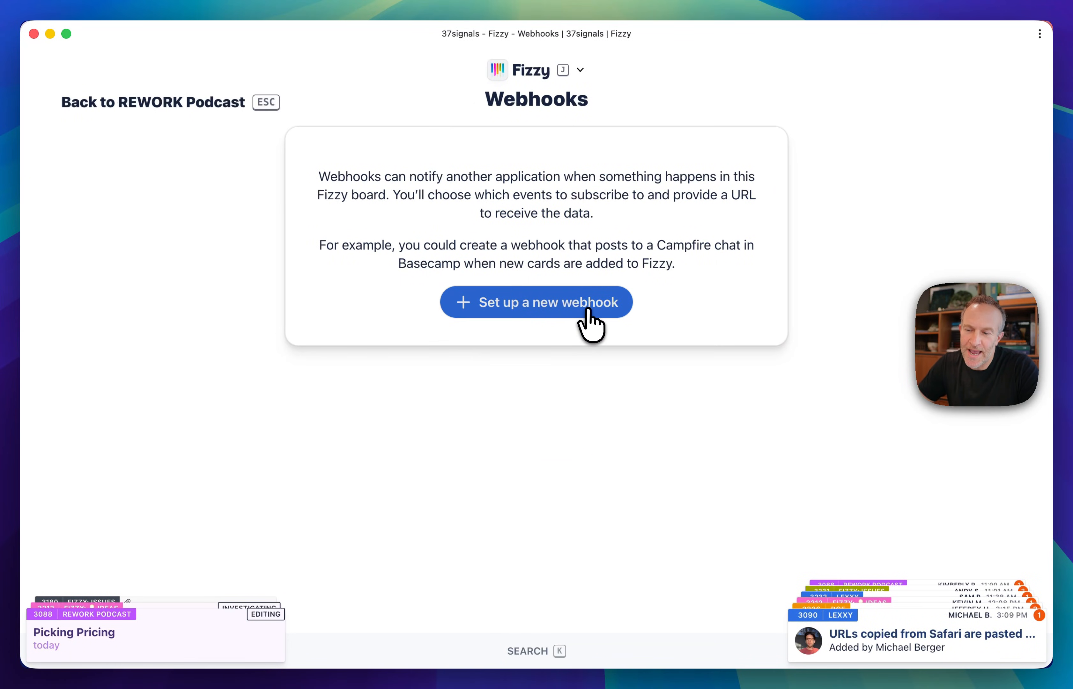
{"action": "mouse_move", "coordinate": [588, 302]}
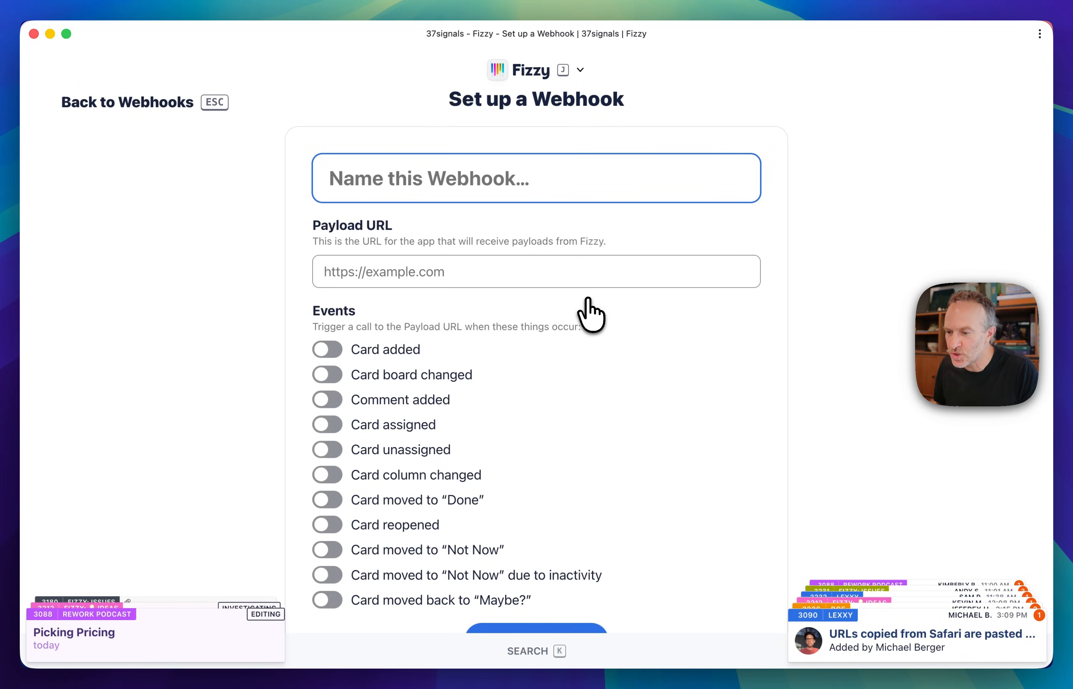
{"action": "mouse_move", "coordinate": [328, 430]}
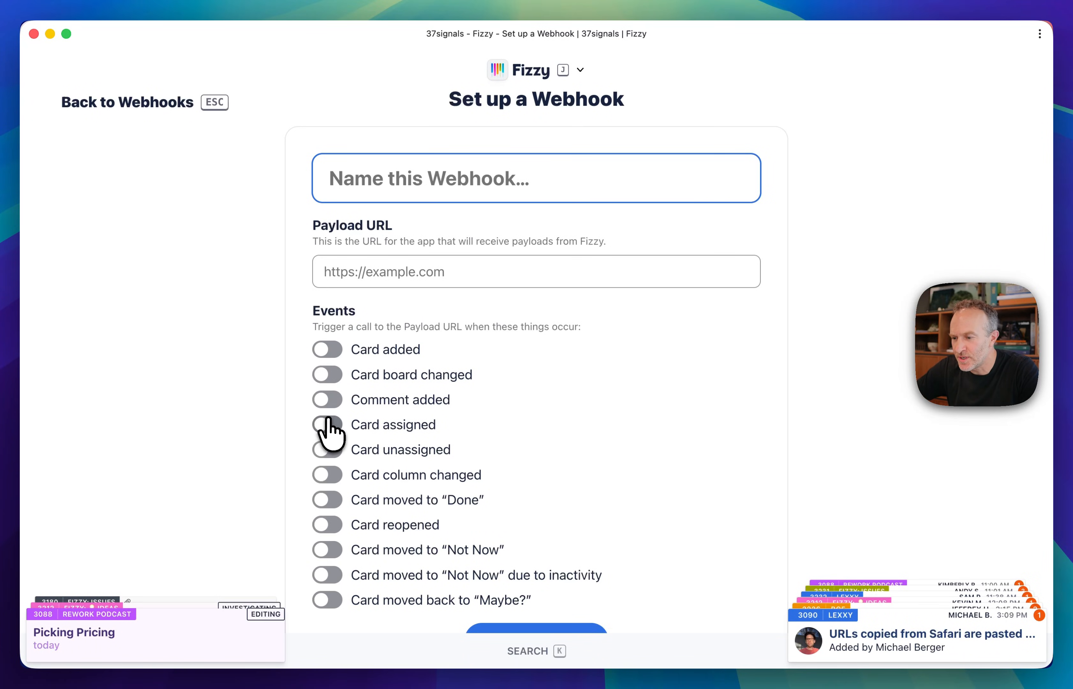
{"action": "left_click", "coordinate": [327, 425]}
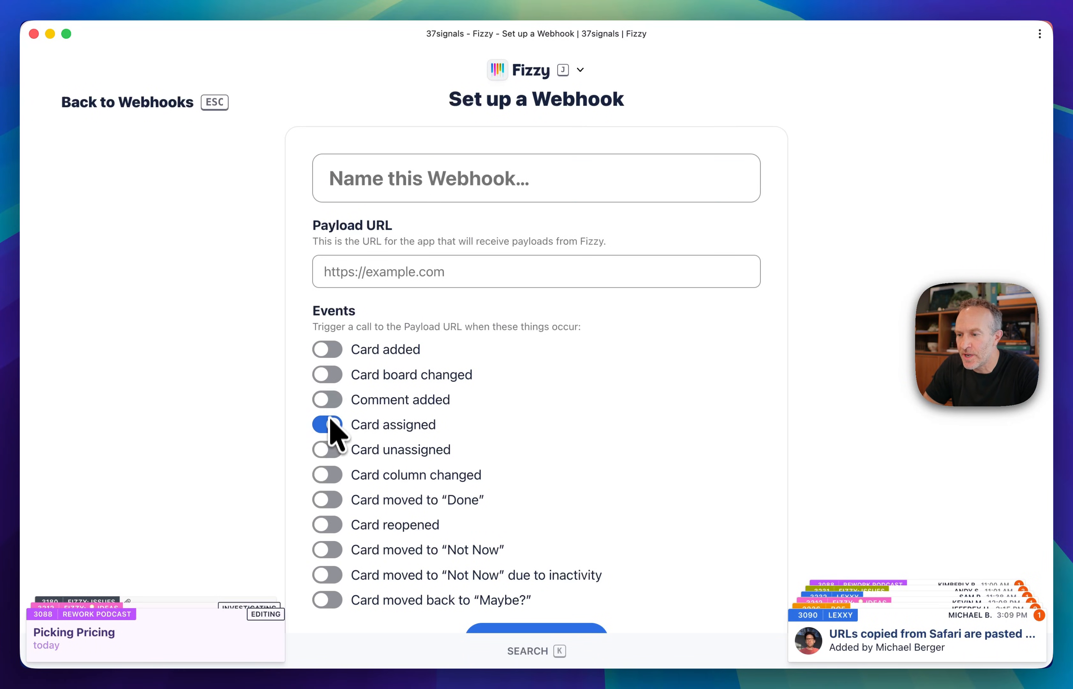
{"action": "left_click", "coordinate": [328, 350]}
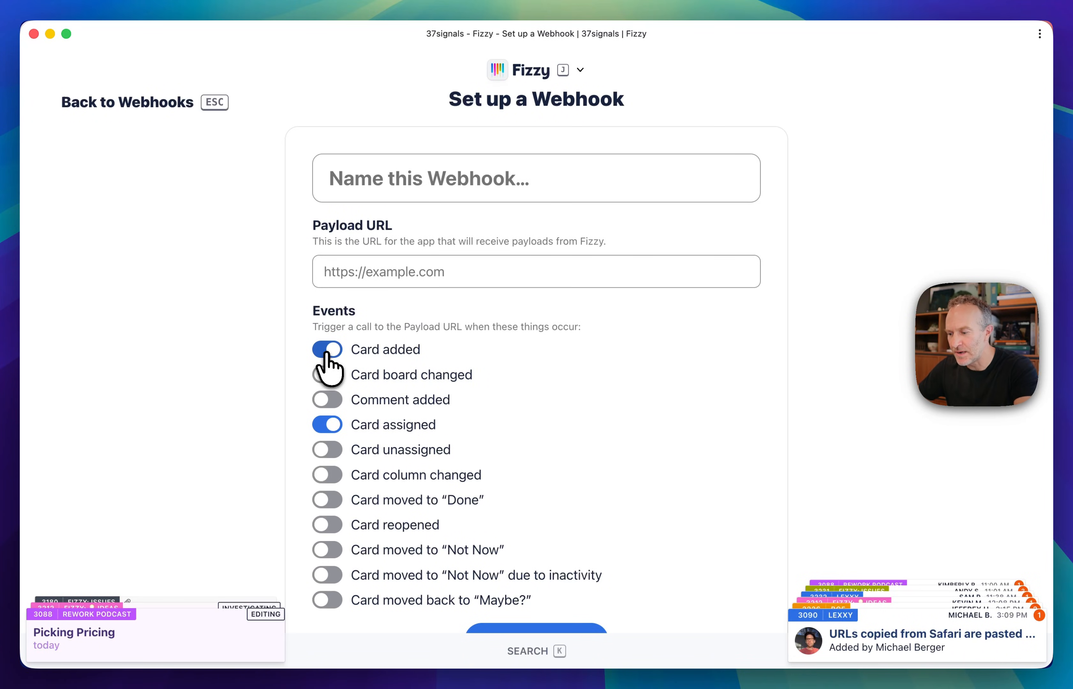
{"action": "left_click", "coordinate": [126, 102]}
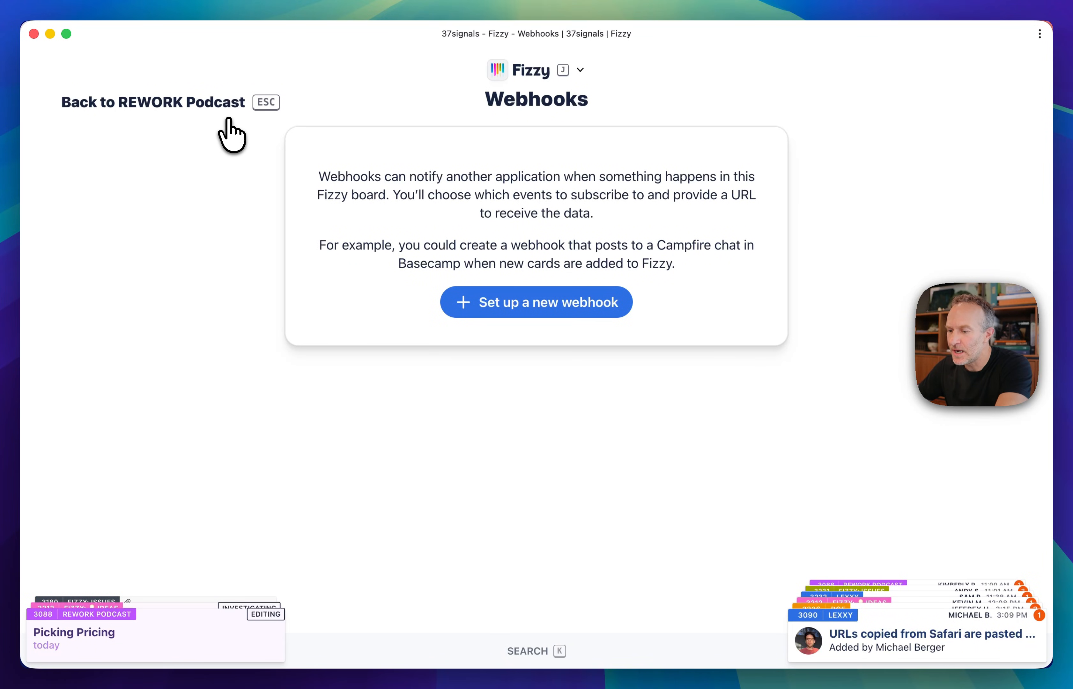
{"action": "left_click", "coordinate": [153, 102]}
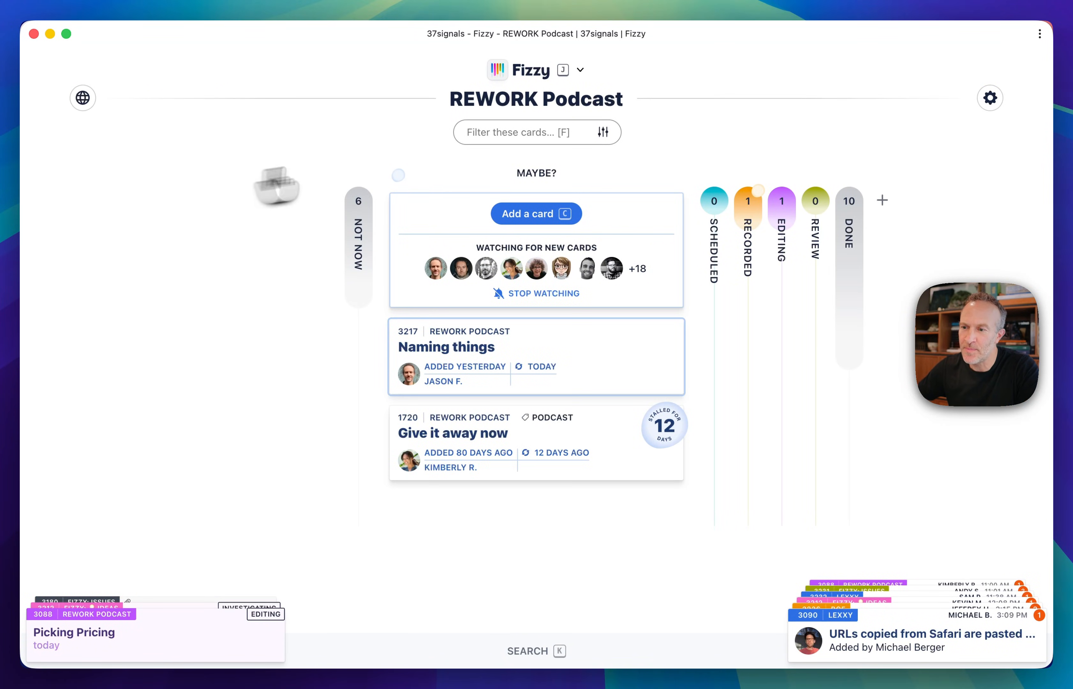